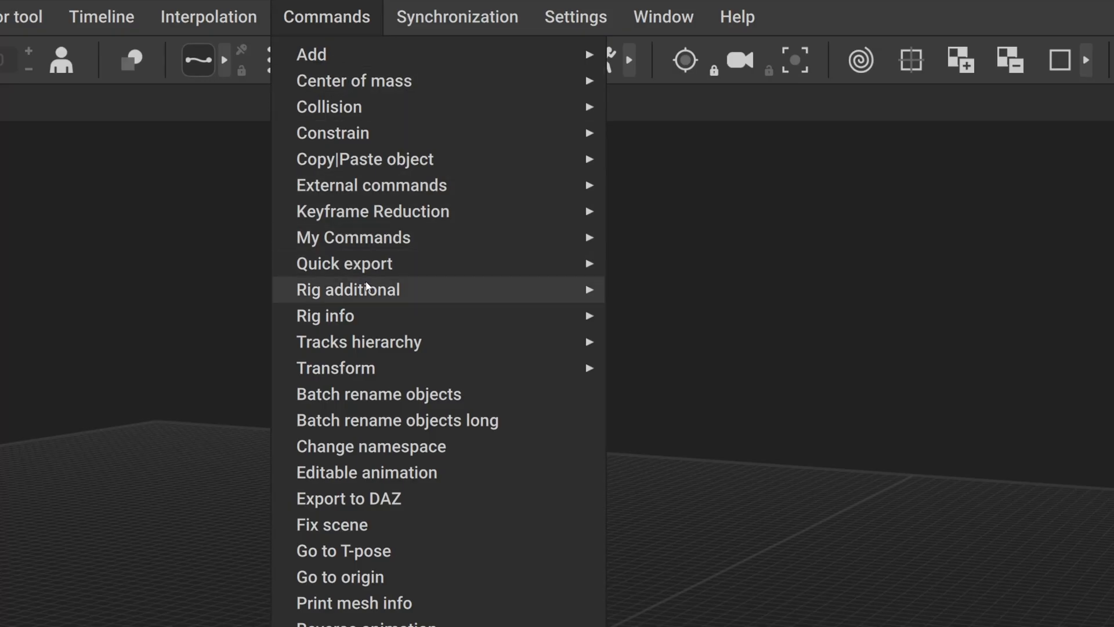
pyautogui.moveTo(352, 237)
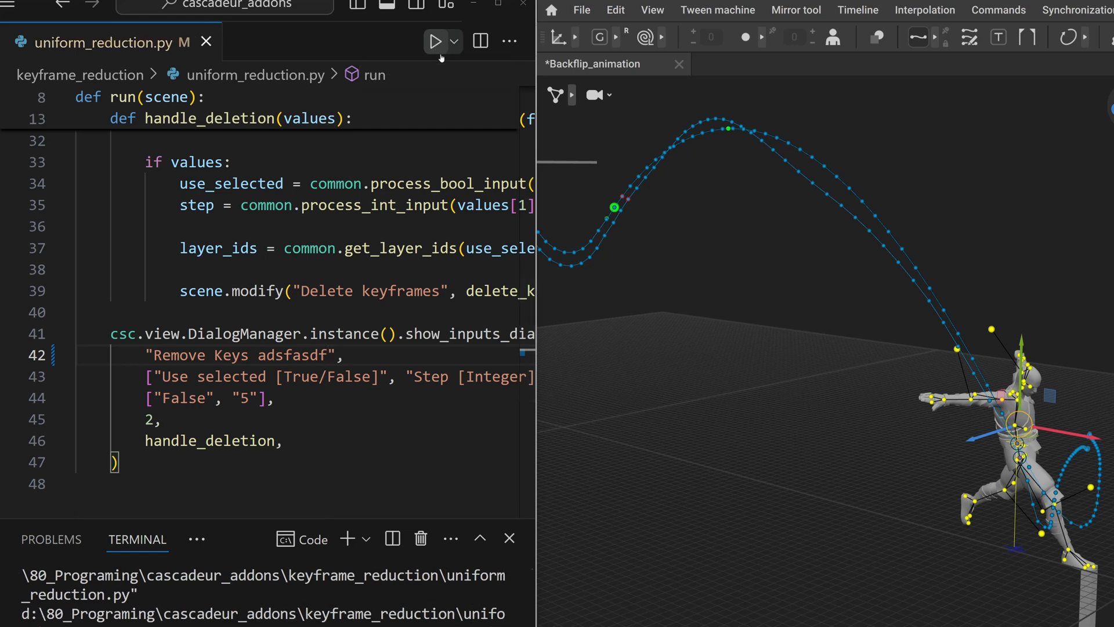
# Step: Run the script from VS Code and enter 'import scipy' in Cascadeur's Python console
pyautogui.click(437, 40)
pyautogui.write('import scip')
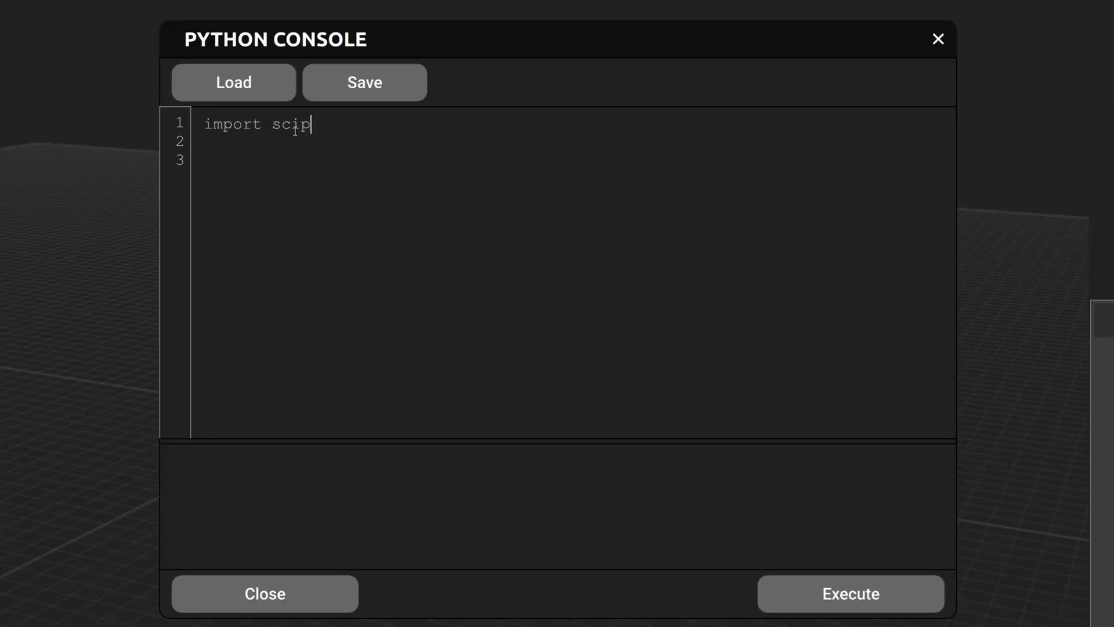
pyautogui.write('y')
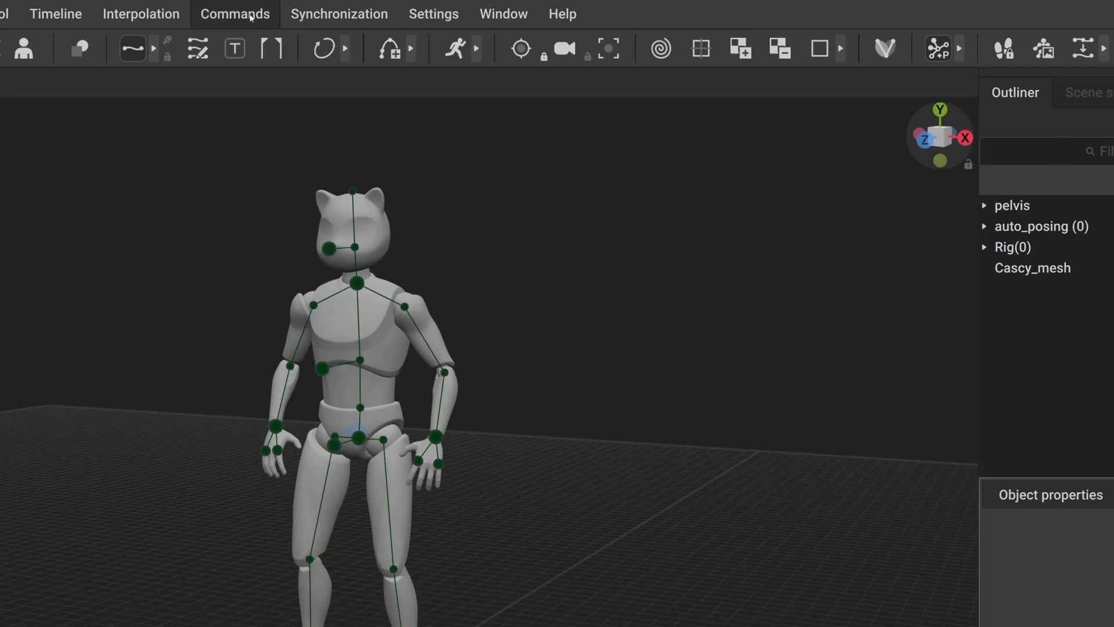
# Step: Show Cascadeur's Commands list with its Keyframe Reduction group
pyautogui.click(236, 14)
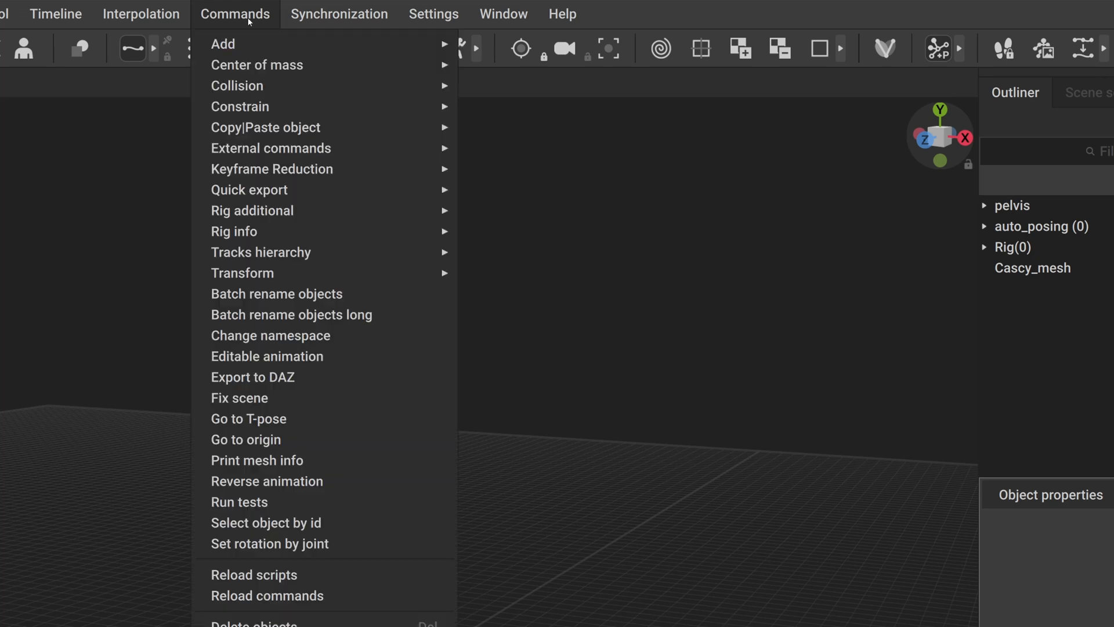
pyautogui.moveTo(251, 438)
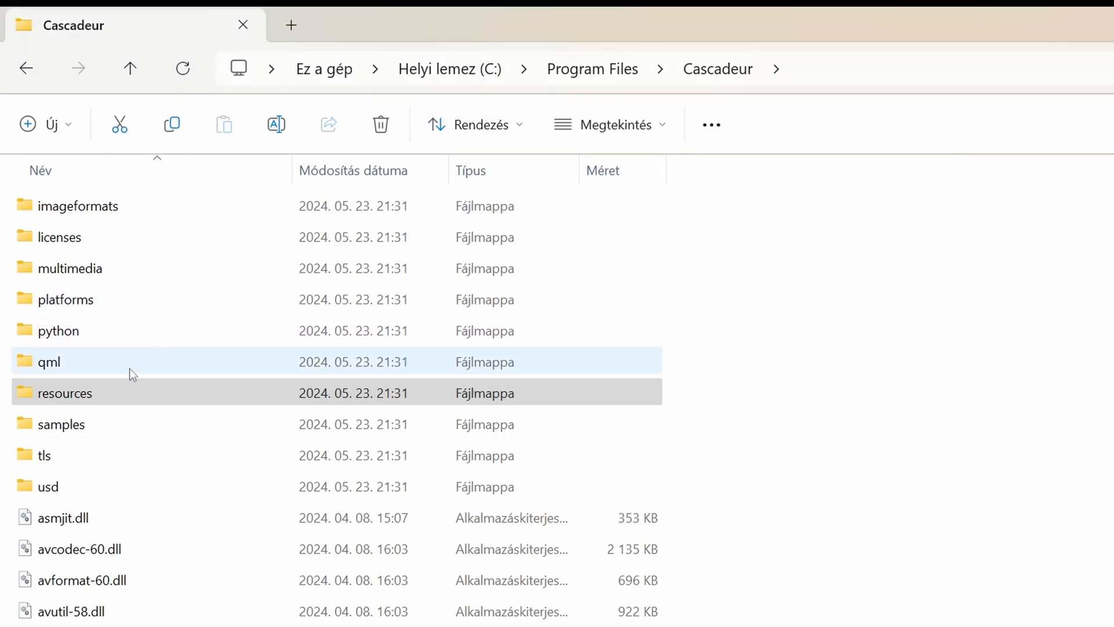
# Step: Navigate into resources, scripts and the python commands folder
pyautogui.doubleClick(65, 393)
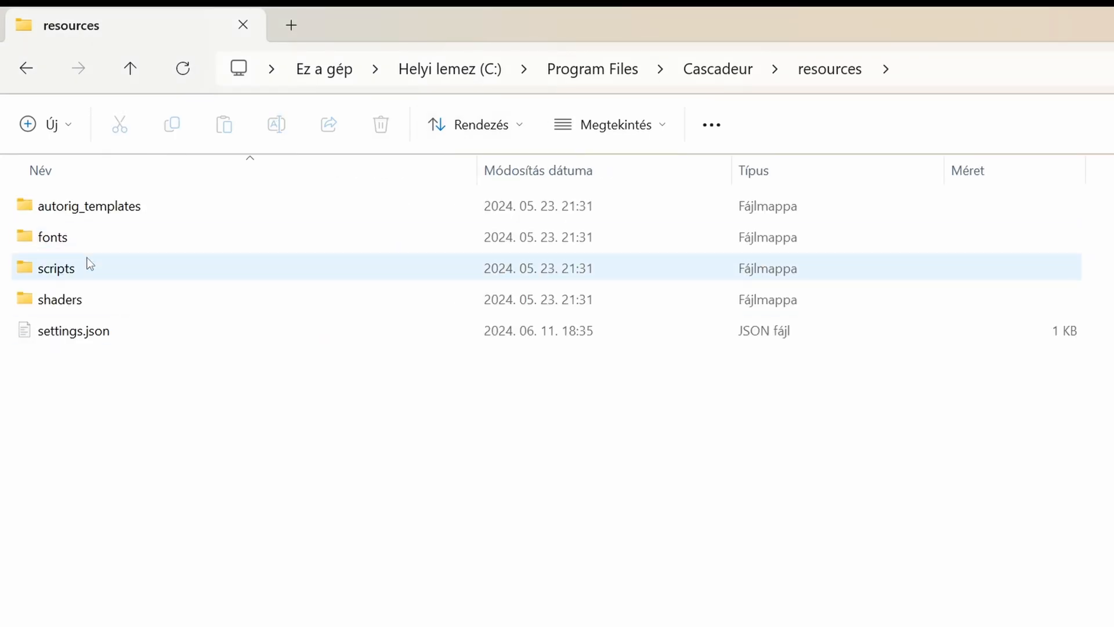
pyautogui.doubleClick(56, 268)
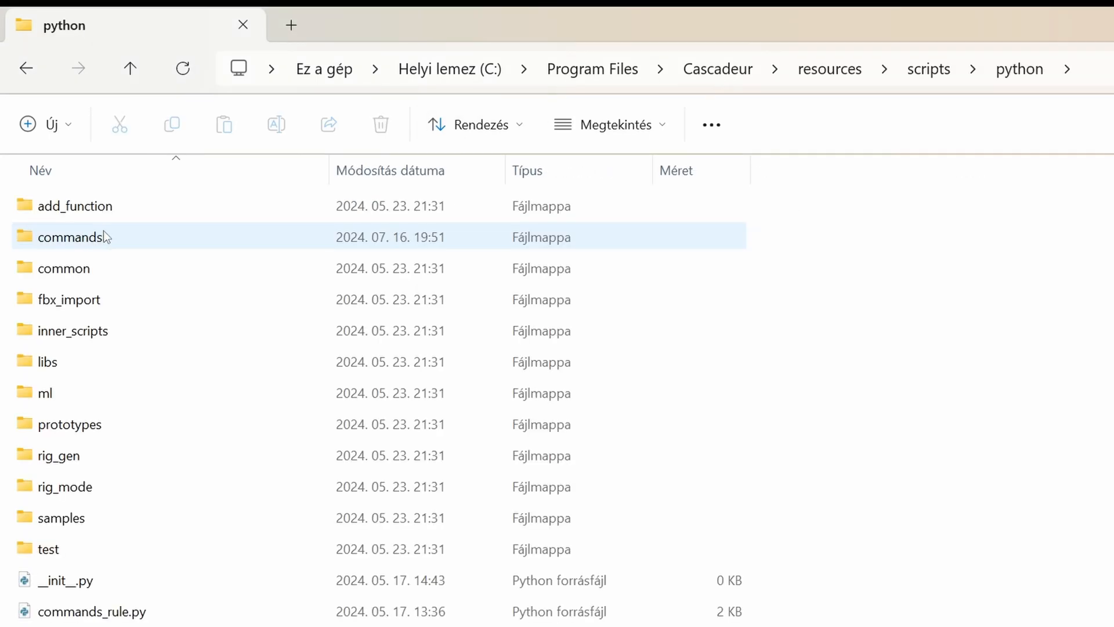
pyautogui.doubleClick(74, 237)
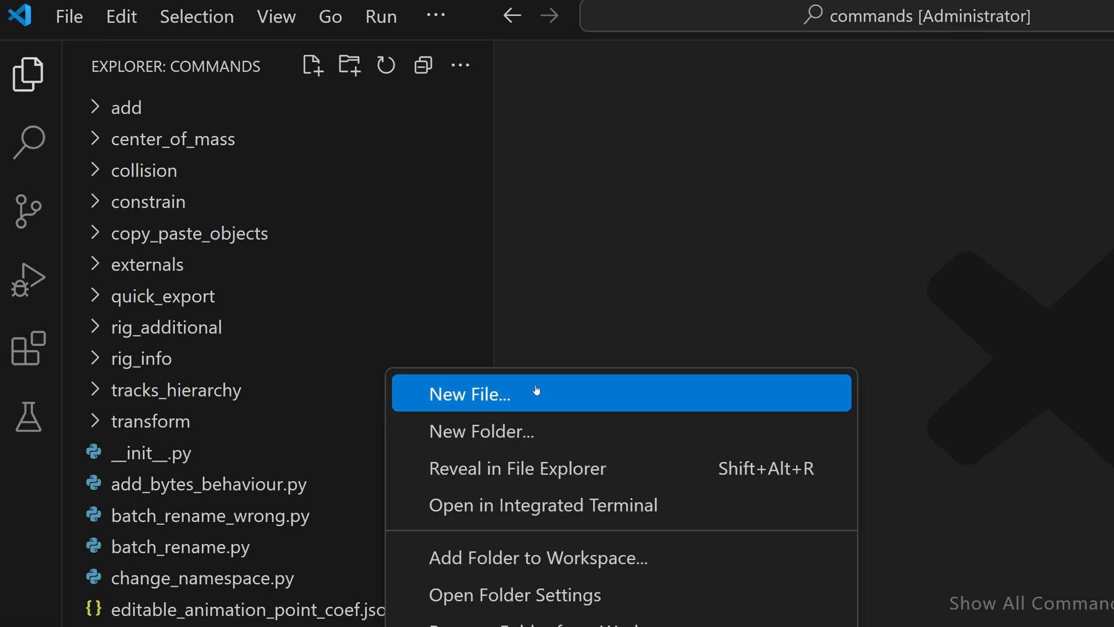
# Step: Create a new empty file named my_command.py in the commands folder
pyautogui.click(470, 393)
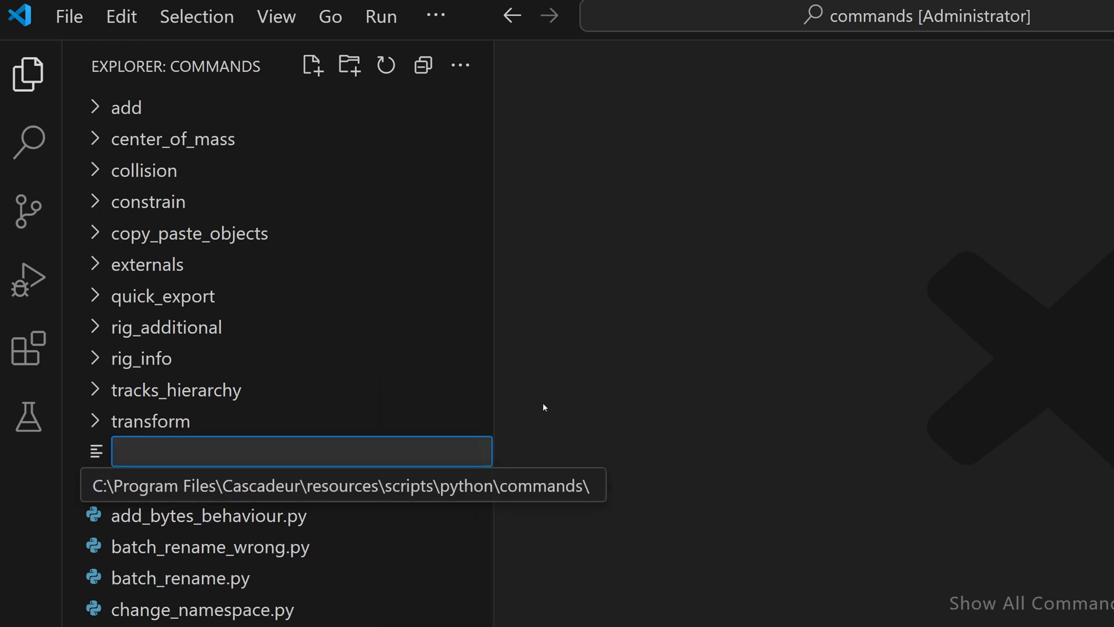
pyautogui.write('my_comma')
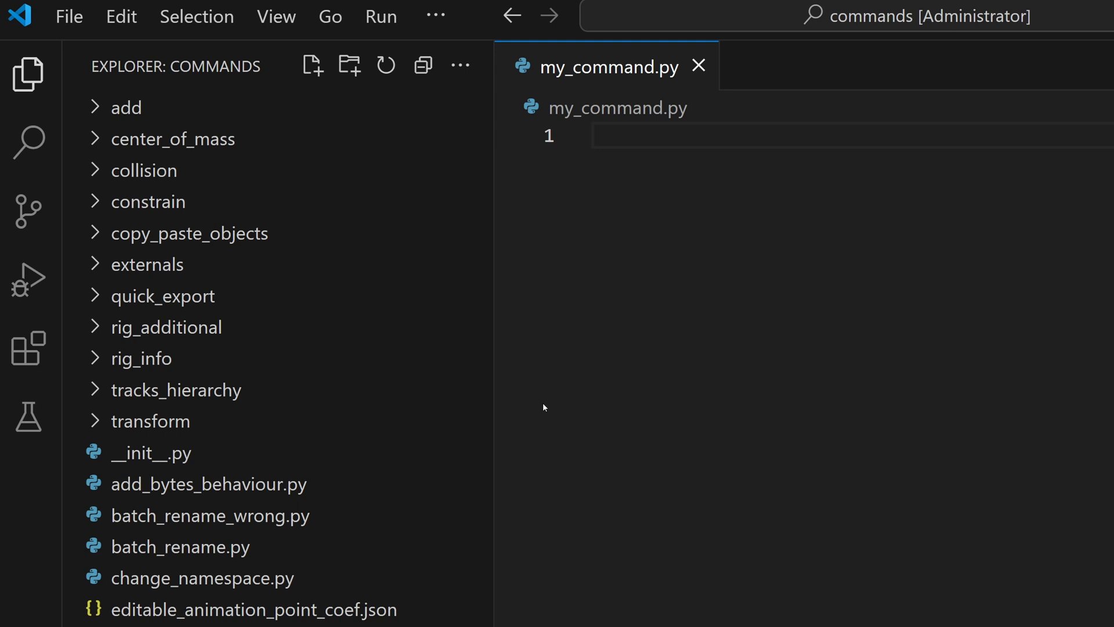
# Step: Write a command_name() function returning "My Command"
pyautogui.click(593, 136)
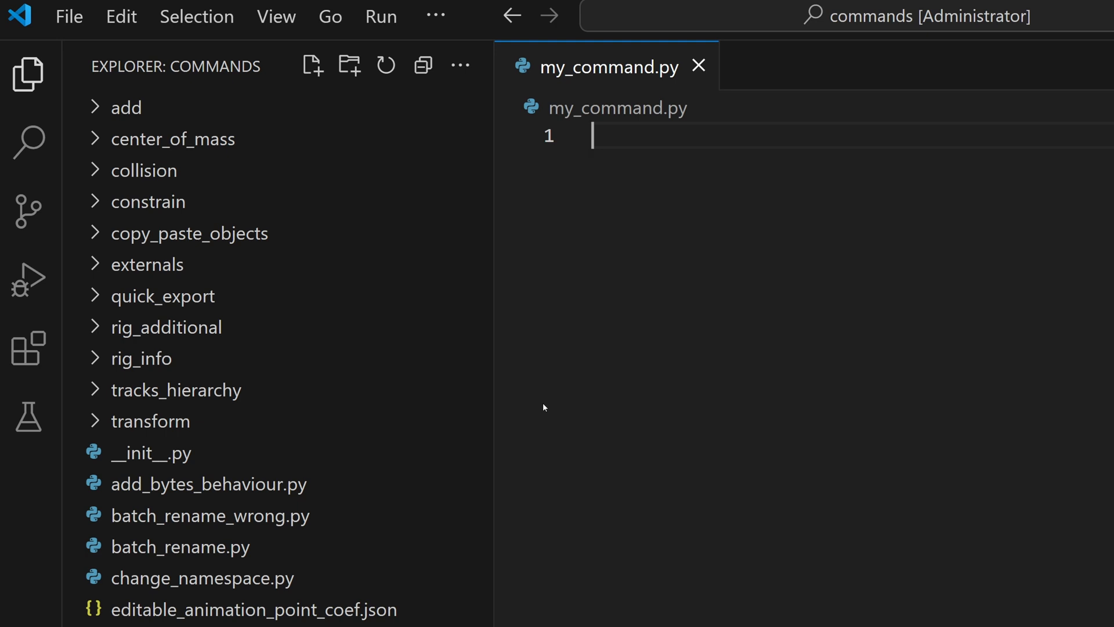
pyautogui.write('def')
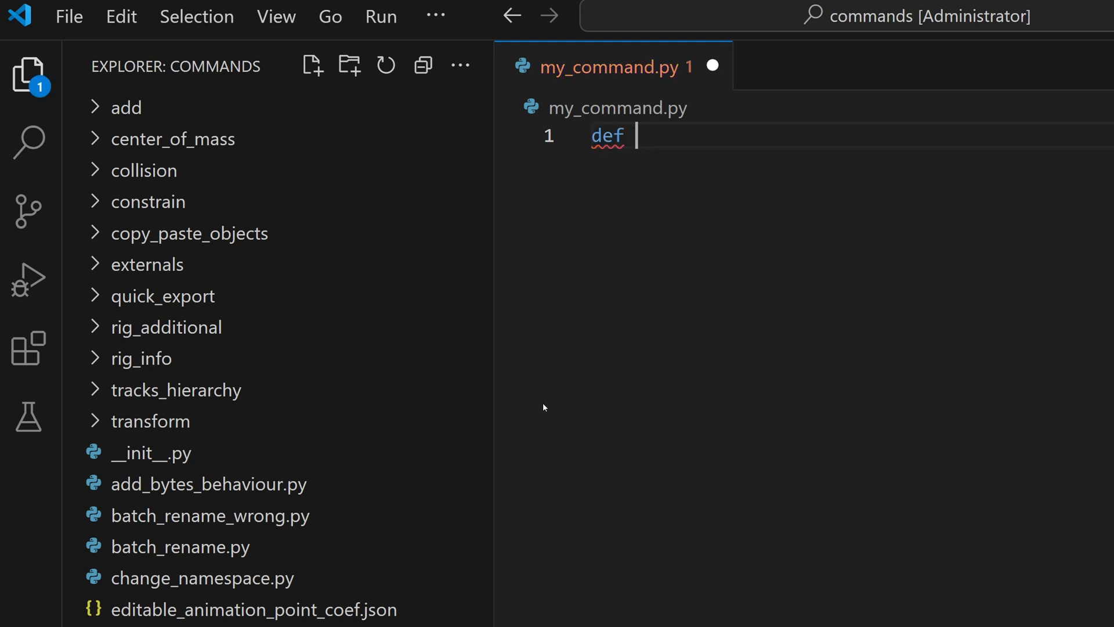
pyautogui.write('command_name()')
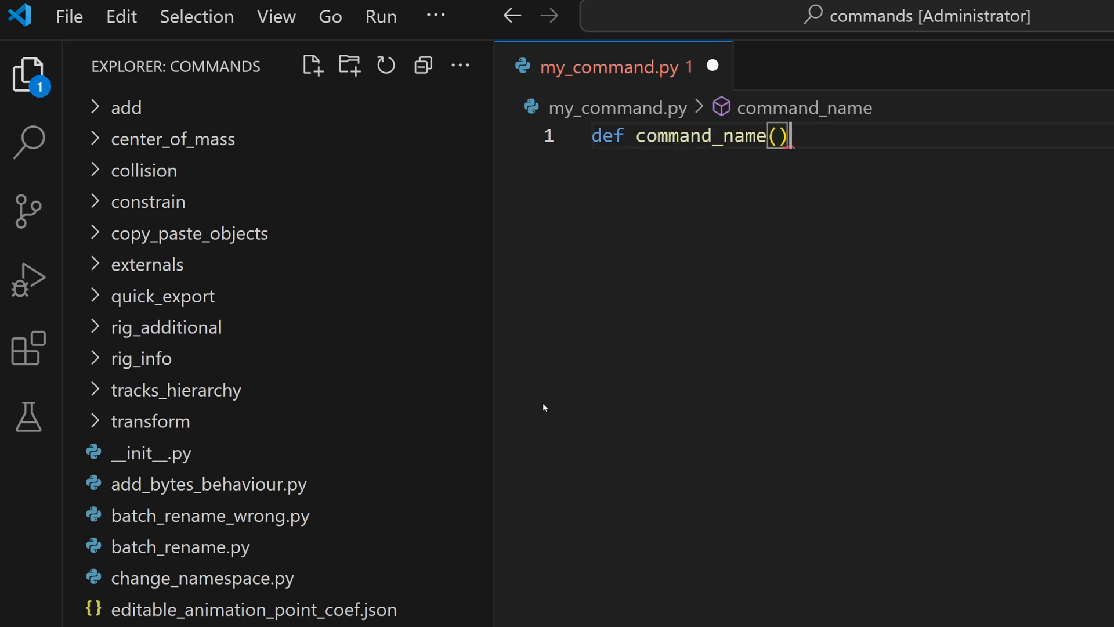
pyautogui.write(':')
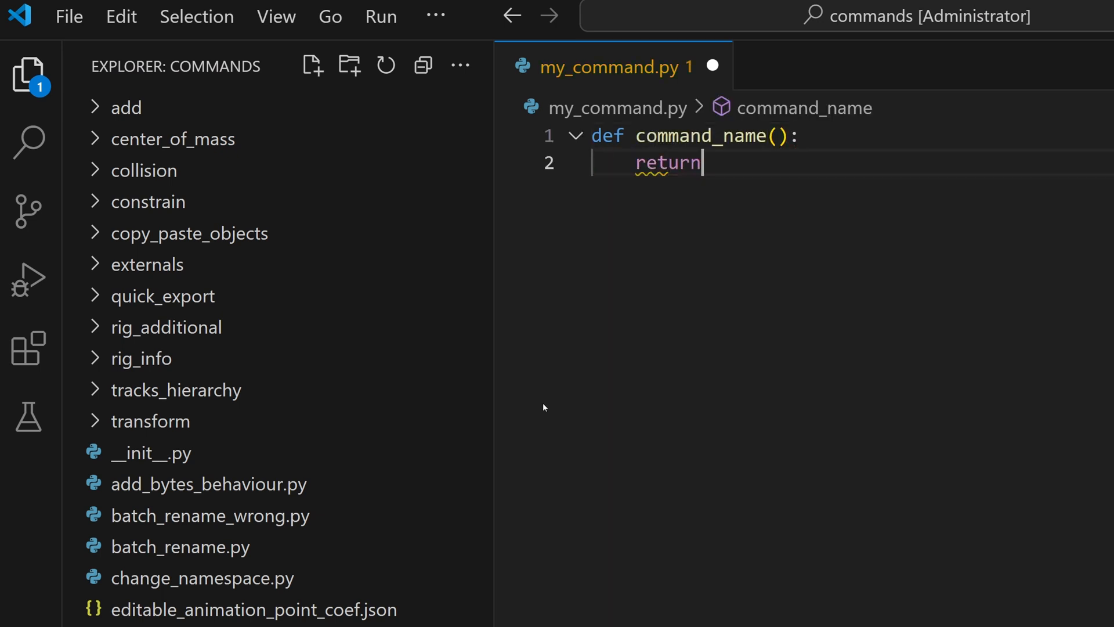
pyautogui.write('"')
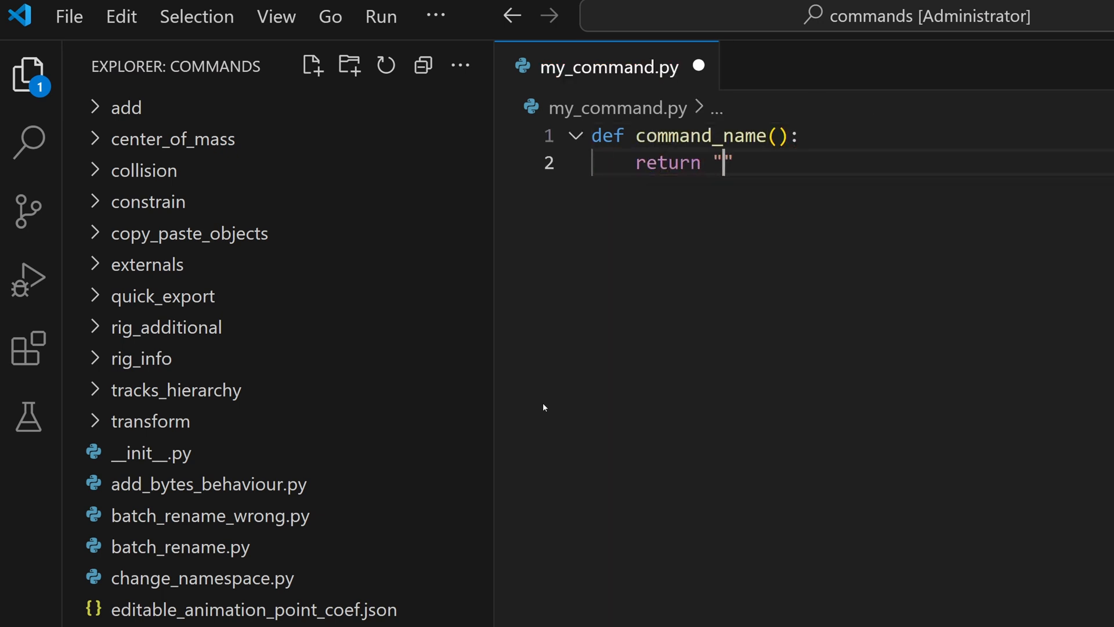
pyautogui.write('My Co')
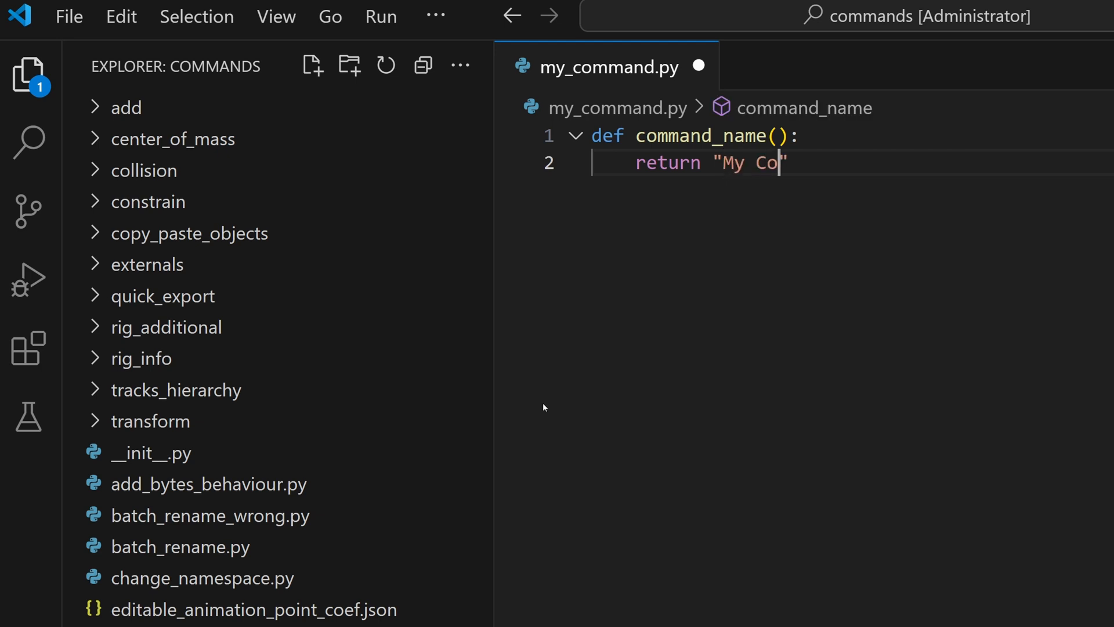
pyautogui.write('mmand"')
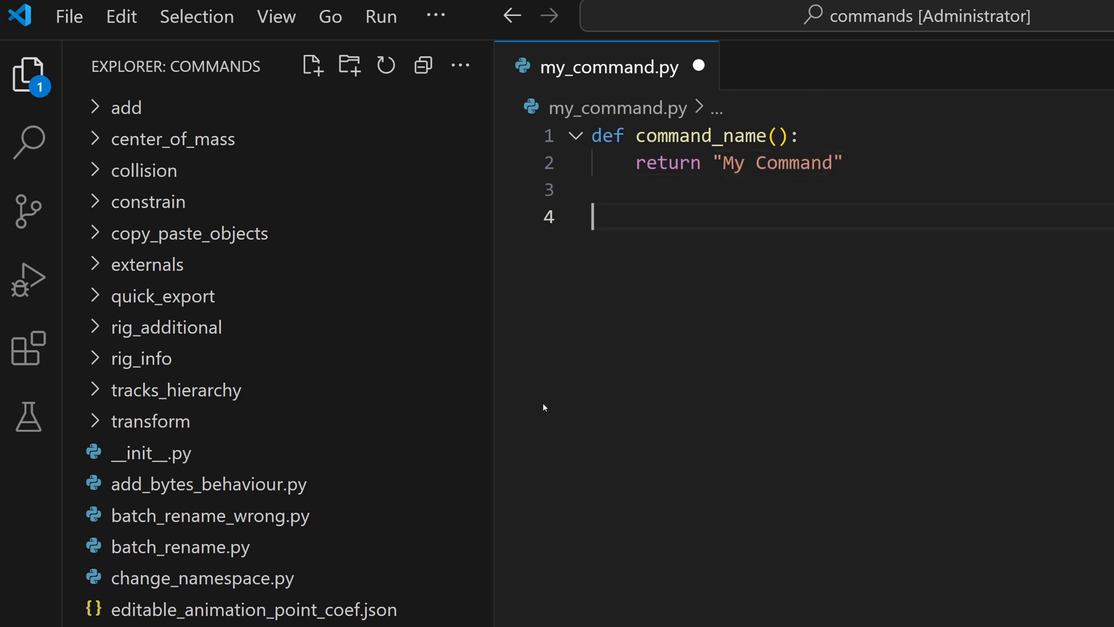
# Step: Write a run(scene) function calling scene.info("This is my command!")
pyautogui.write('def run(scene)')
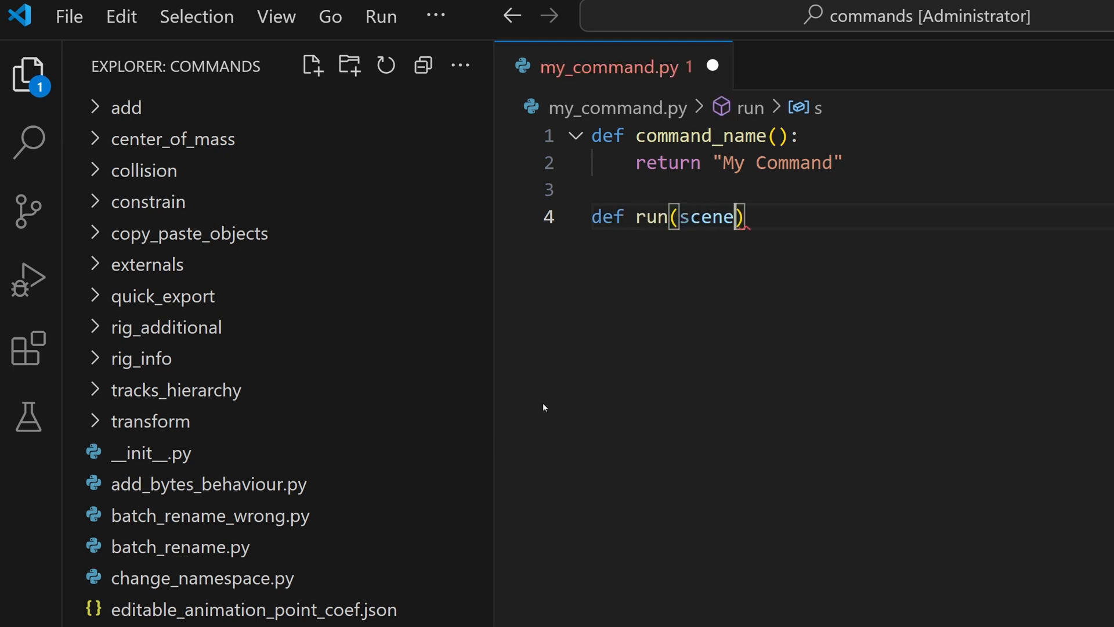
pyautogui.write(':')
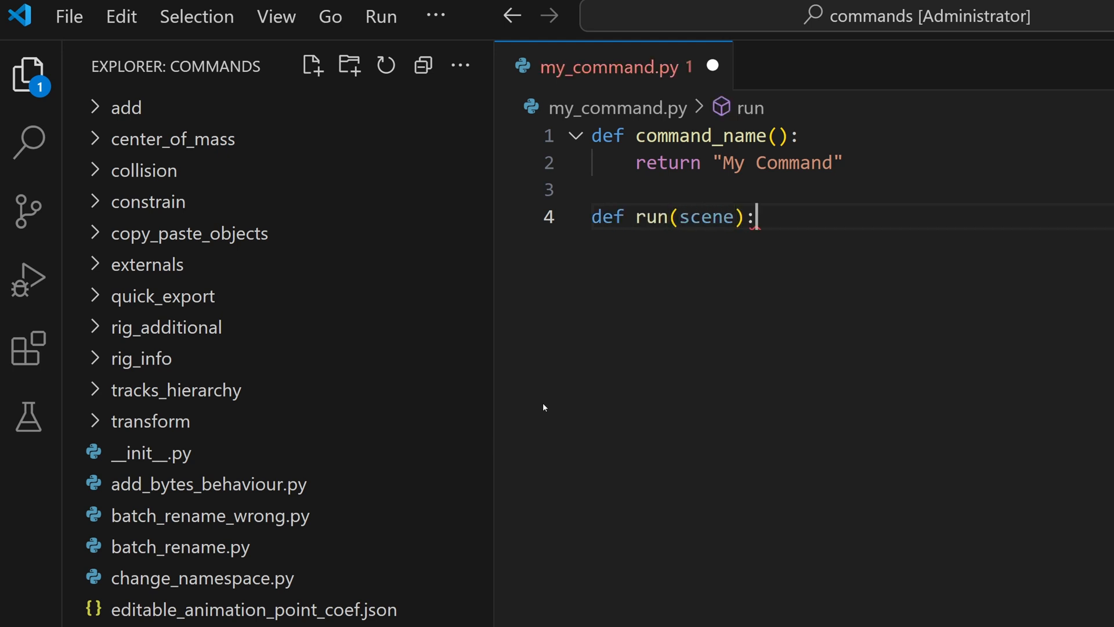
pyautogui.press('Enter')
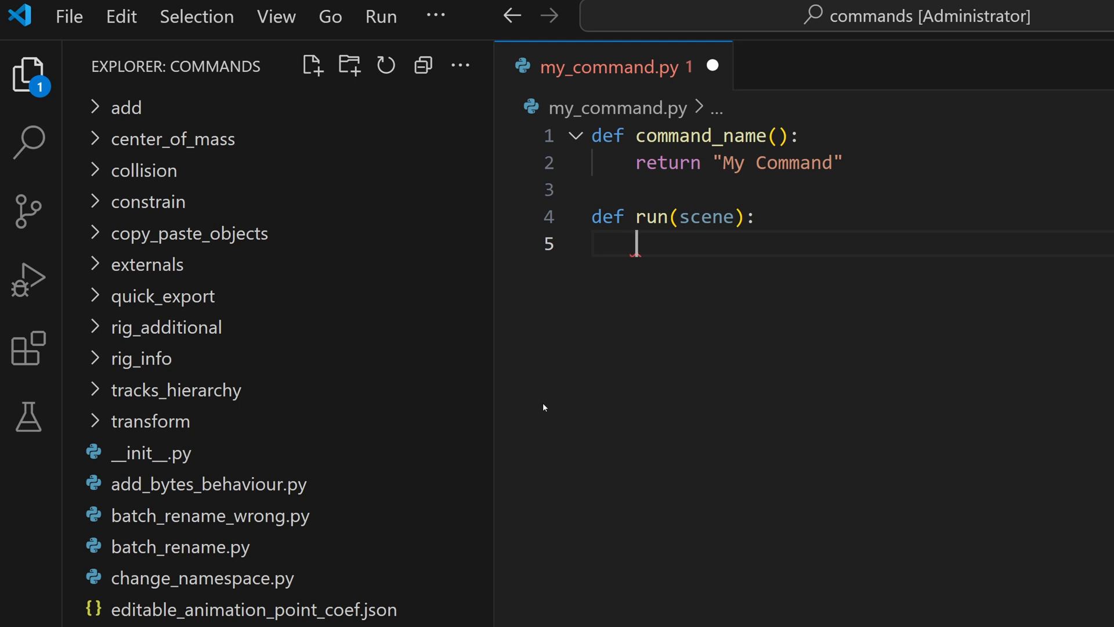
pyautogui.write('scene.info("This')
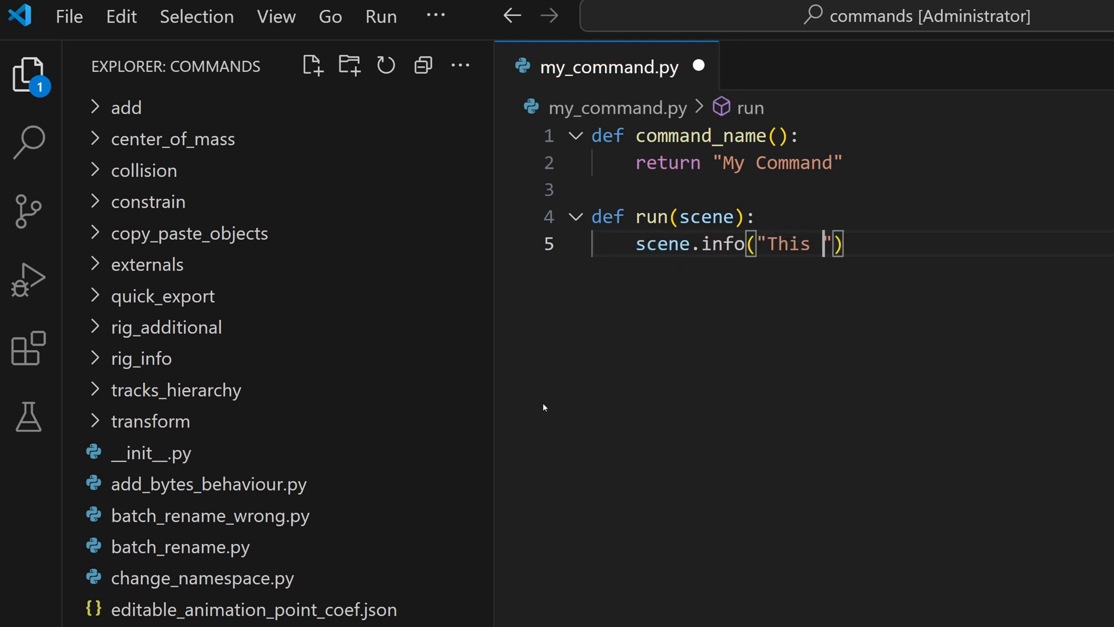
pyautogui.write('is my command!')
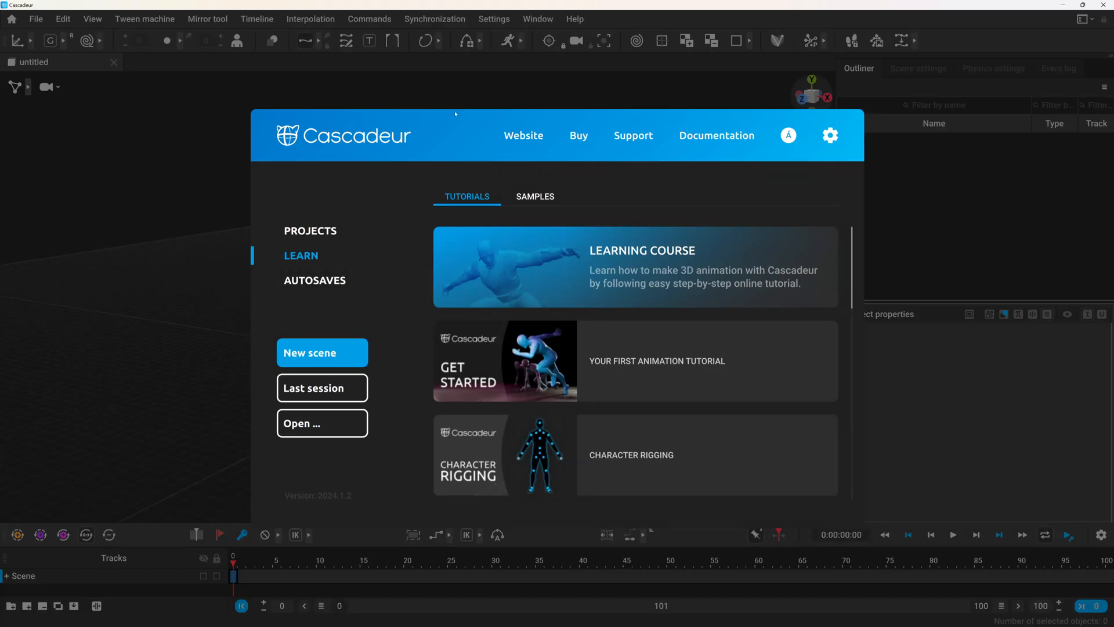
# Step: Run My Command from Cascadeur's Commands list so it logs its message
pyautogui.click(369, 18)
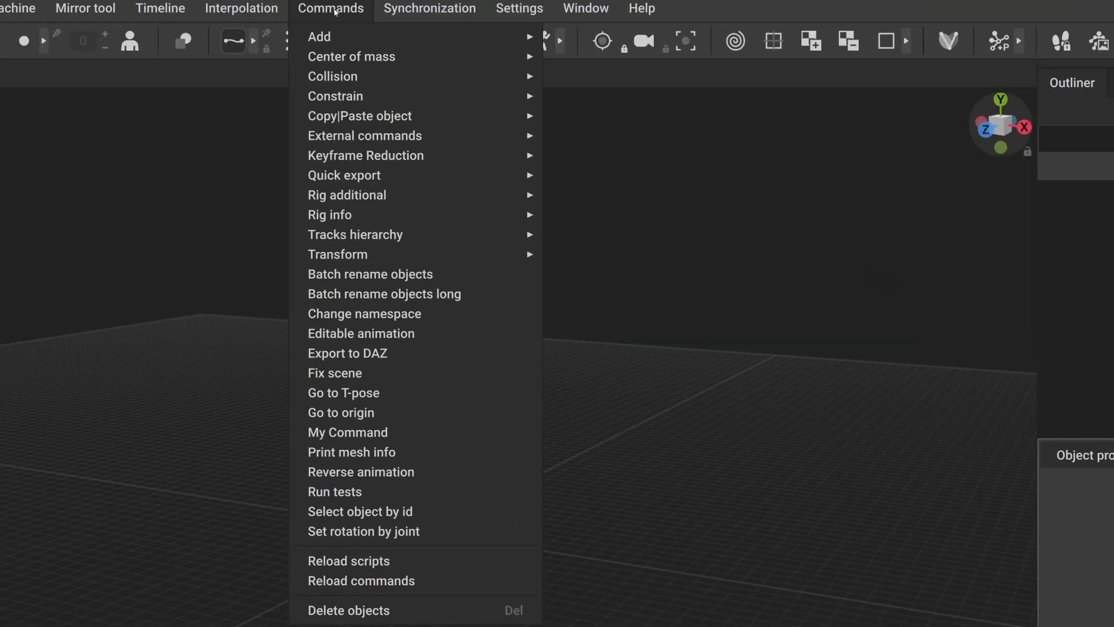
pyautogui.moveTo(348, 431)
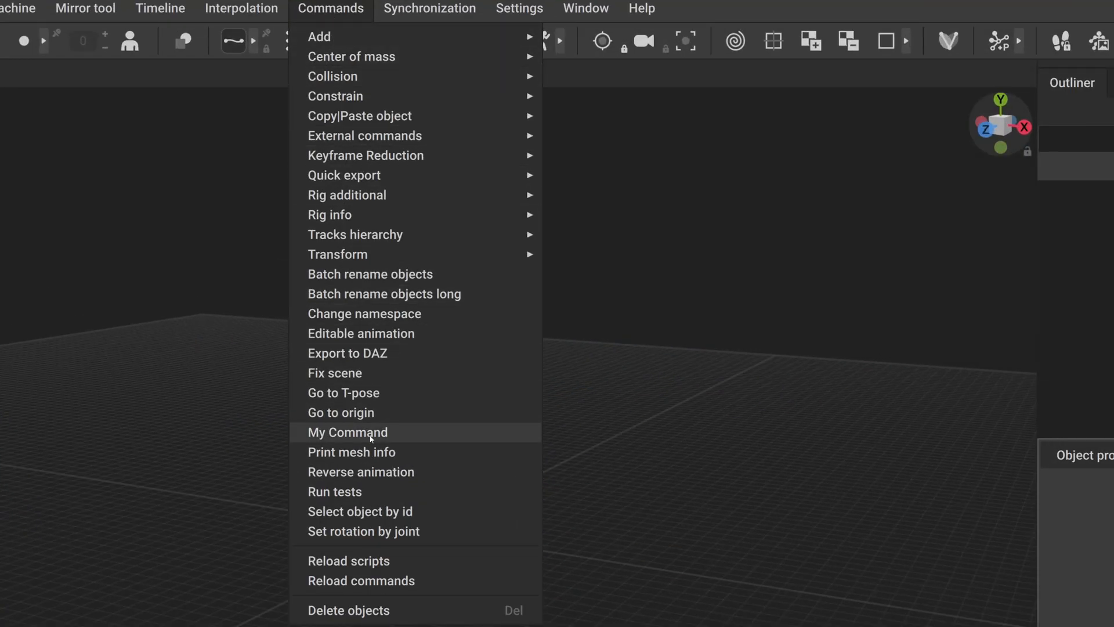
pyautogui.click(347, 431)
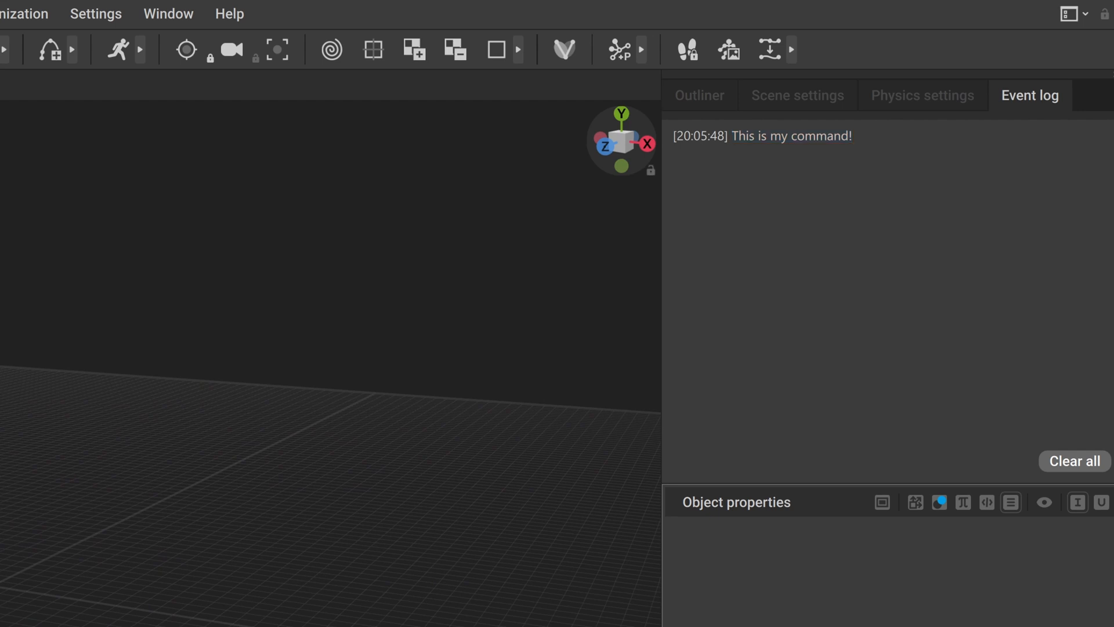
pyautogui.click(559, 10)
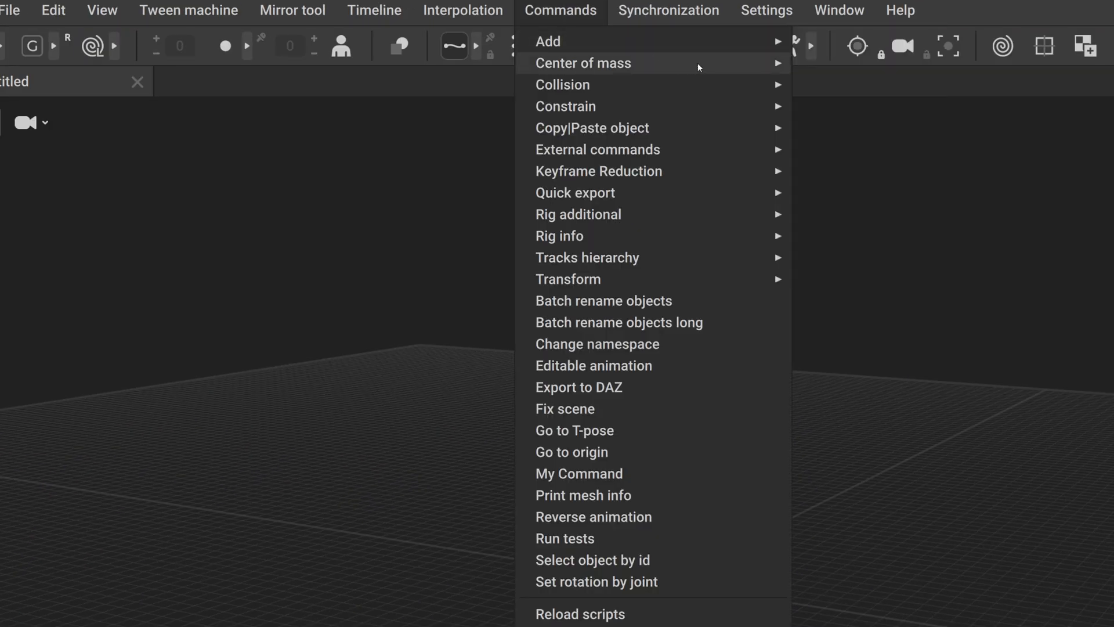
pyautogui.moveTo(581, 63)
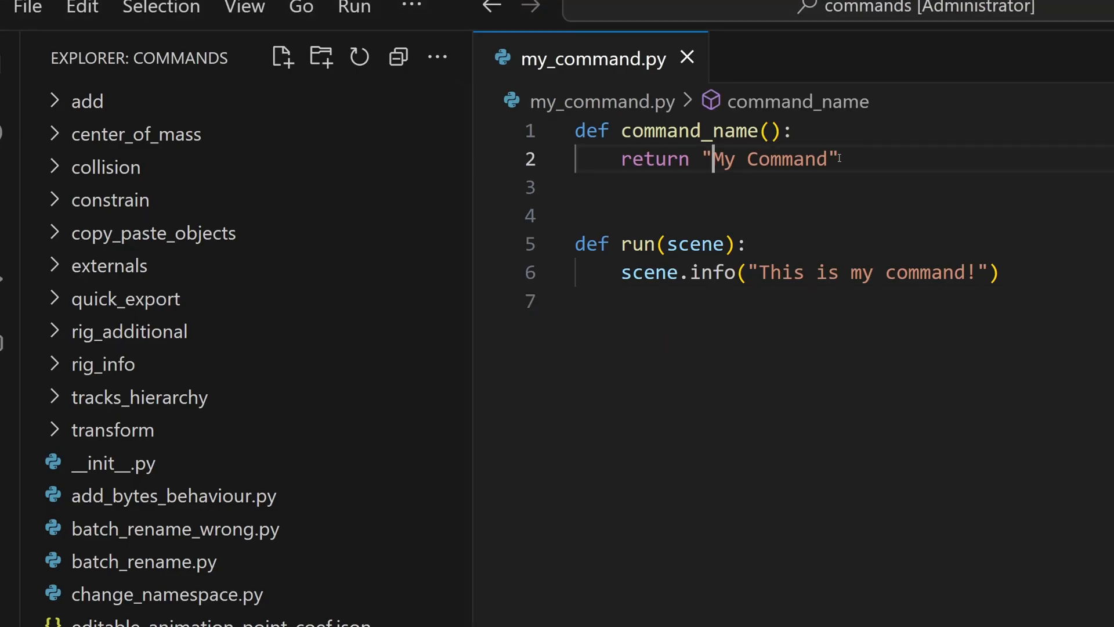
# Step: Change command_name's return string to "My Commands.Whos command?"
pyautogui.write('s.Whos comman')
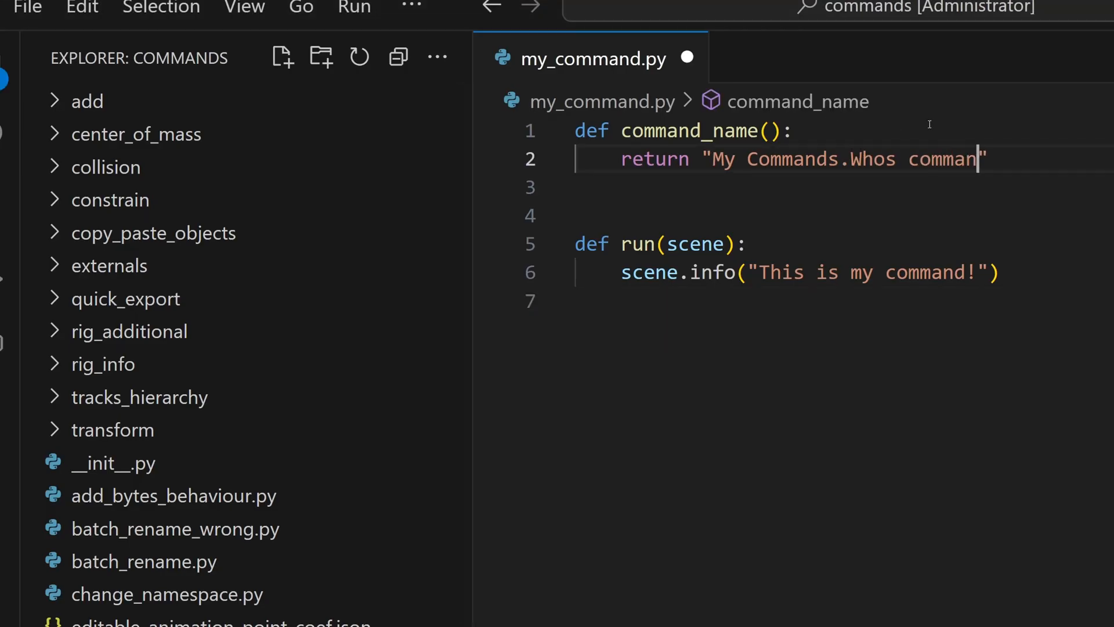
pyautogui.write('d?"')
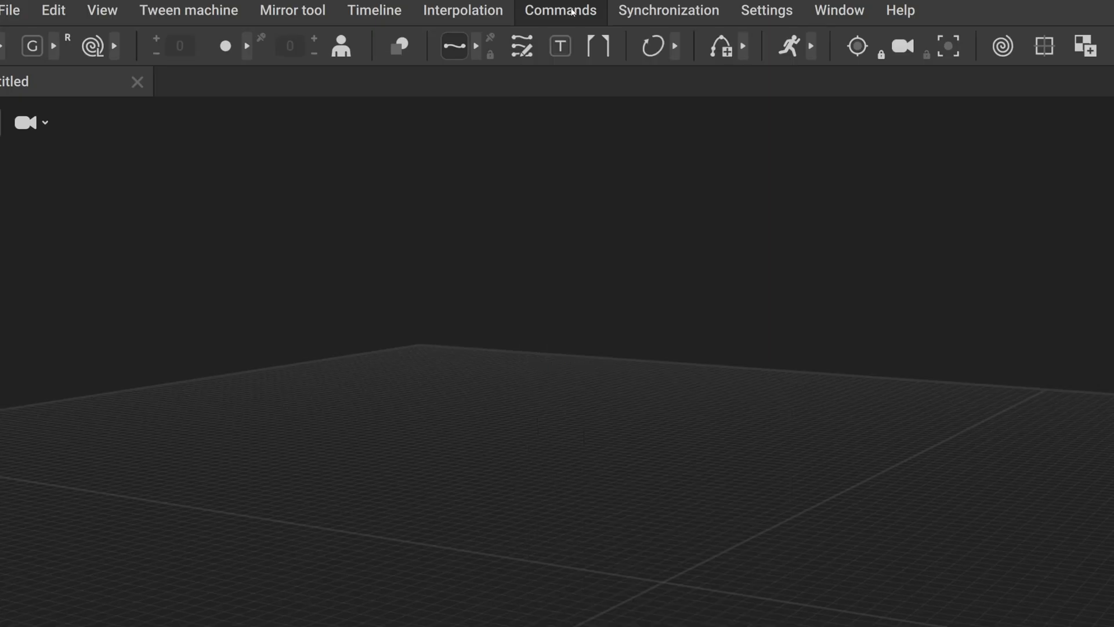
# Step: Check the Commands list now shows a My Commands submenu group
pyautogui.click(559, 10)
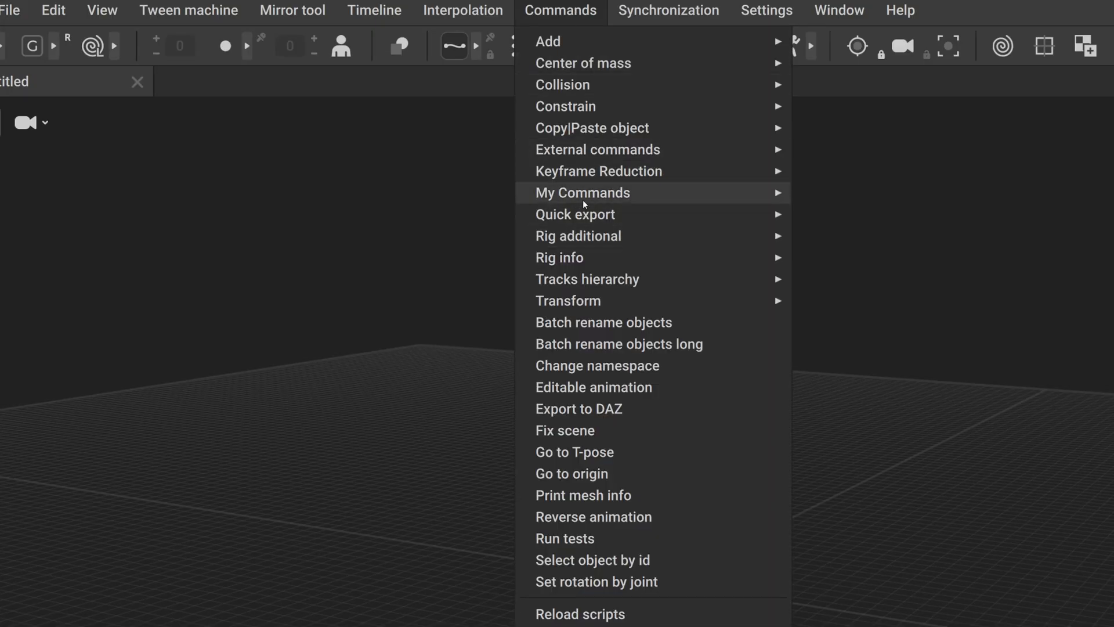
pyautogui.moveTo(582, 192)
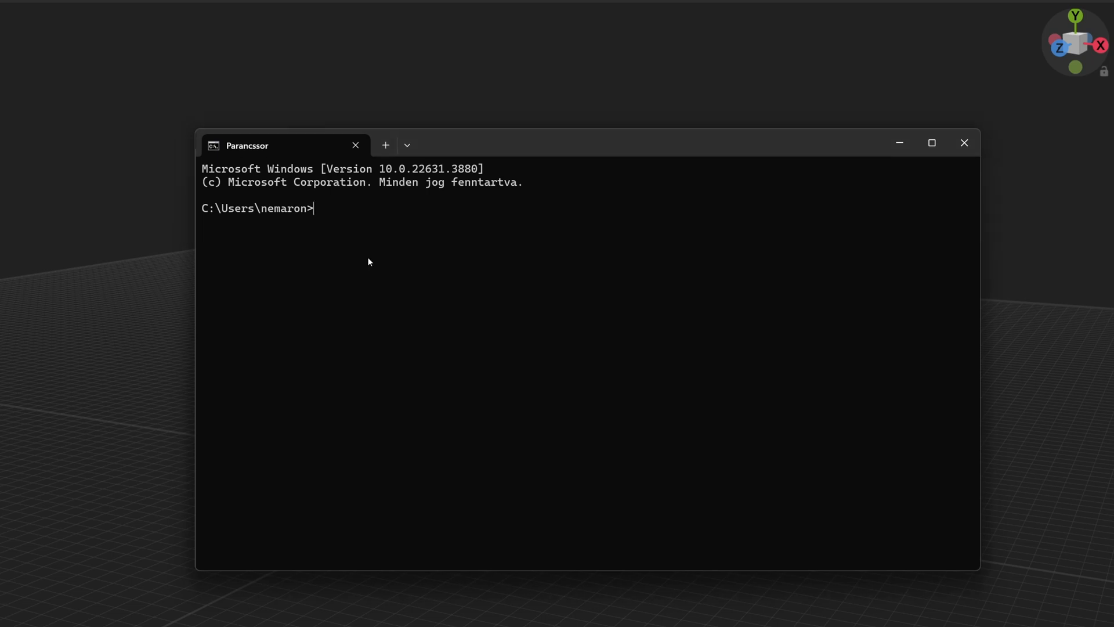
# Step: Launch cascadeur.exe with --run-script commands.my_command so it logs "This is my command!"
pyautogui.write('"C:\\Program Files\\Cascadeur\\cascadeur.exe"')
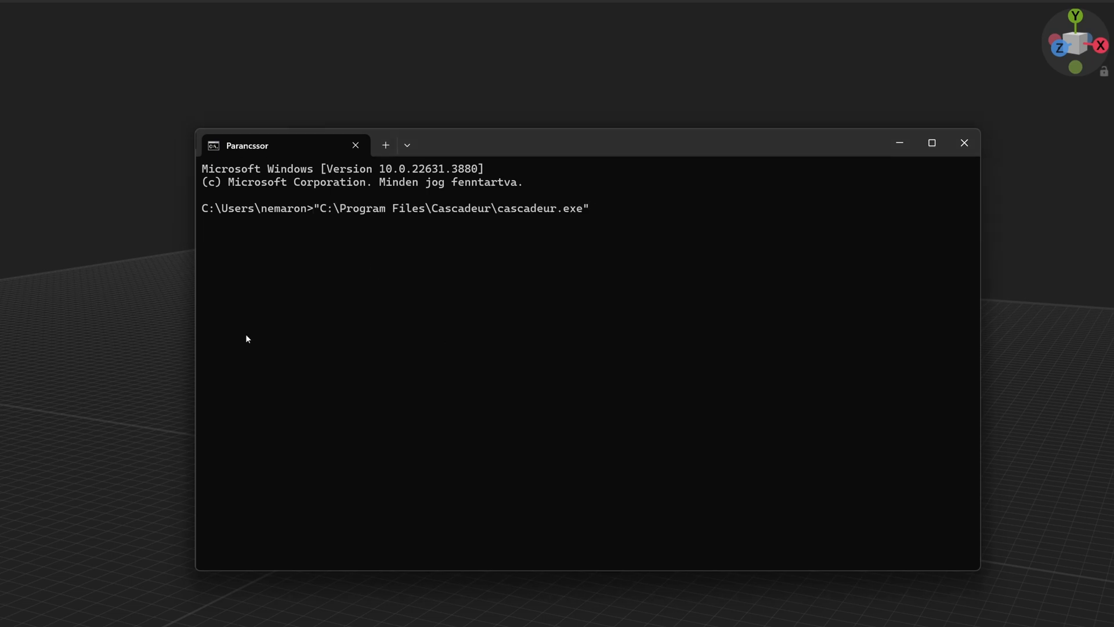
pyautogui.moveTo(264, 336)
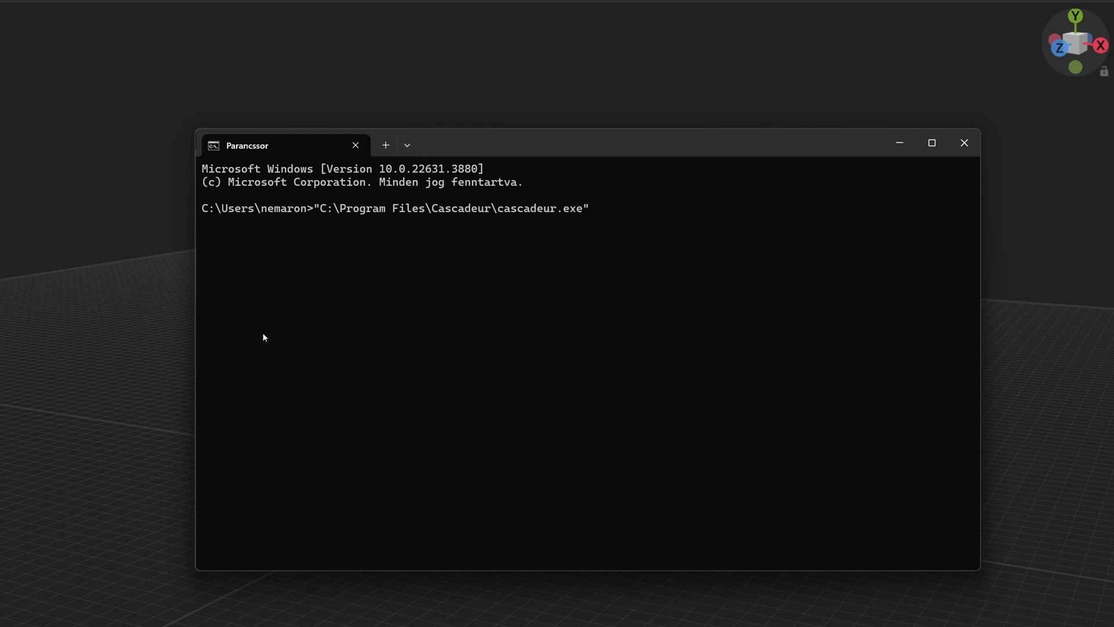
pyautogui.write('--run')
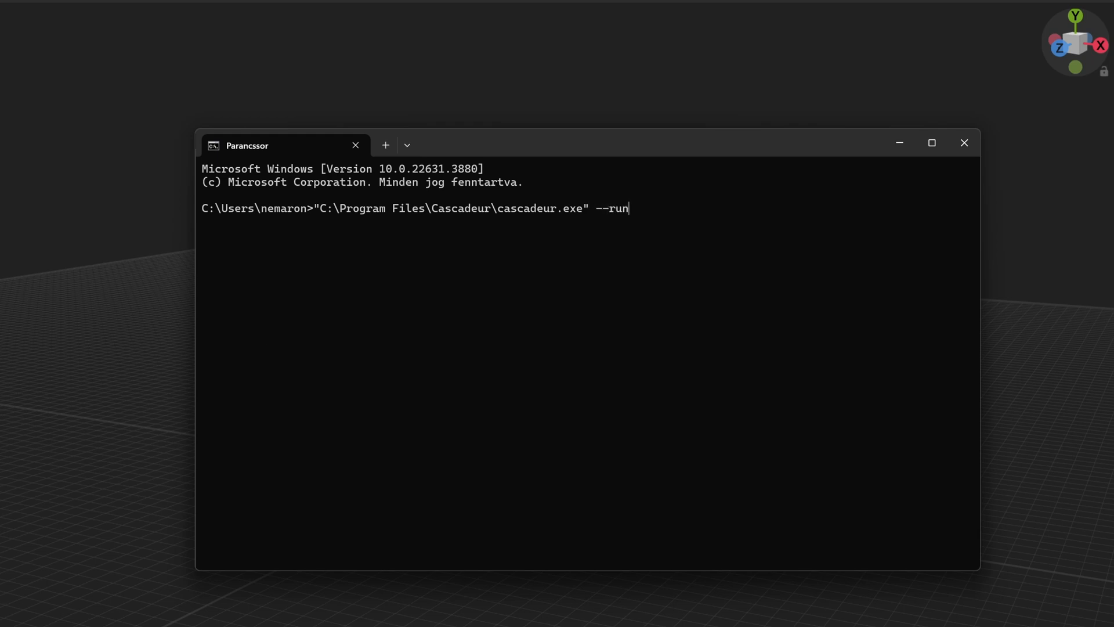
pyautogui.write('script')
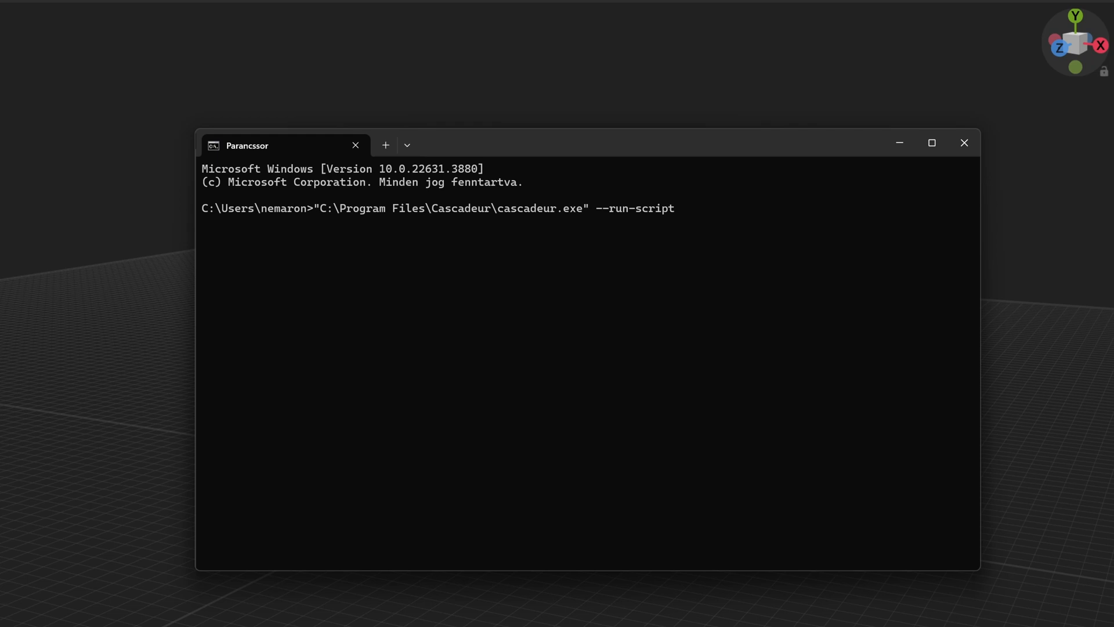
pyautogui.moveTo(697, 208)
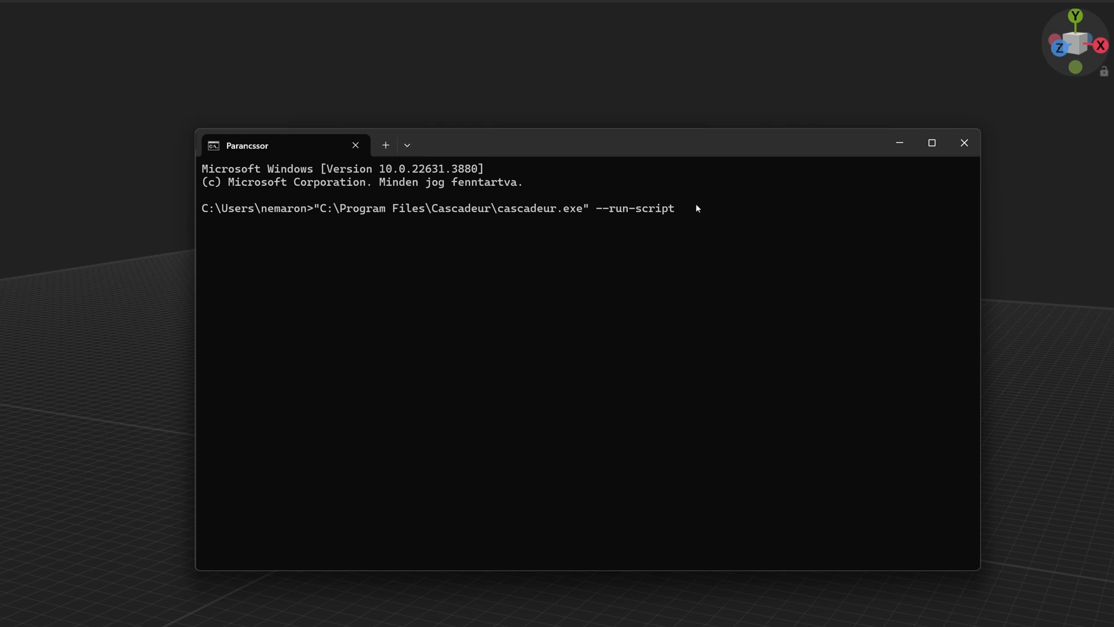
pyautogui.write('commands')
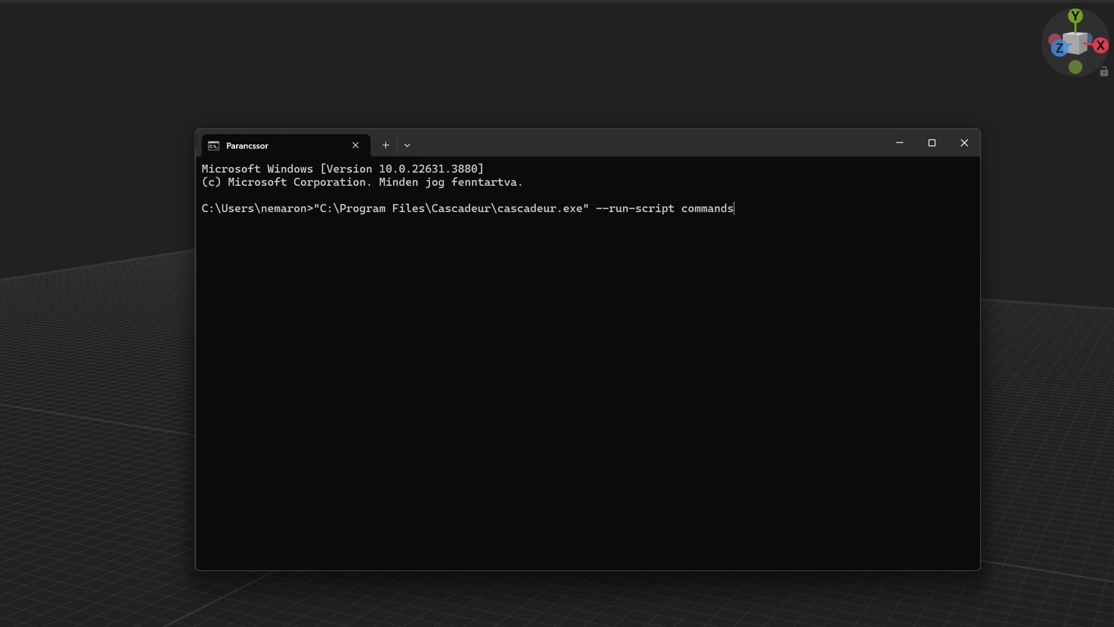
pyautogui.write('.my_')
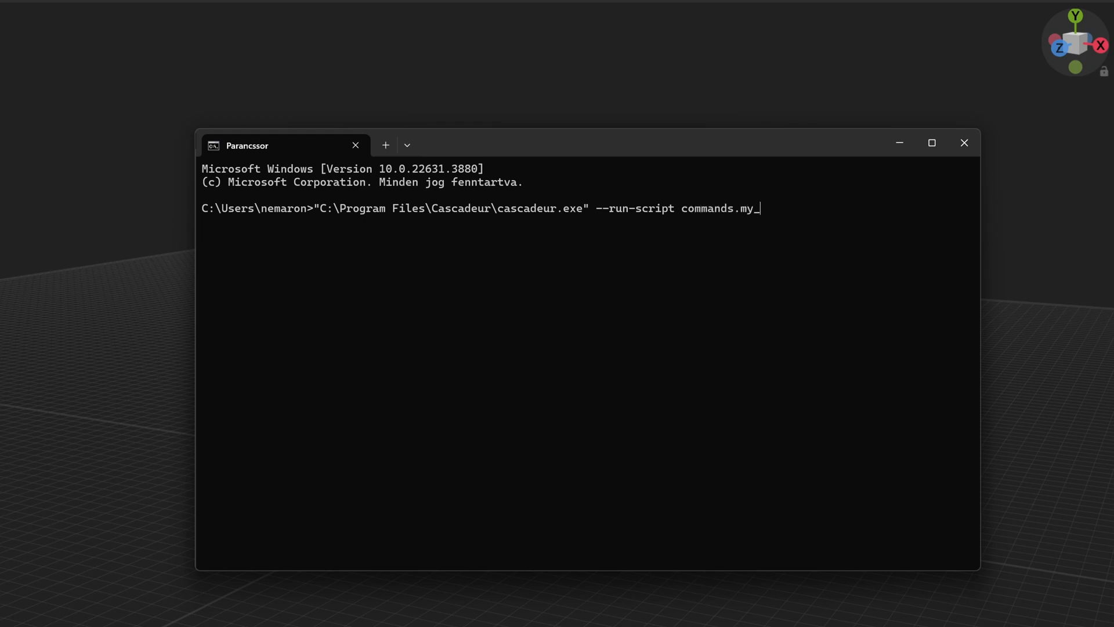
pyautogui.write('command')
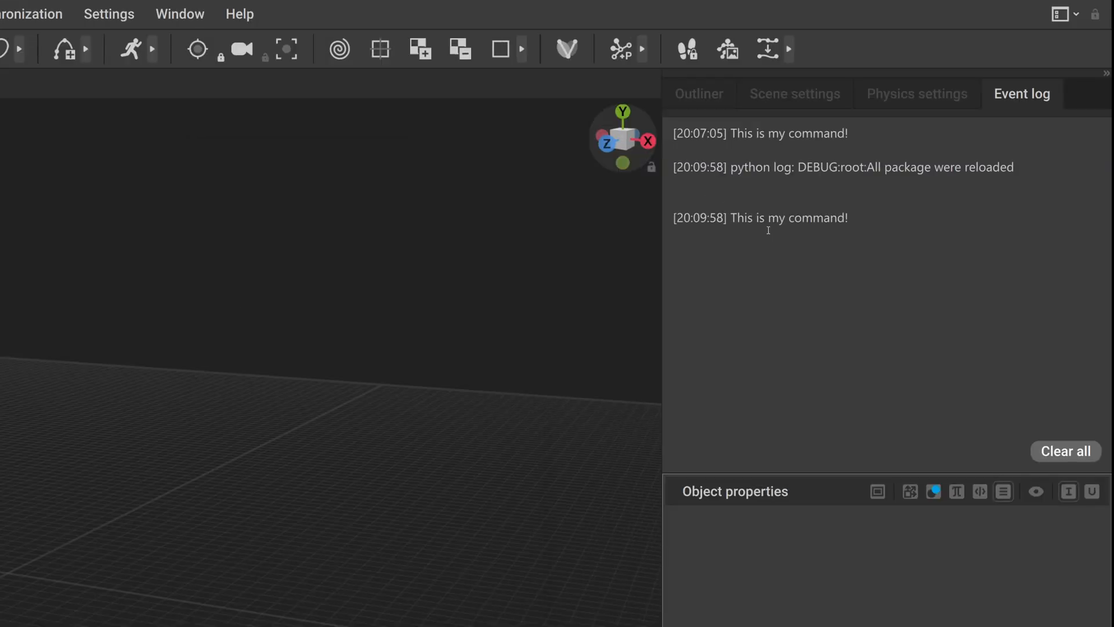
pyautogui.moveTo(1024, 166)
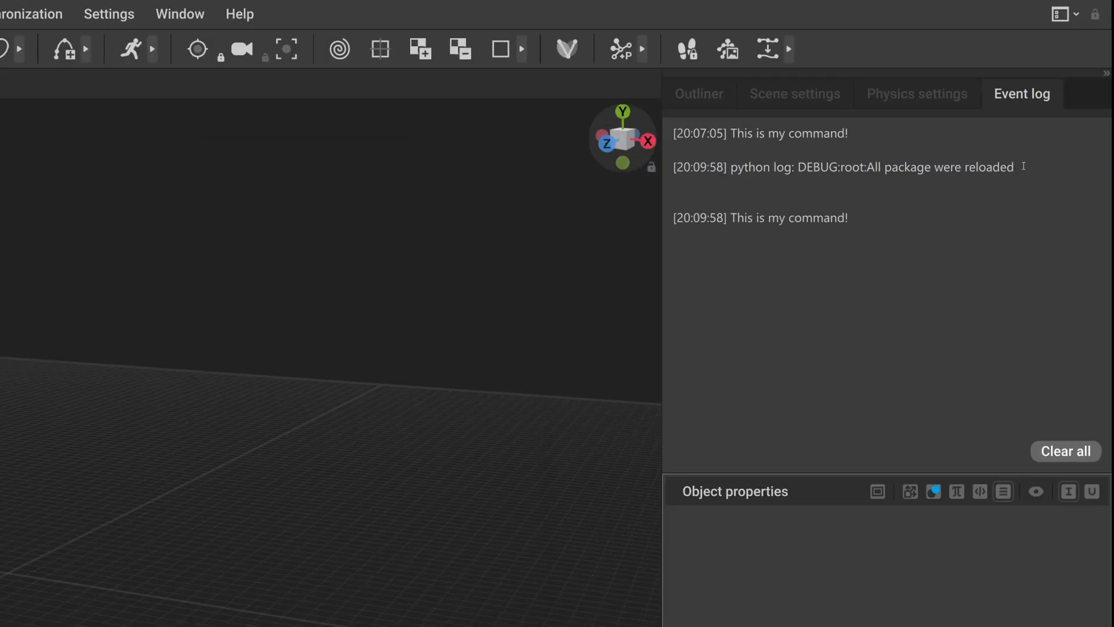
pyautogui.moveTo(881, 166); pyautogui.dragTo(1029, 166)
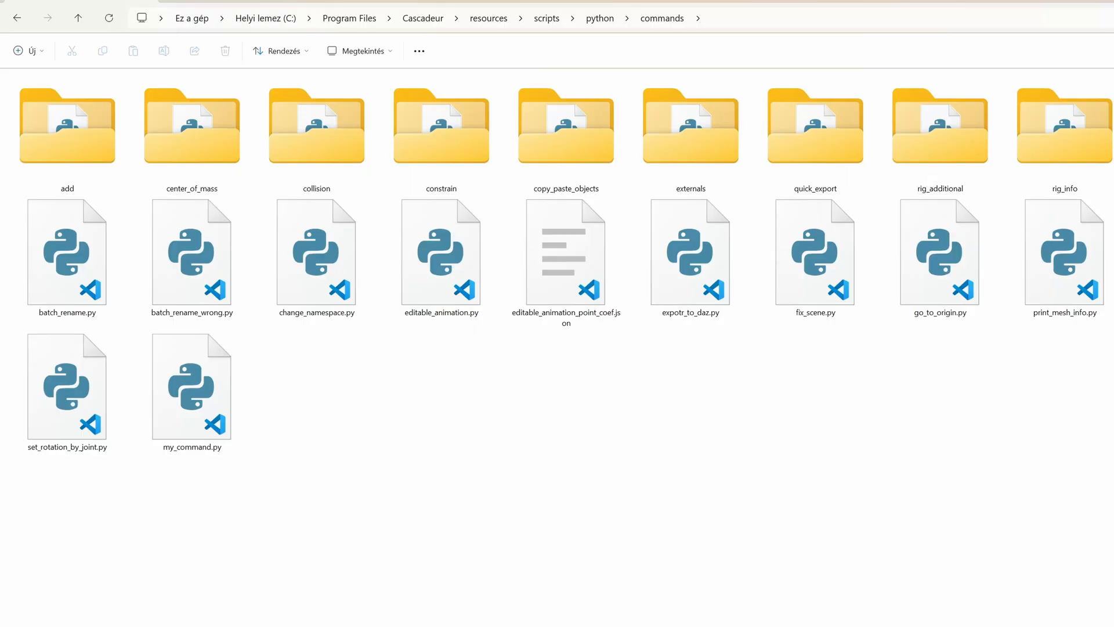
# Step: Open the add subfolder and change the script argument to commands.add.add_cube
pyautogui.click(67, 127)
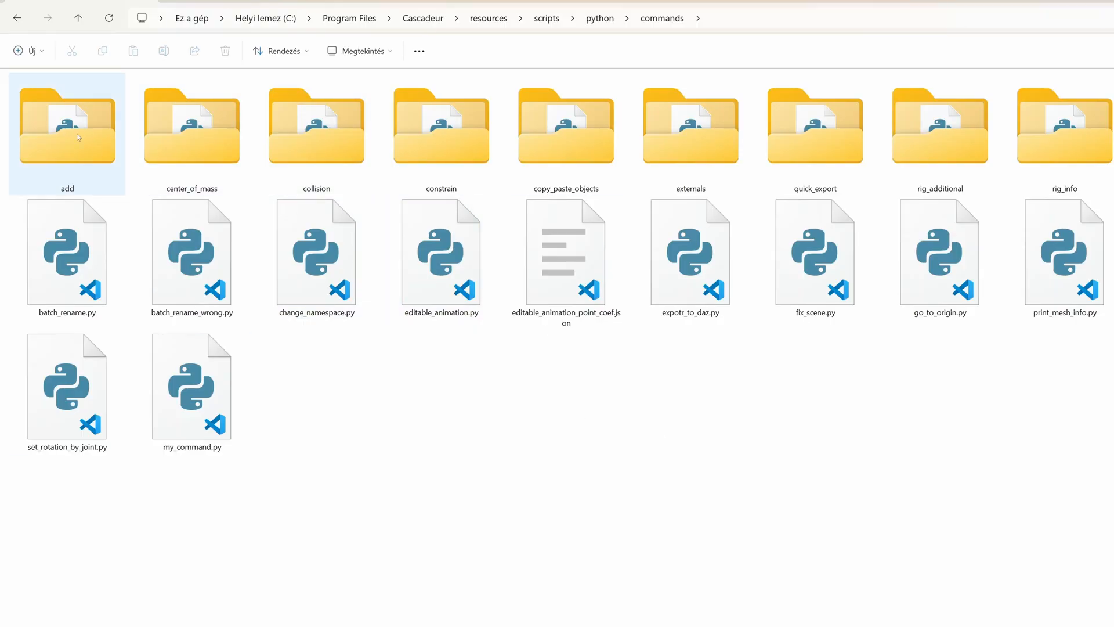
pyautogui.doubleClick(67, 127)
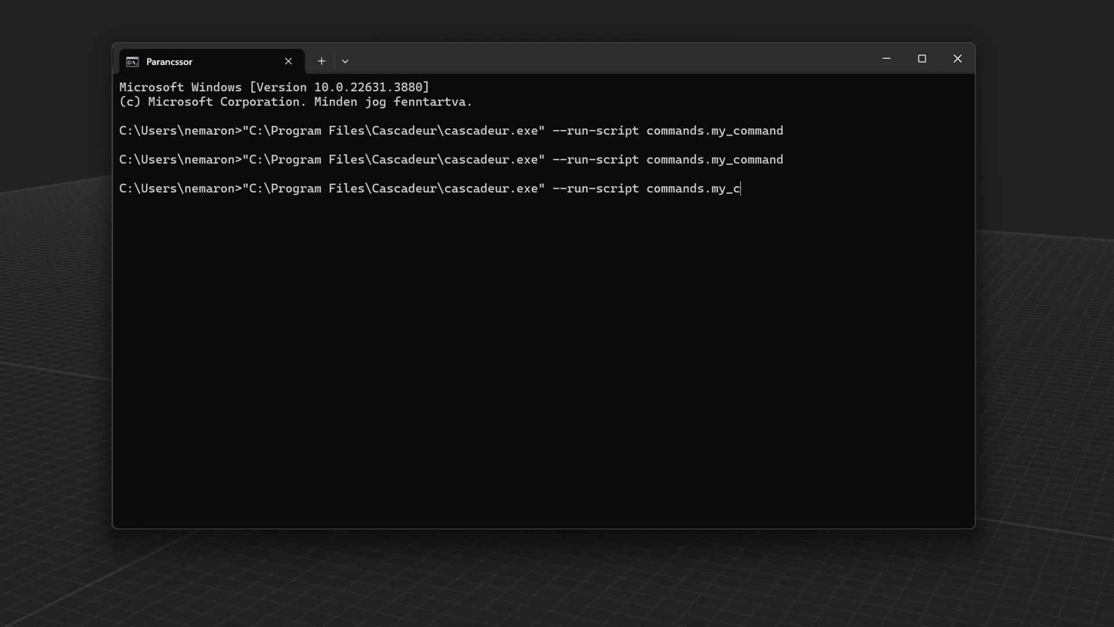
pyautogui.write('add.add_cube')
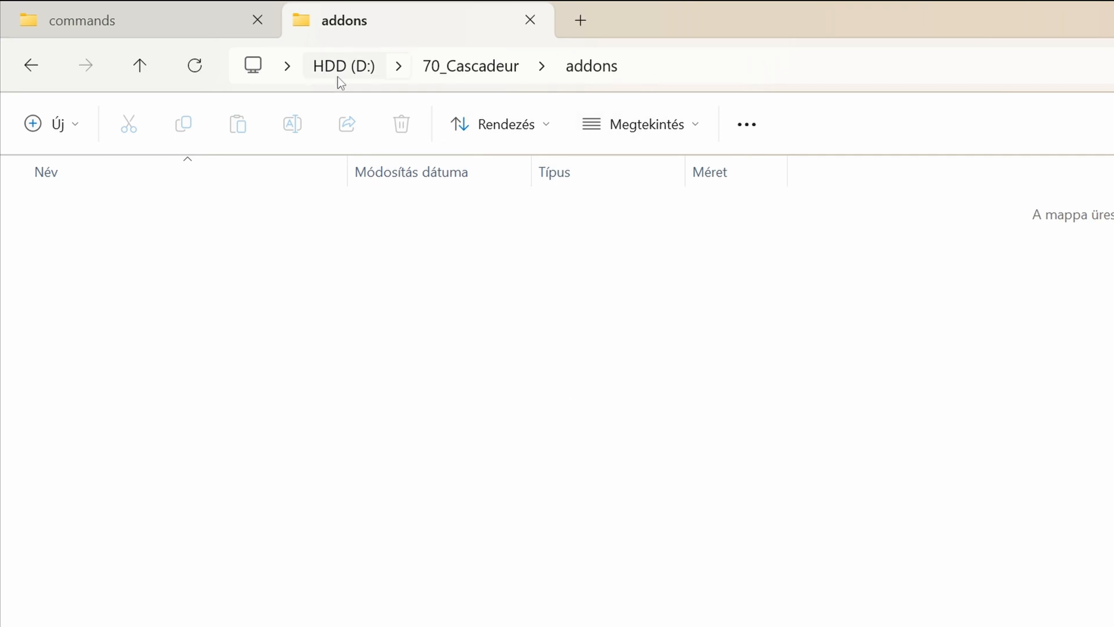
# Step: Add "D:/70_Cascadeur" with a forward slash to the Python Path array in settings.json
pyautogui.click(85, 20)
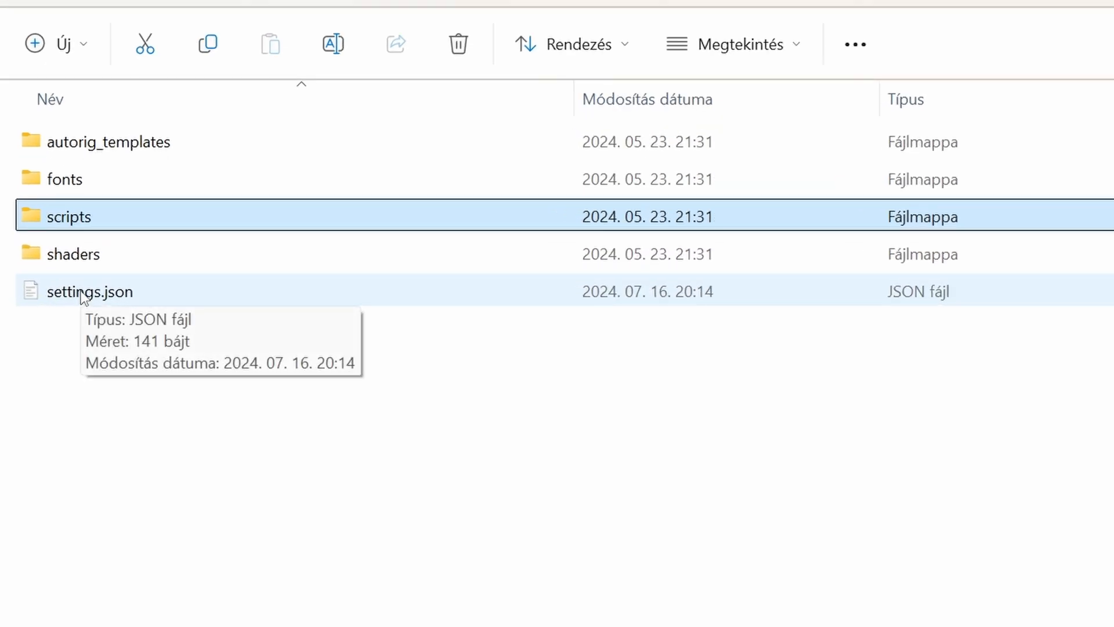
pyautogui.doubleClick(90, 291)
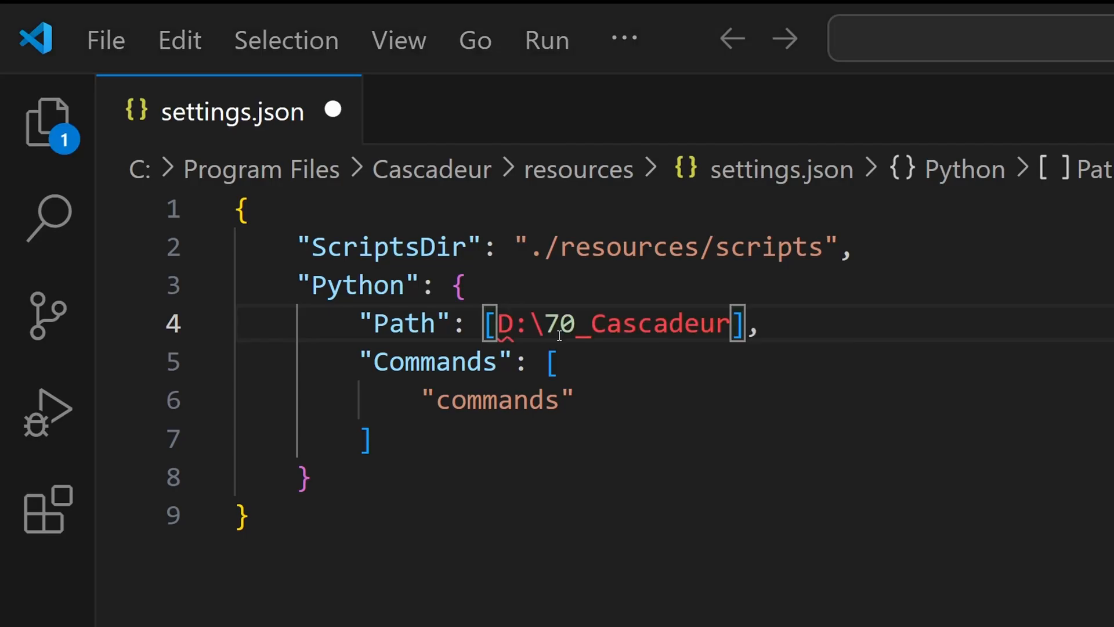
pyautogui.press('Backspace')
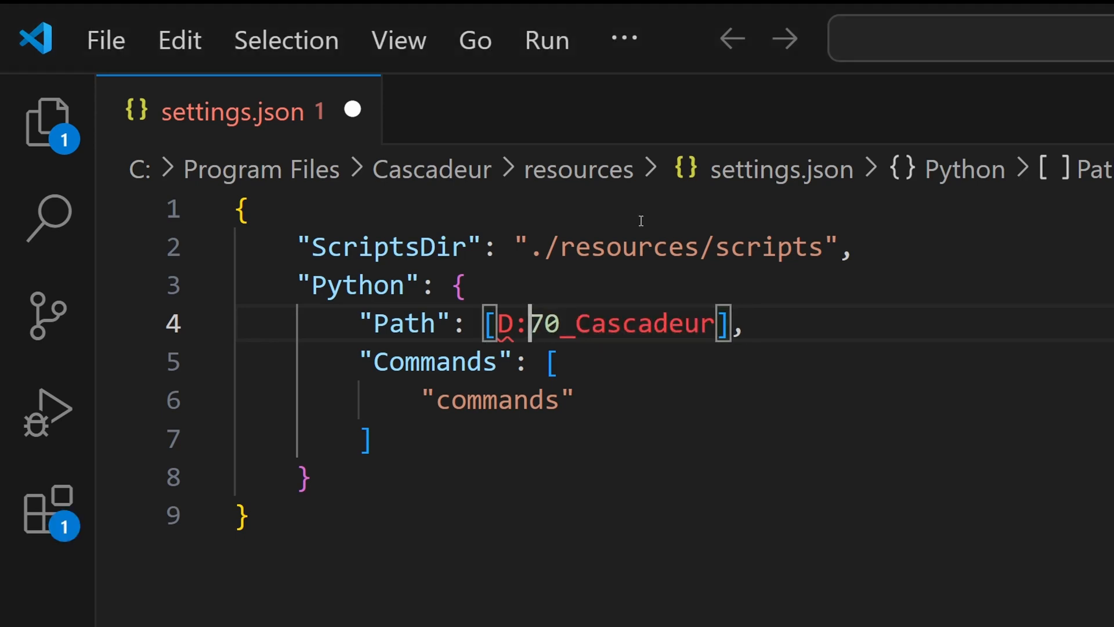
pyautogui.write('/')
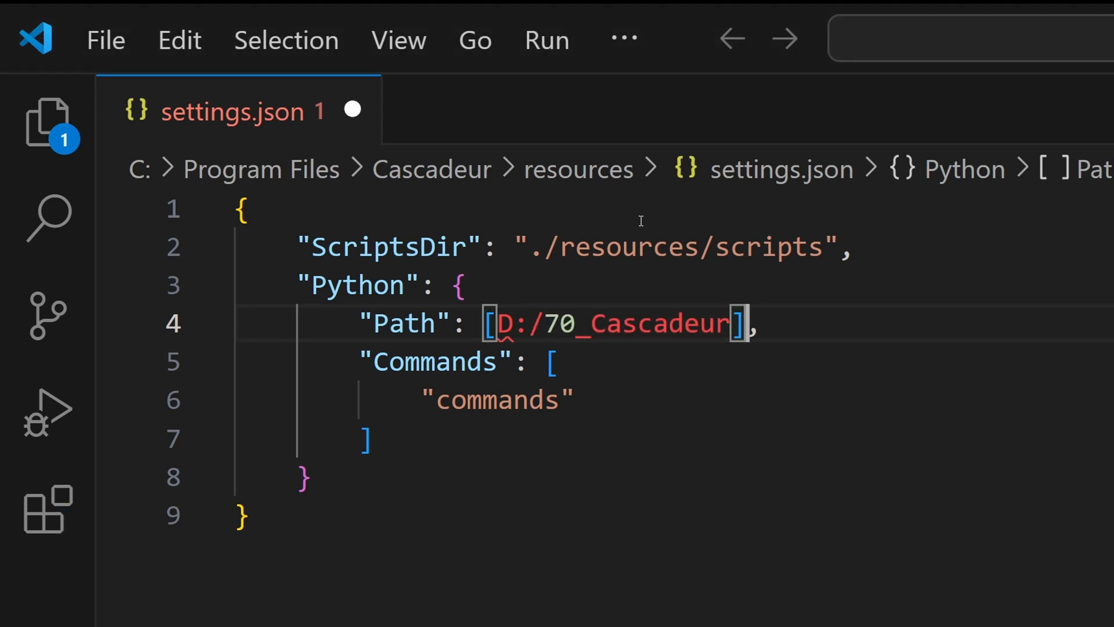
pyautogui.doubleClick(611, 324)
pyautogui.write(',')
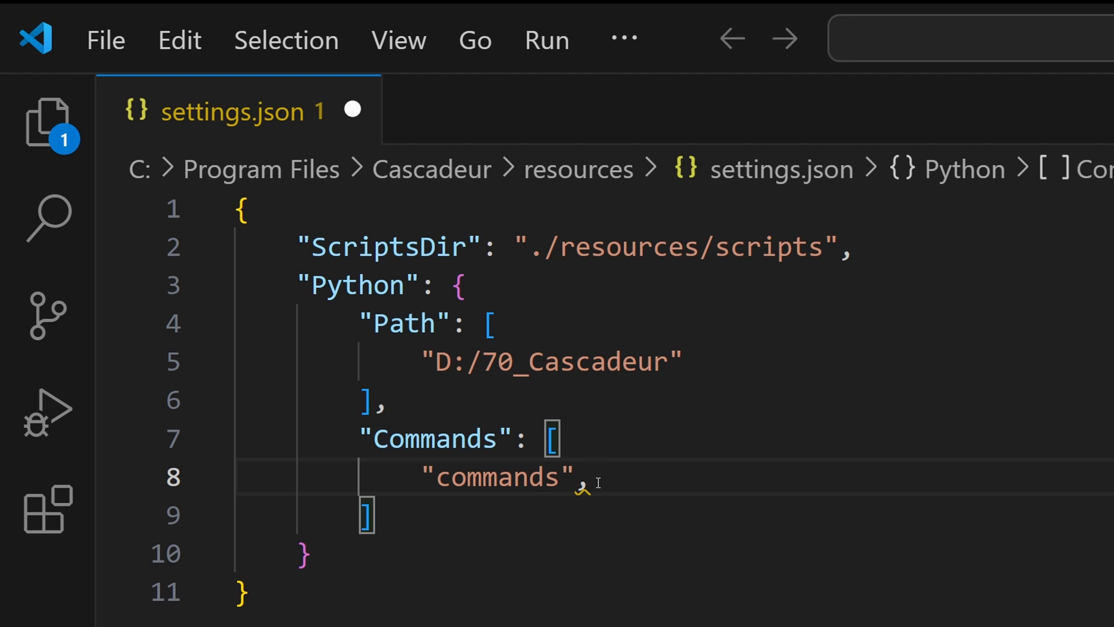
pyautogui.write('"a"')
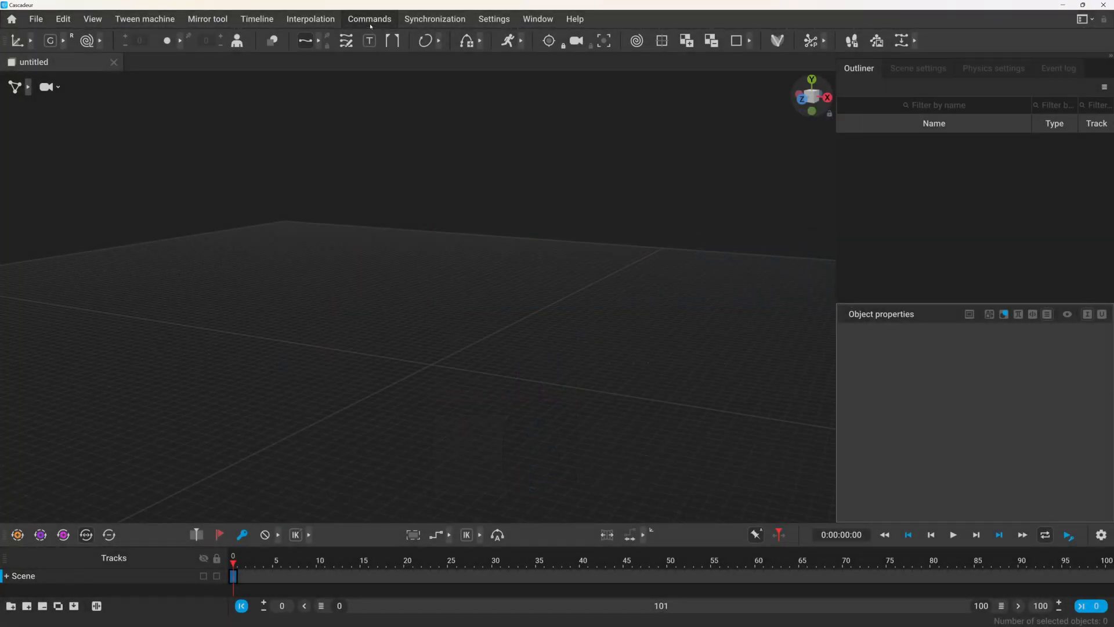
# Step: Run cascadeur.exe --run-script addons.my_command from Command Prompt and check the logged custom command message
pyautogui.click(368, 19)
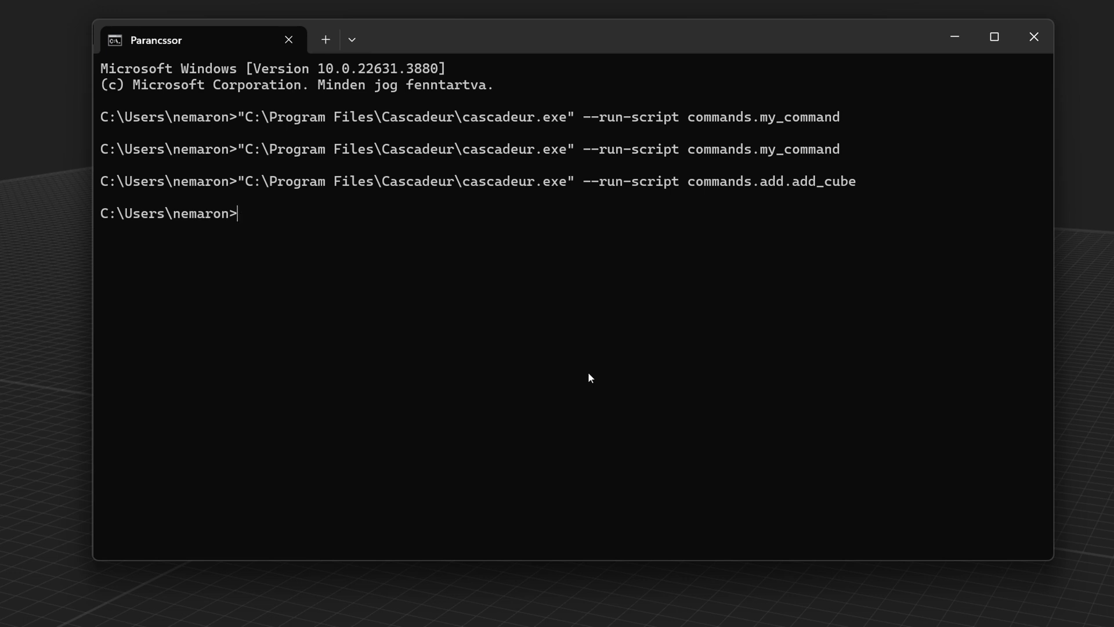
pyautogui.write('"C:\\Program Files\\Cascadeur\\cascadeur.exe" --run-script')
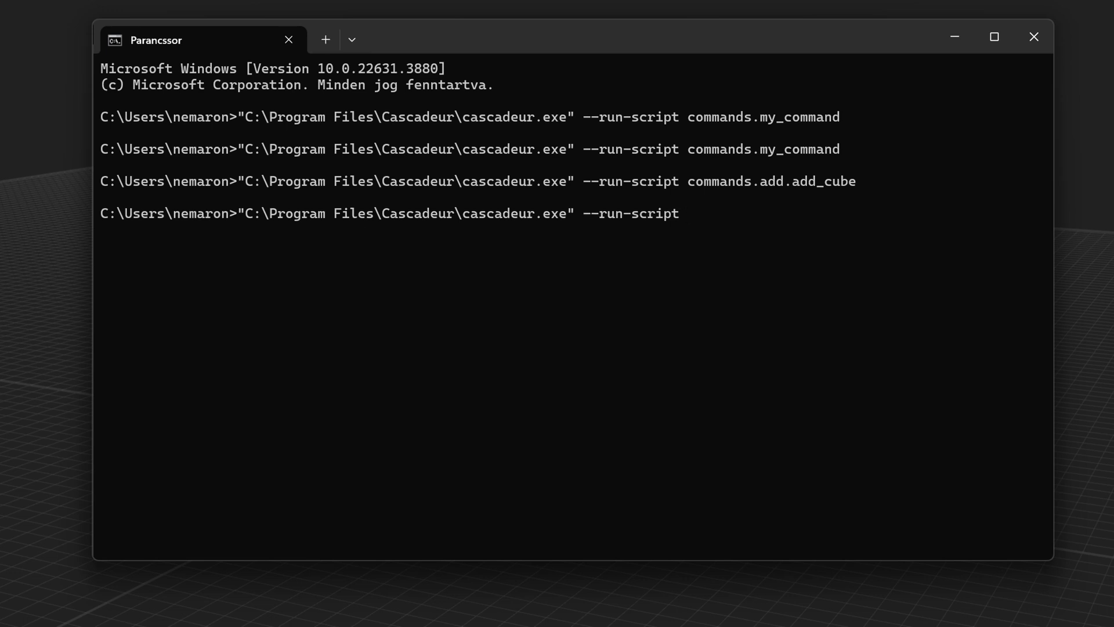
pyautogui.write('addons')
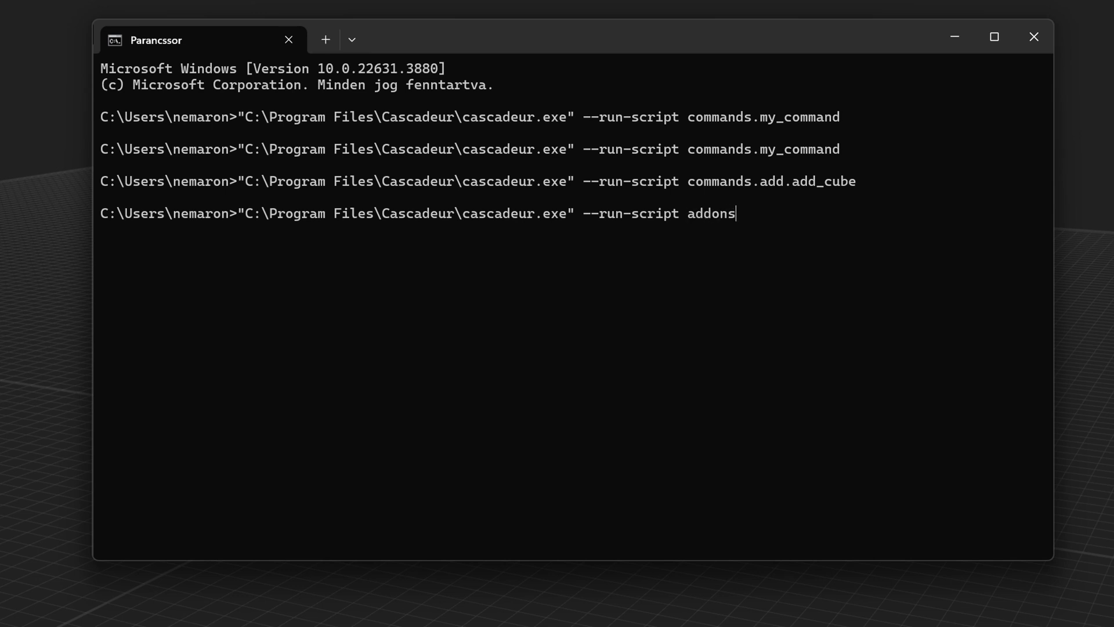
pyautogui.write('.my_command')
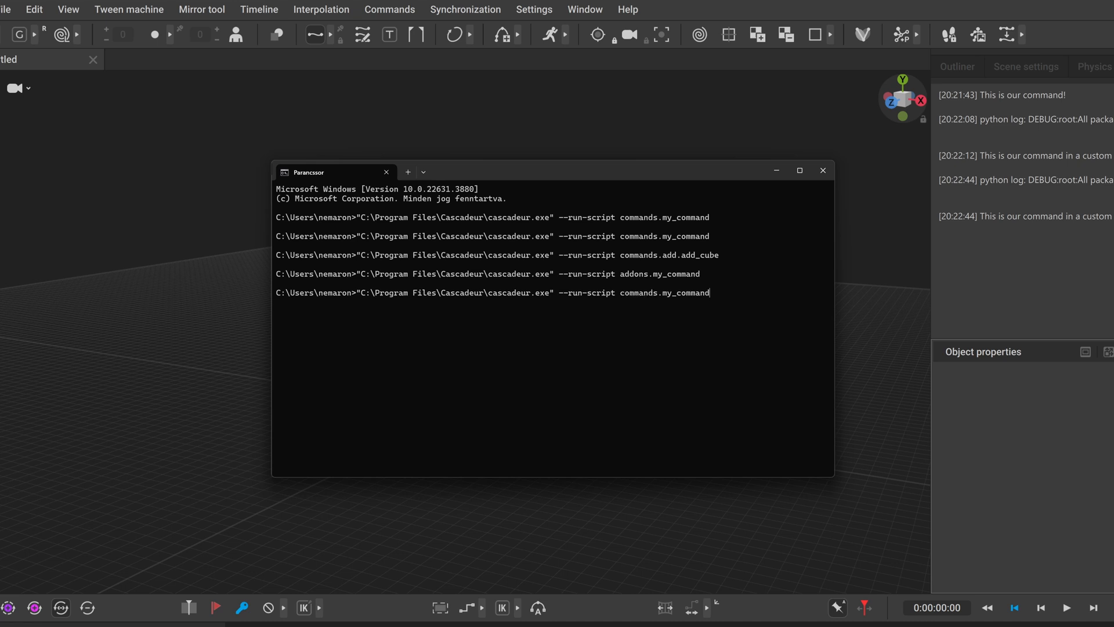
pyautogui.click(798, 170)
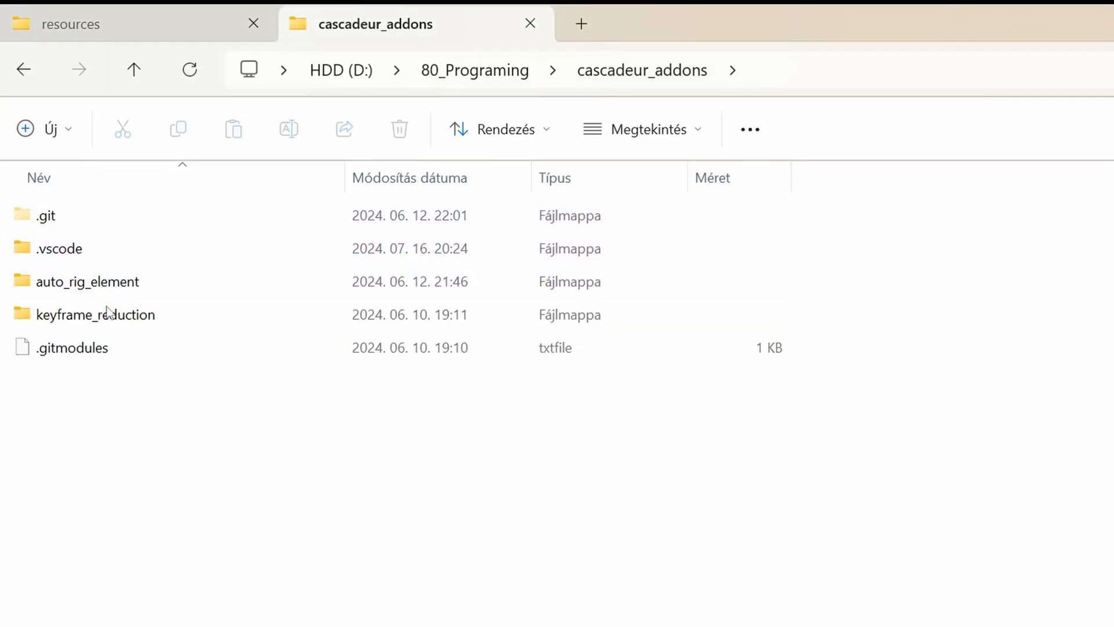
# Step: Browse D:\80_Programing\cascadeur_addons and the keyframe_reduction / auto_rig_element entries in settings.json
pyautogui.click(96, 315)
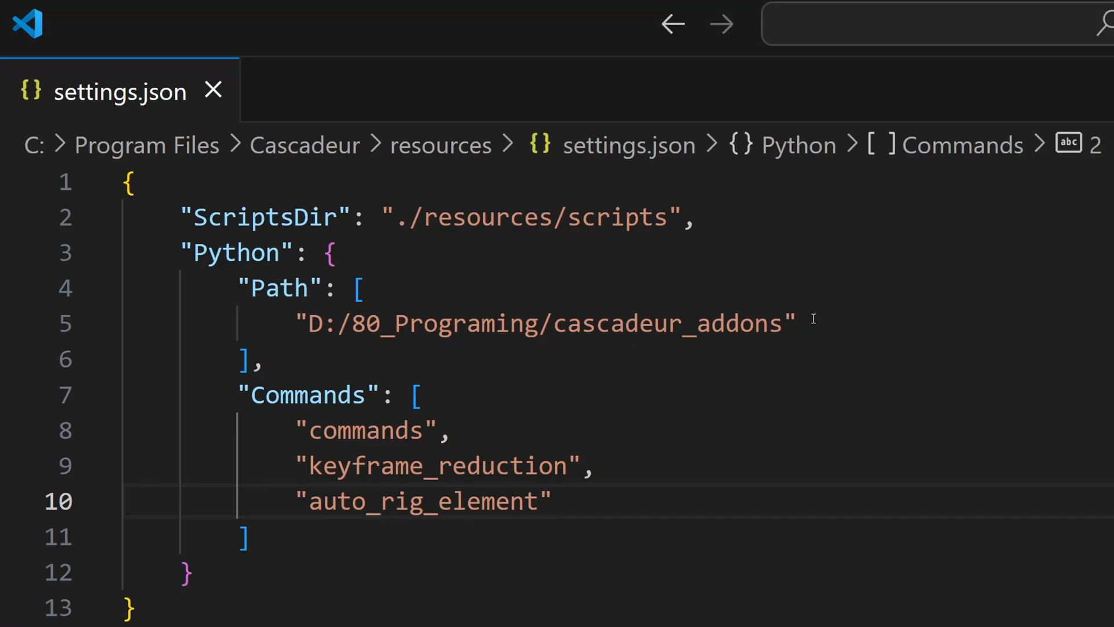
pyautogui.doubleClick(669, 323)
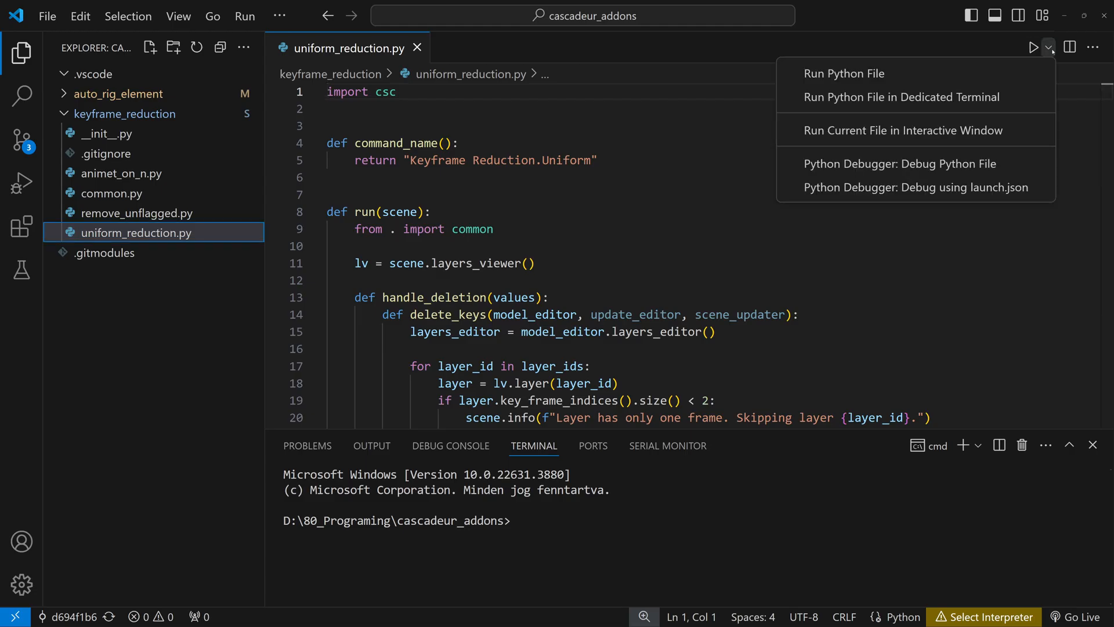
pyautogui.moveTo(845, 73)
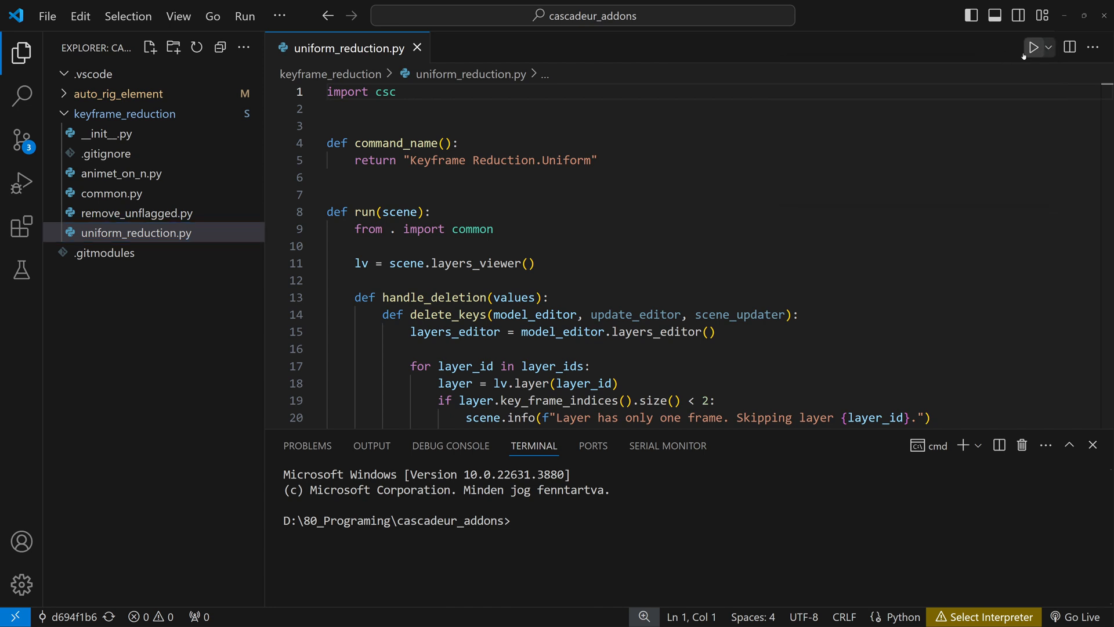
# Step: Find Code Runner by Jun Han in the Extensions marketplace and install it
pyautogui.click(21, 226)
pyautogui.write('code runner')
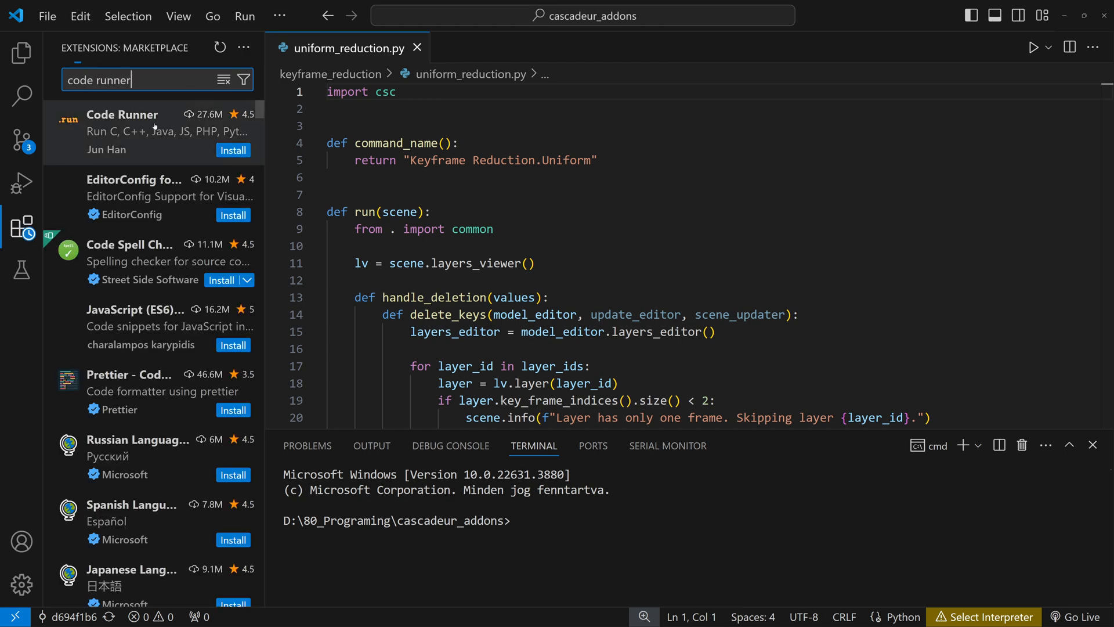
pyautogui.click(121, 131)
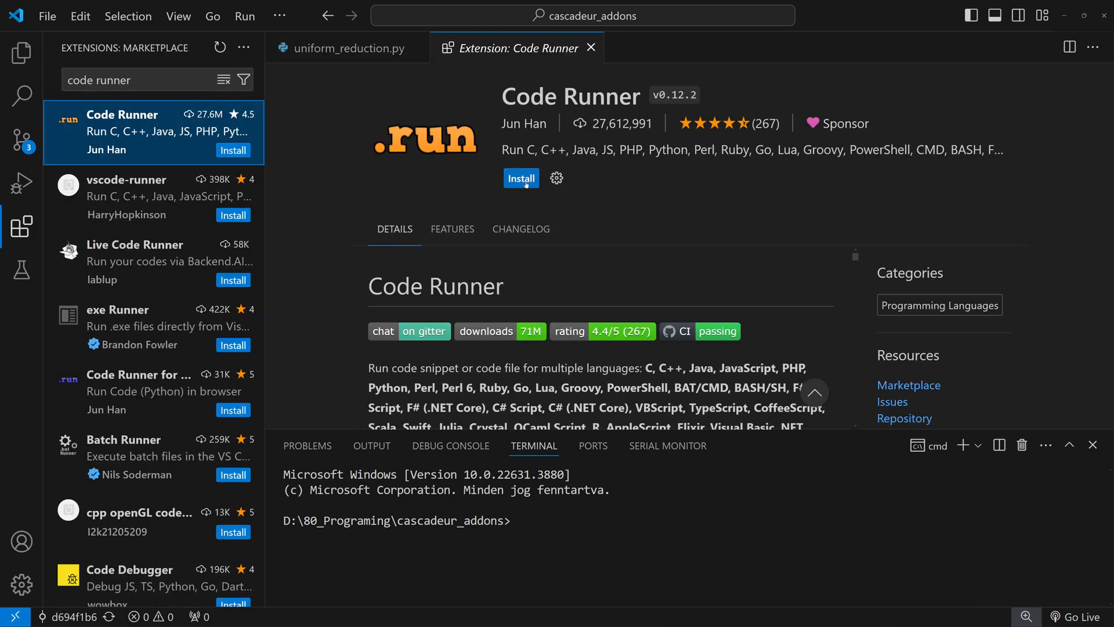
pyautogui.moveTo(121, 131)
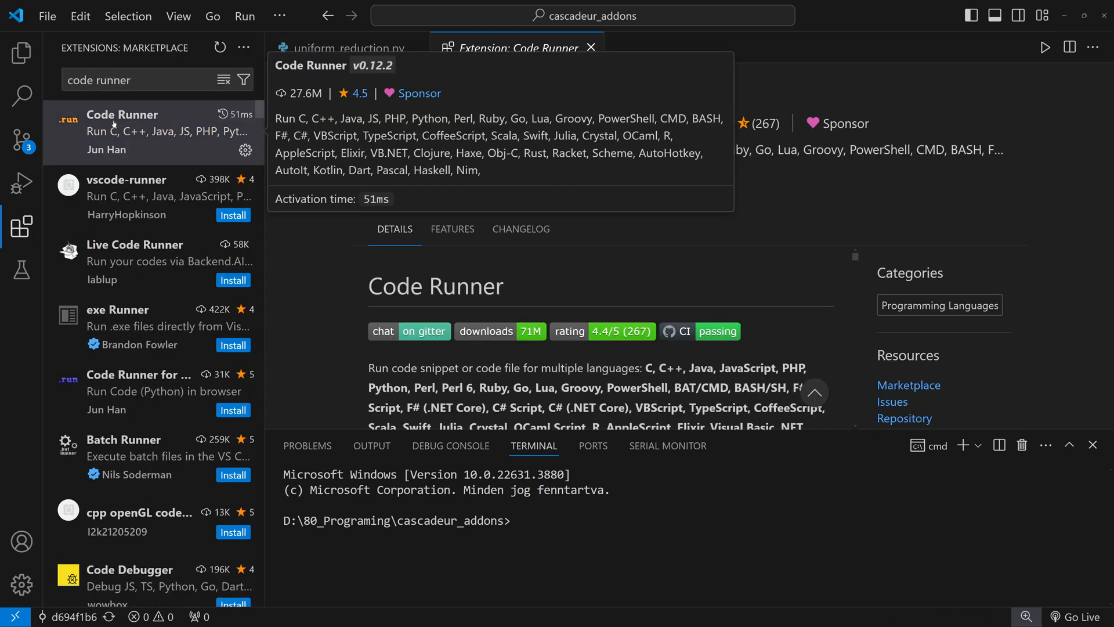
pyautogui.click(21, 52)
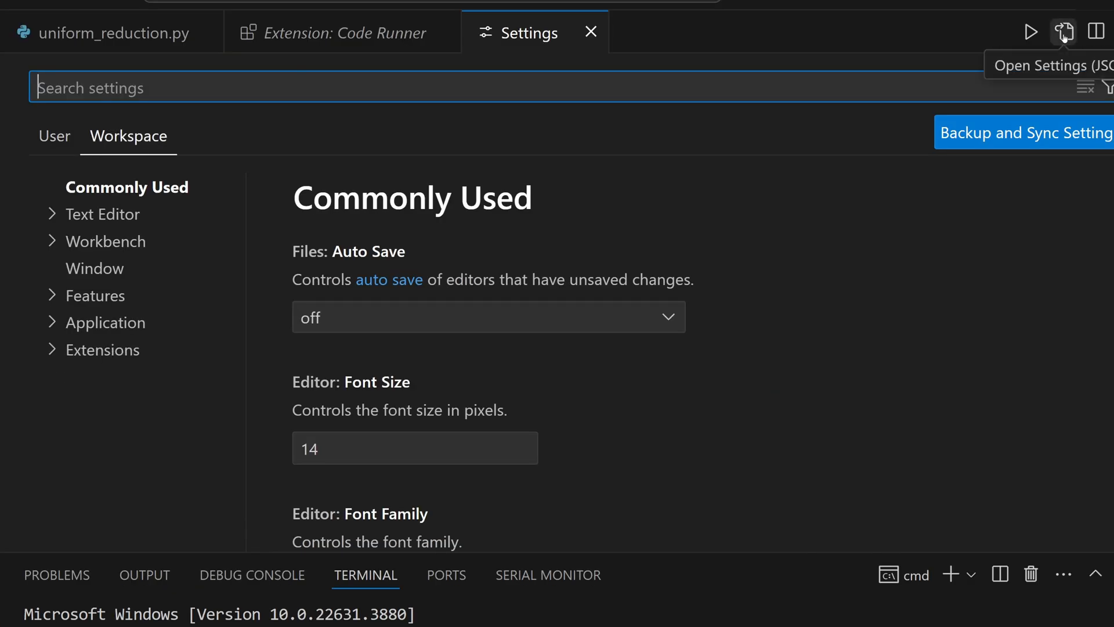
# Step: Add code-runner.executorMap for python with run_command.py, runInTerminal true and ignoreSelection true to workspace JSON
pyautogui.click(1064, 33)
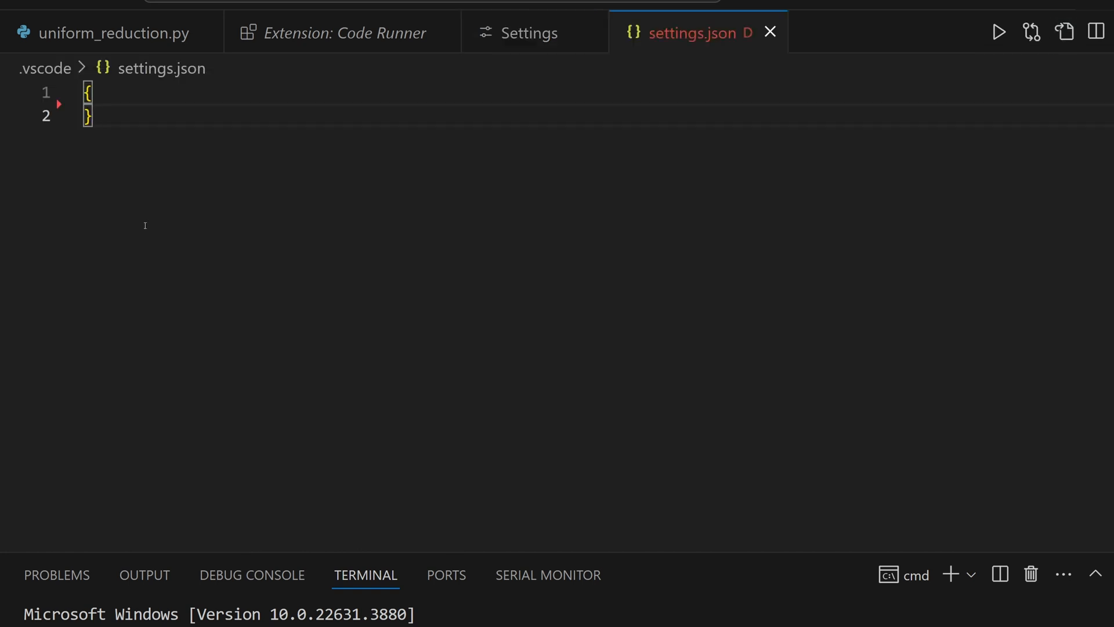
pyautogui.write('"code-runner.executorMap": {')
pyautogui.write('"python": "python run_command.py $fullFileName"')
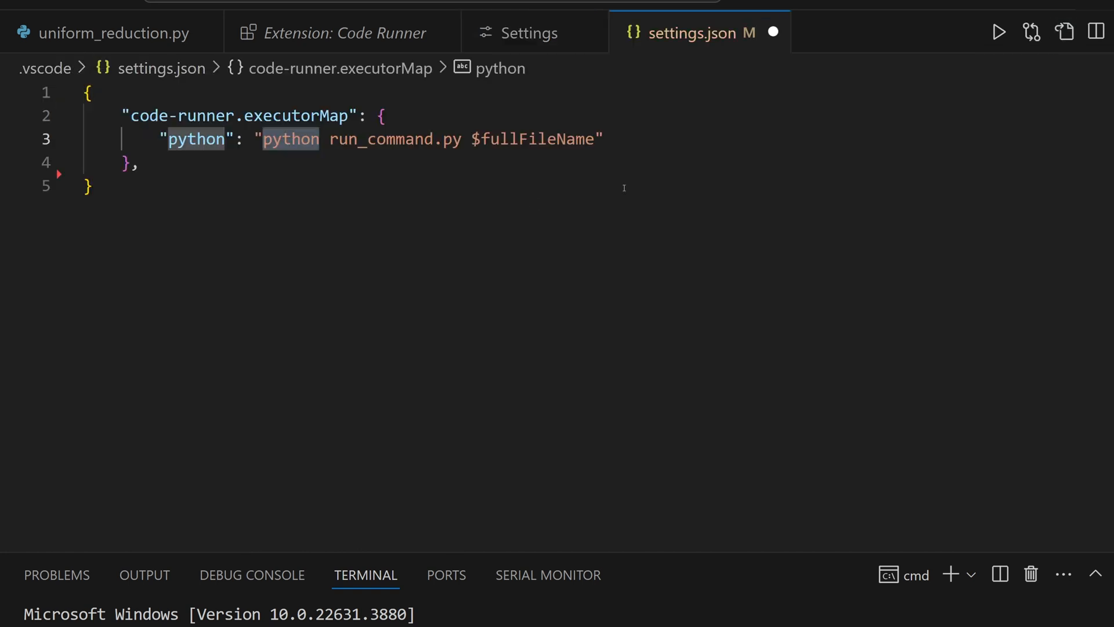
pyautogui.doubleClick(380, 138)
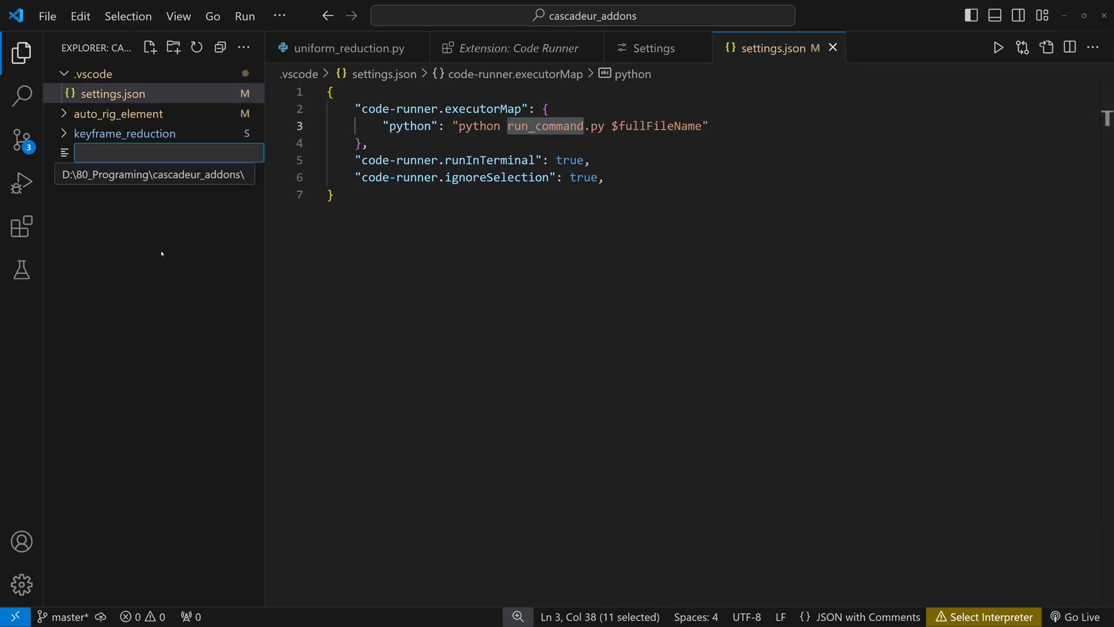
# Step: Create run_command.py with the Cascadeur executable path and last_folder logic
pyautogui.write('run_command.py')
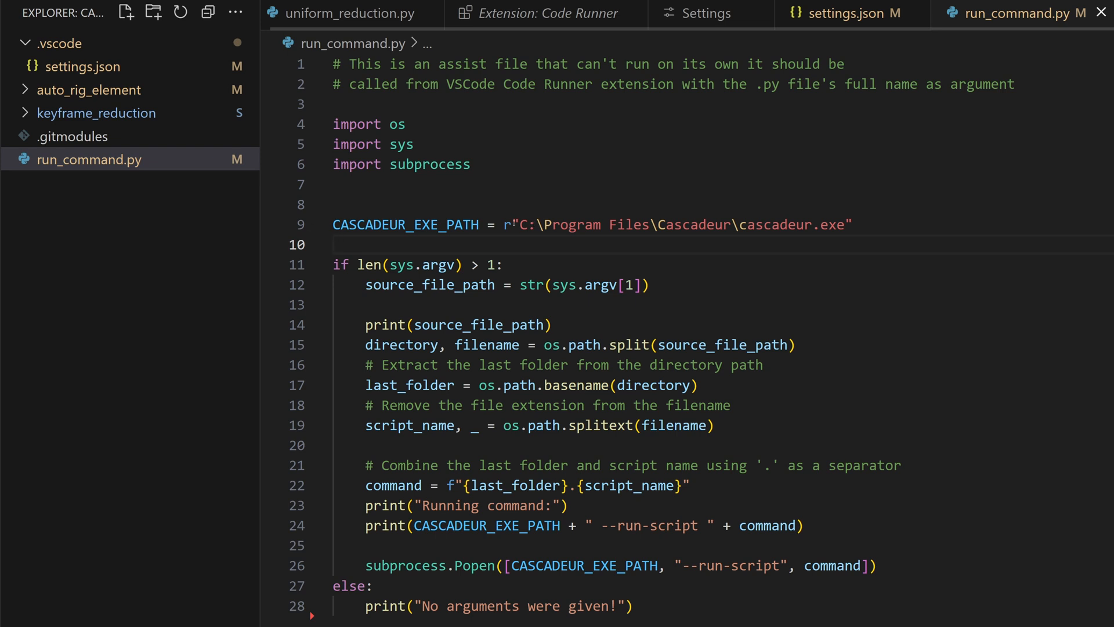
pyautogui.doubleClick(775, 224)
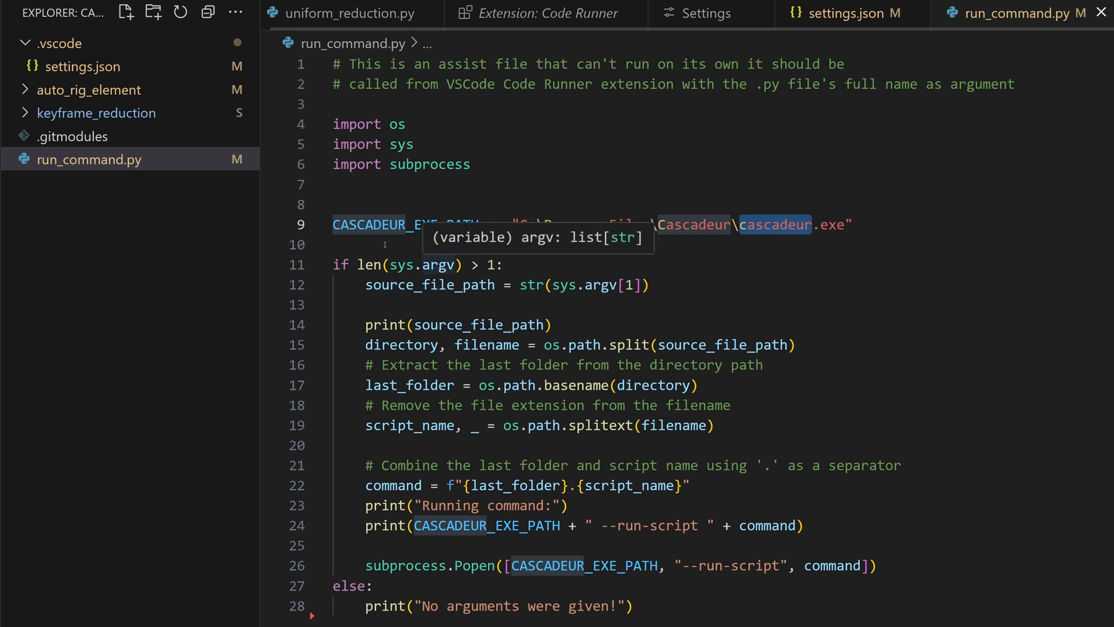
pyautogui.click(850, 13)
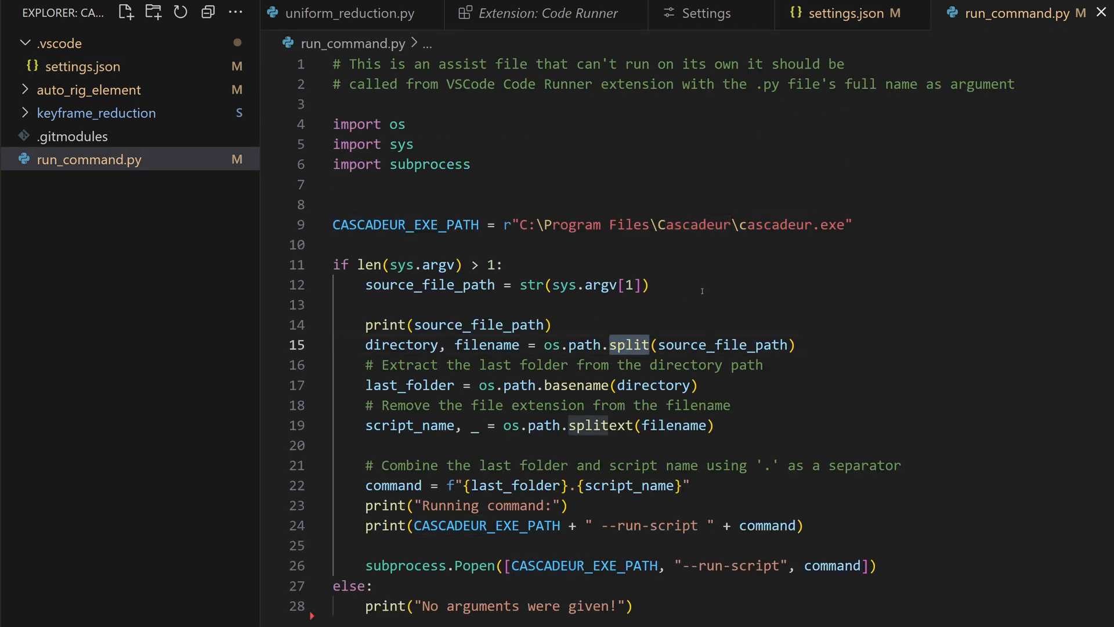
pyautogui.doubleClick(407, 426)
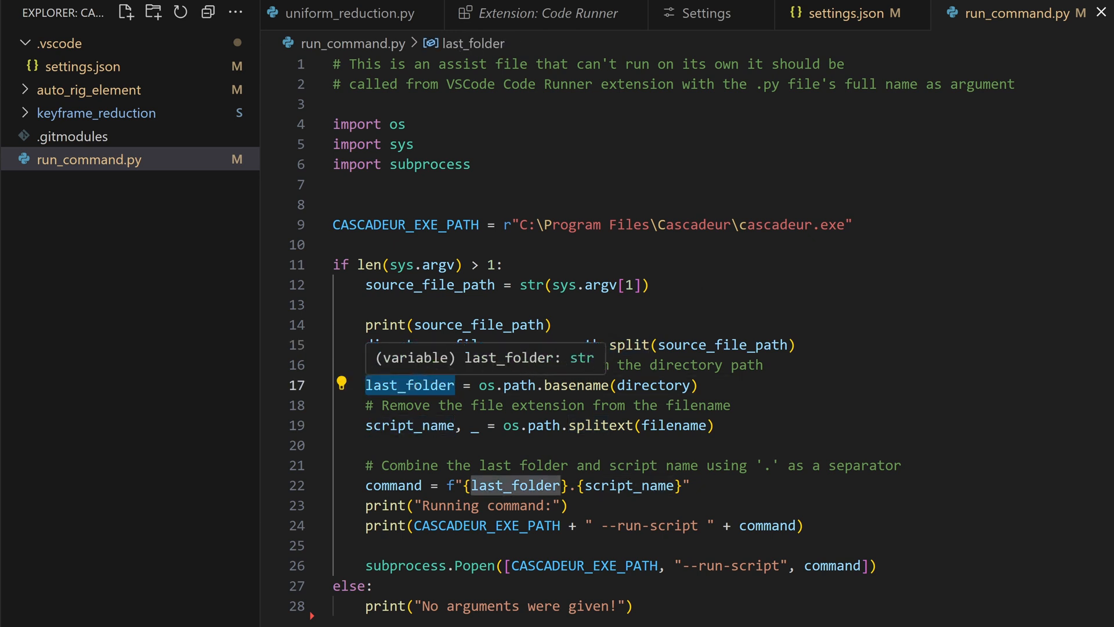
# Step: Finish the script_name and --run-script folder.script launch line, checking against keyframe_reduction
pyautogui.click(96, 112)
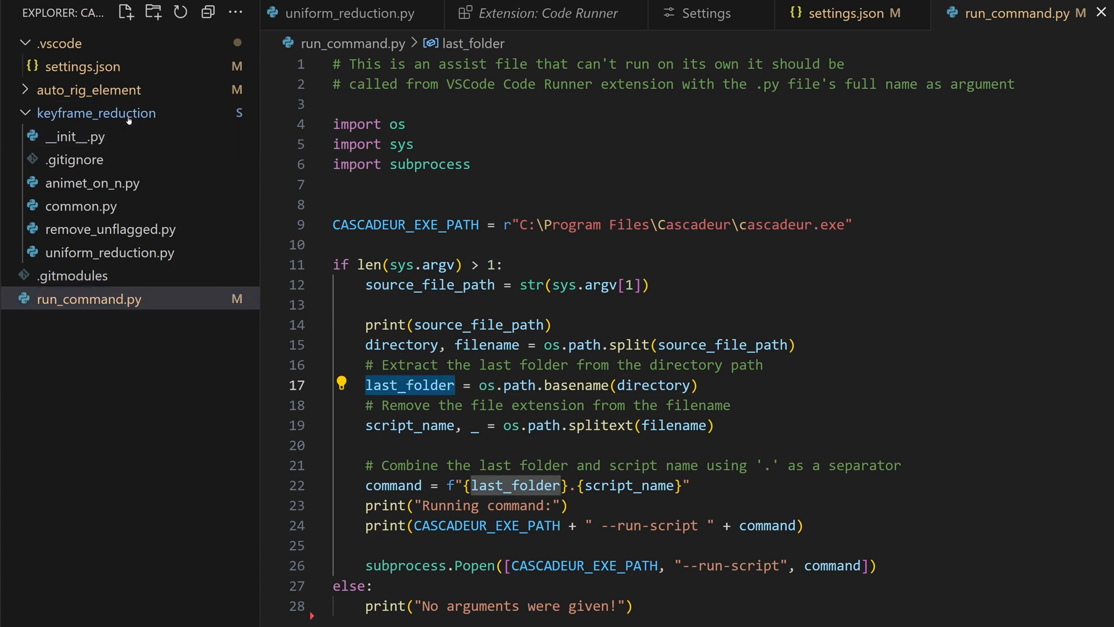
pyautogui.click(422, 425)
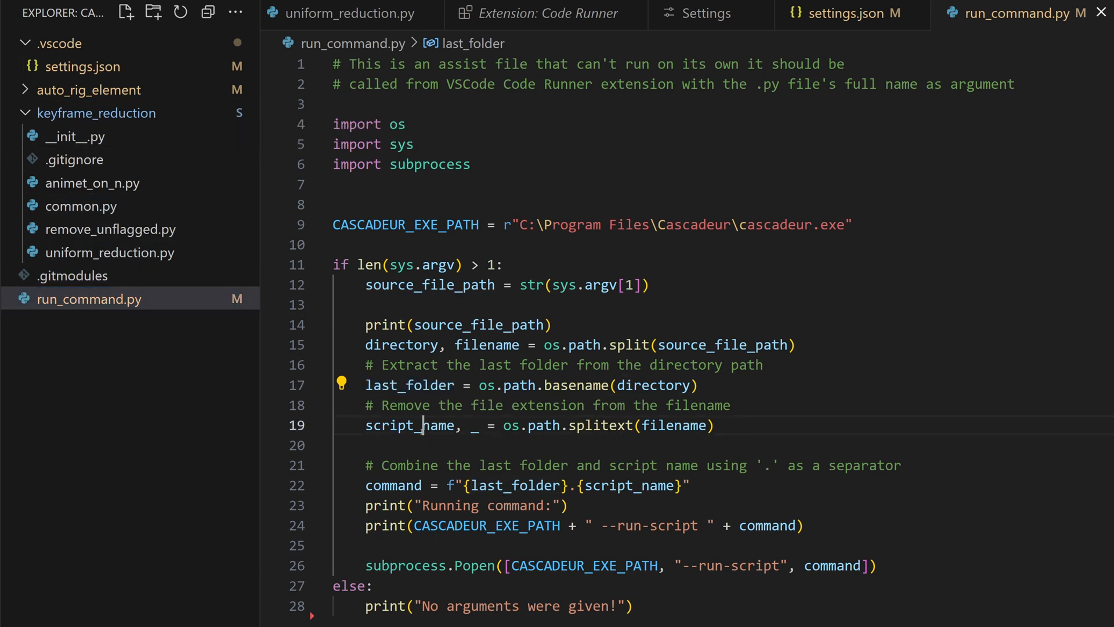
pyautogui.doubleClick(409, 424)
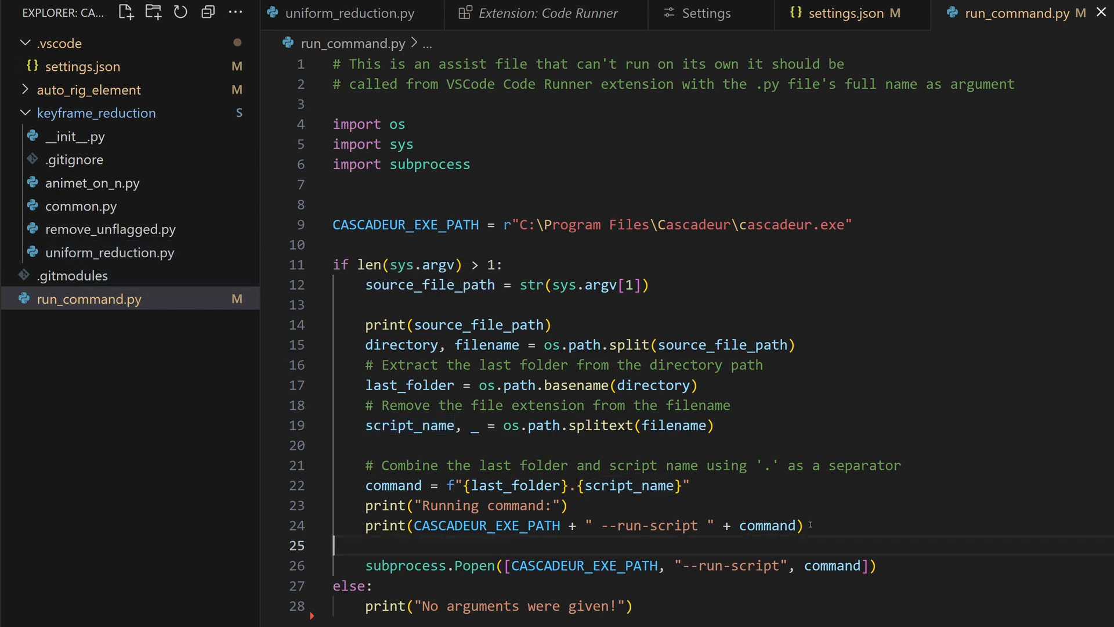
pyautogui.moveTo(415, 526); pyautogui.dragTo(802, 526)
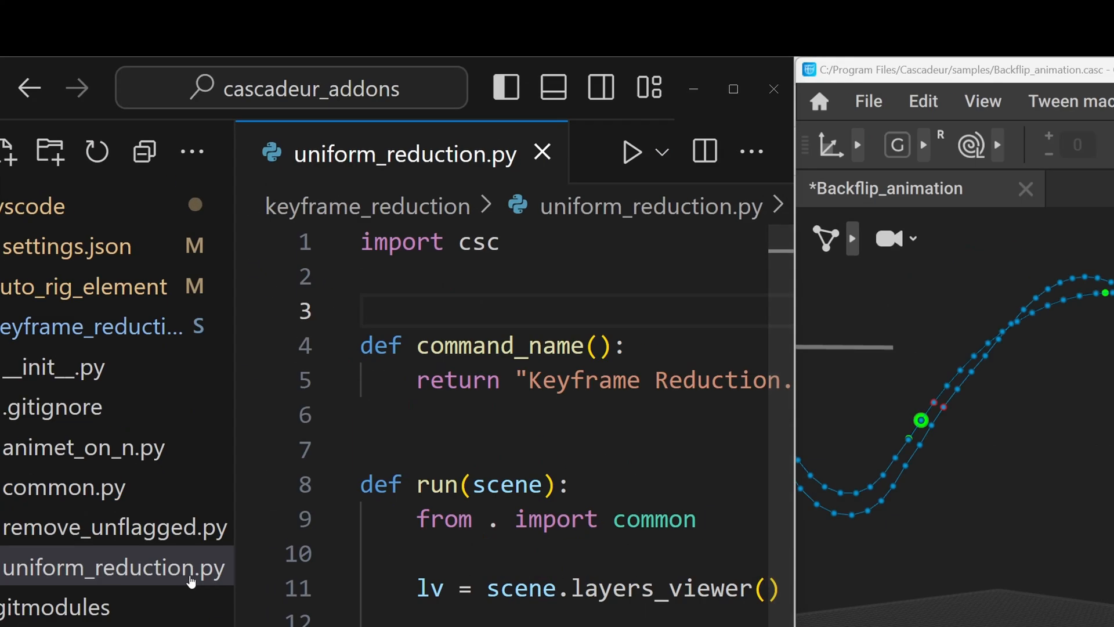
pyautogui.moveTo(631, 151)
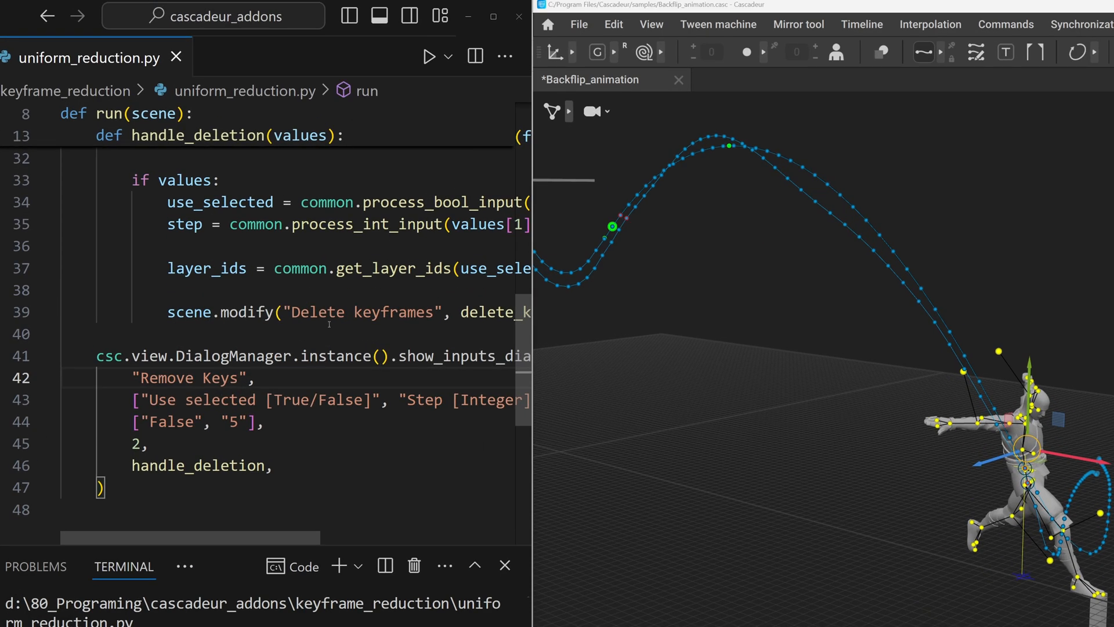
# Step: Change the Remove Keys dialog title to 'adsfasdf' and run uniform_reduction.py in Cascadeur
pyautogui.write('adsfasdf')
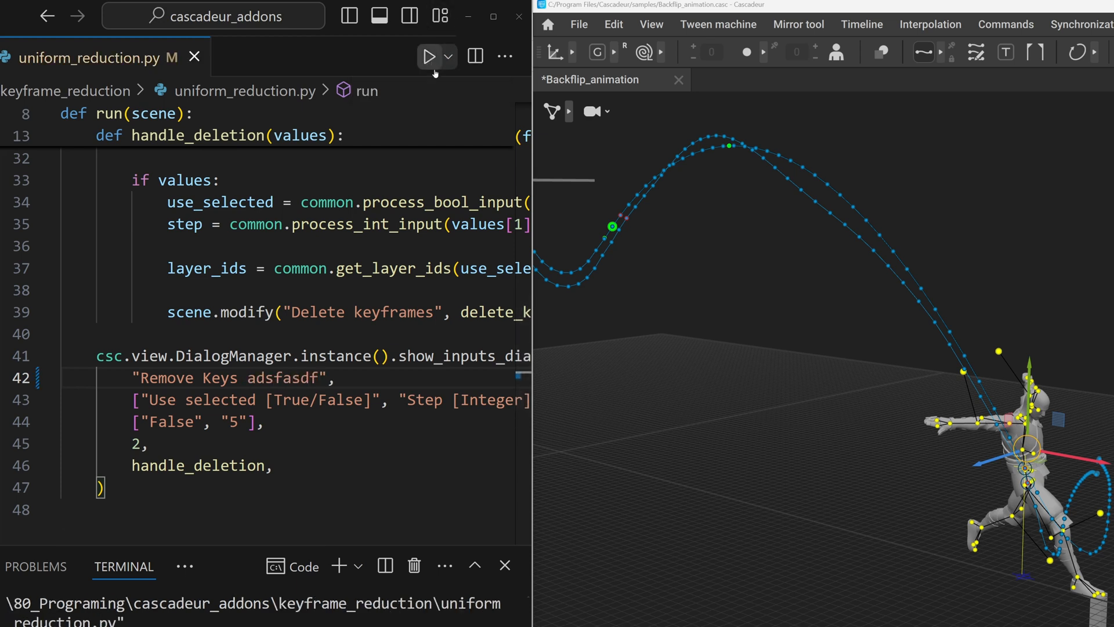
pyautogui.click(428, 55)
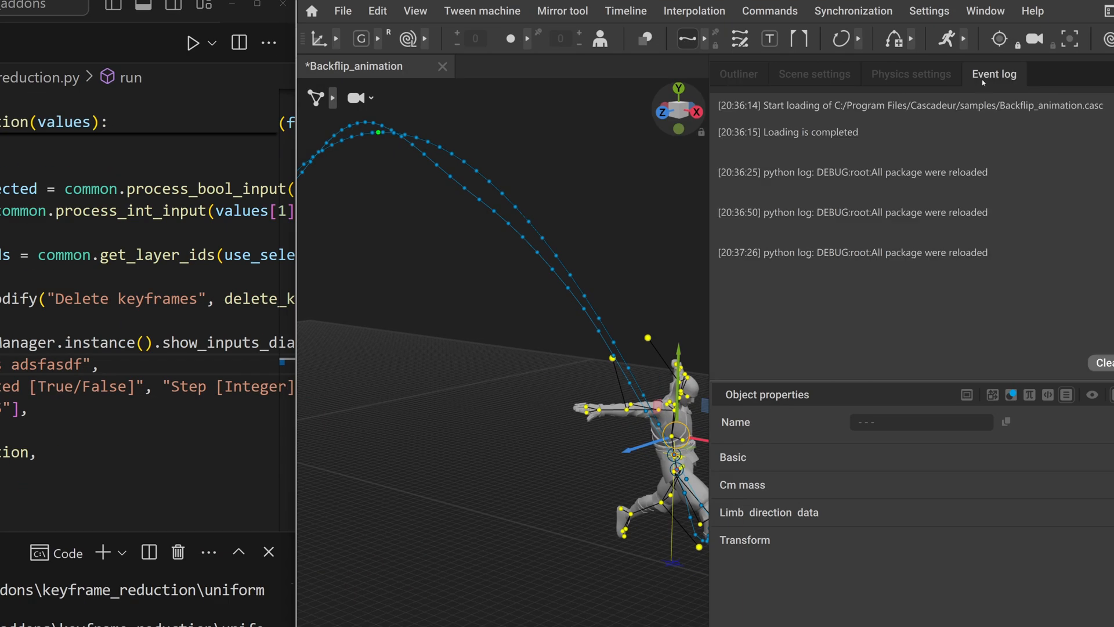
pyautogui.moveTo(1001, 257)
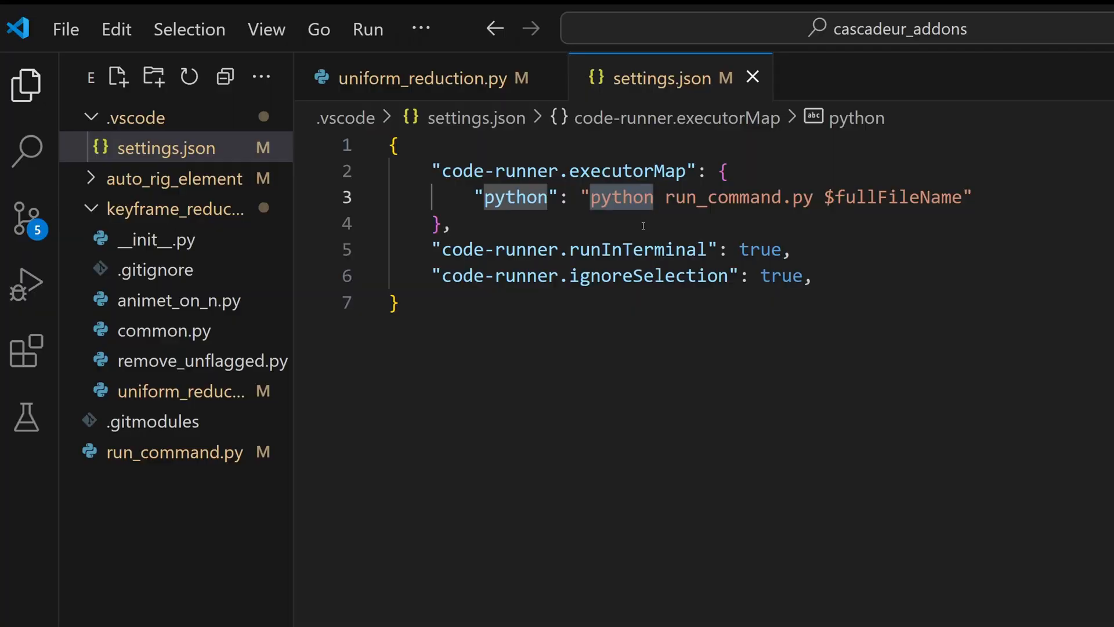
pyautogui.doubleClick(723, 197)
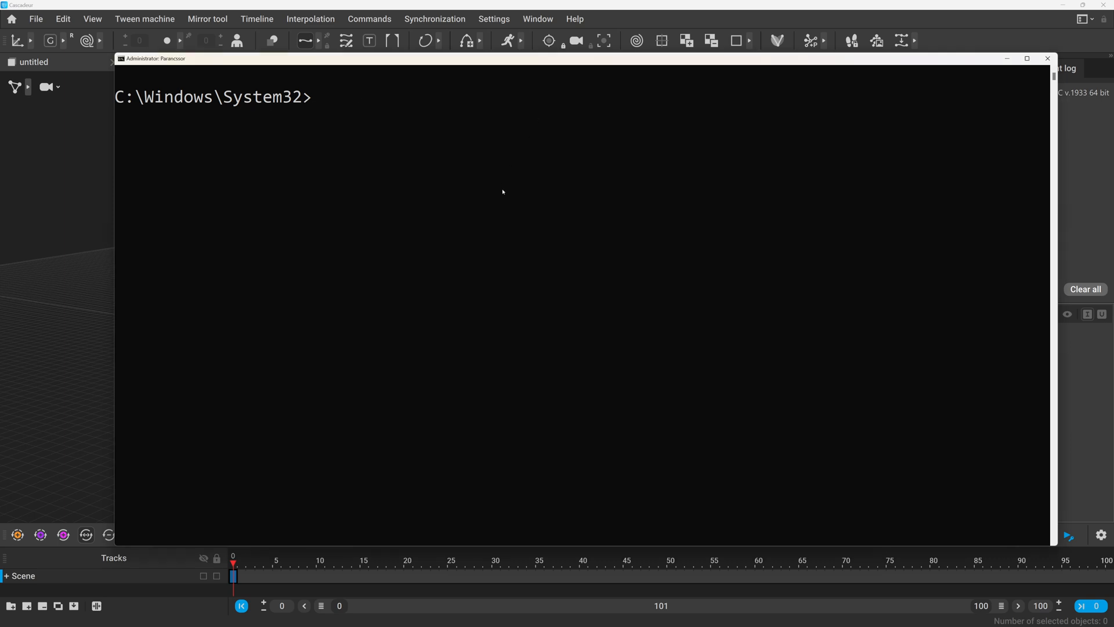
# Step: Enter 'pip install scipy' at the admin prompt without running it
pyautogui.write('pi')
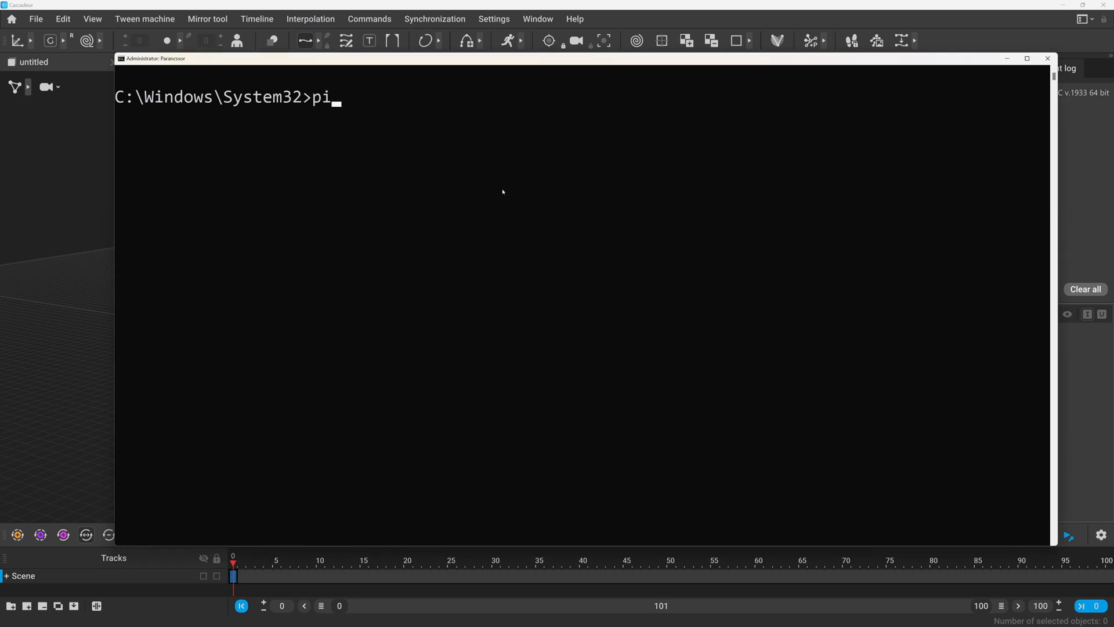
pyautogui.write('p install')
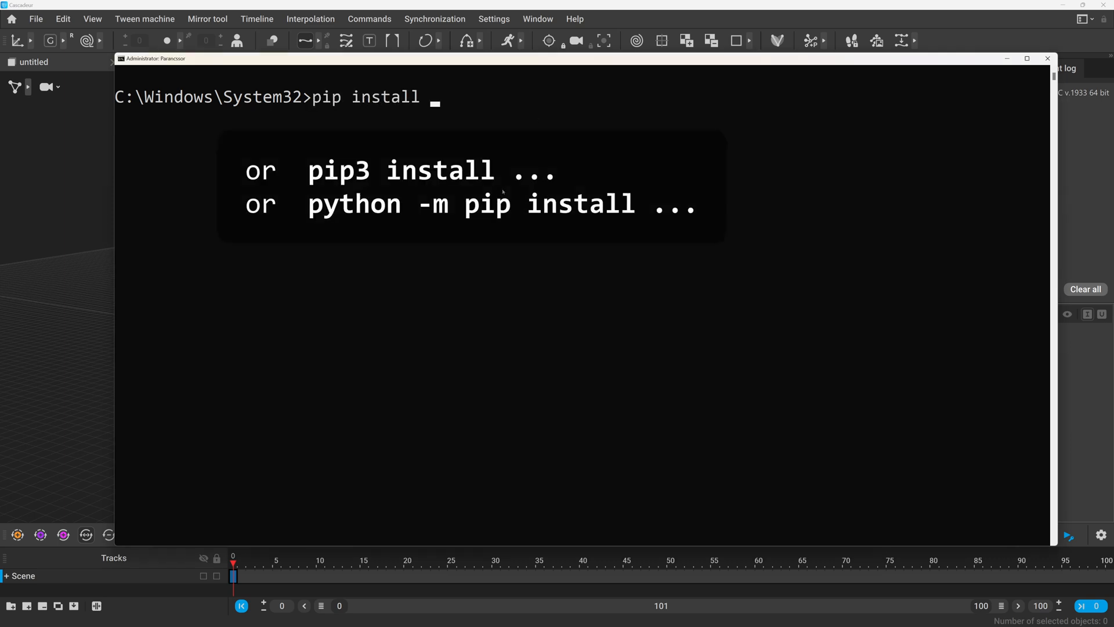
pyautogui.write('scipy')
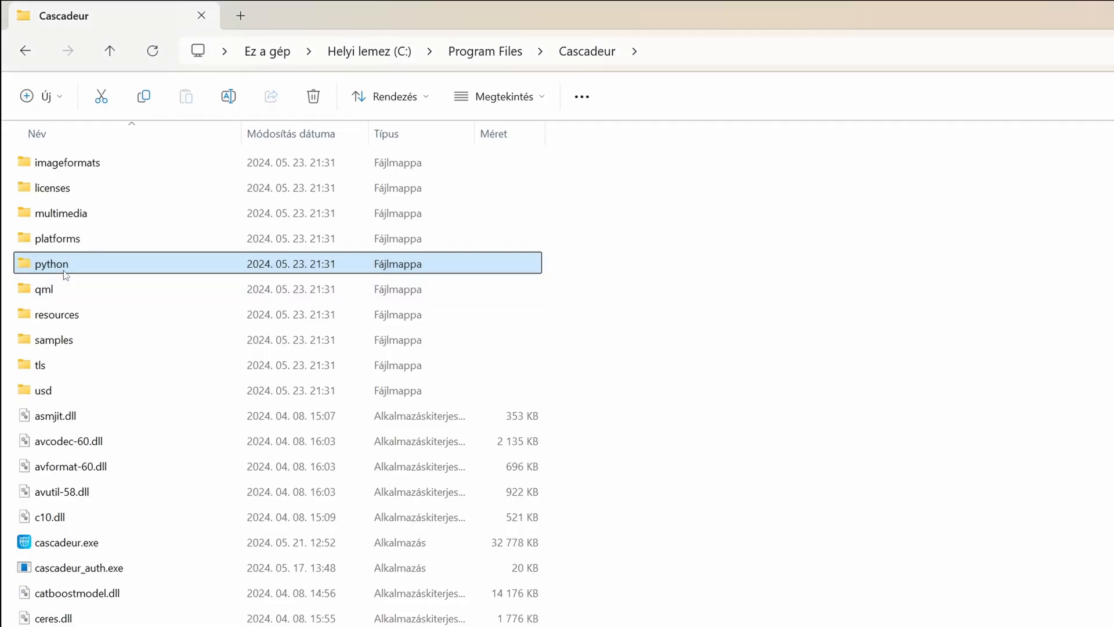
# Step: Navigate into Cascadeur's python\Lib\site-packages folder where numpy sits
pyautogui.doubleClick(50, 263)
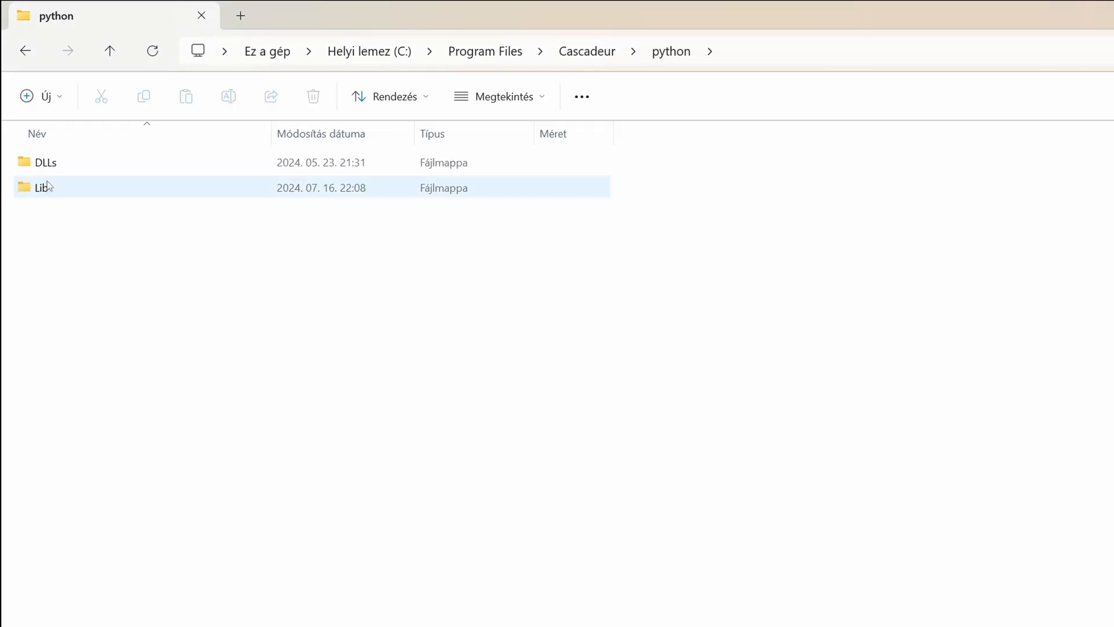
pyautogui.doubleClick(46, 188)
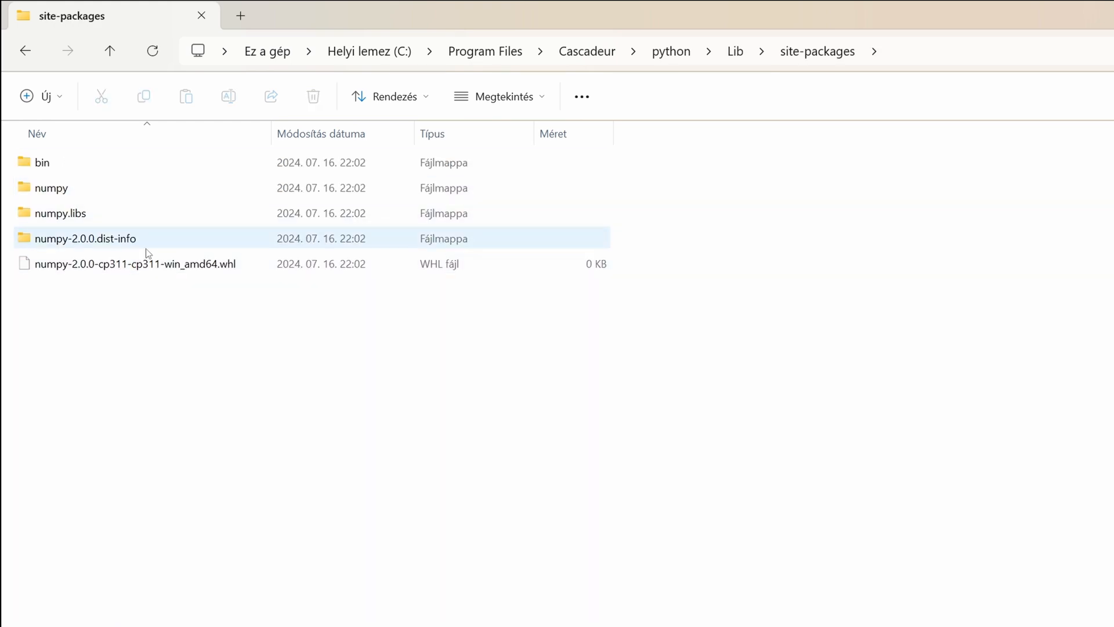
pyautogui.click(51, 188)
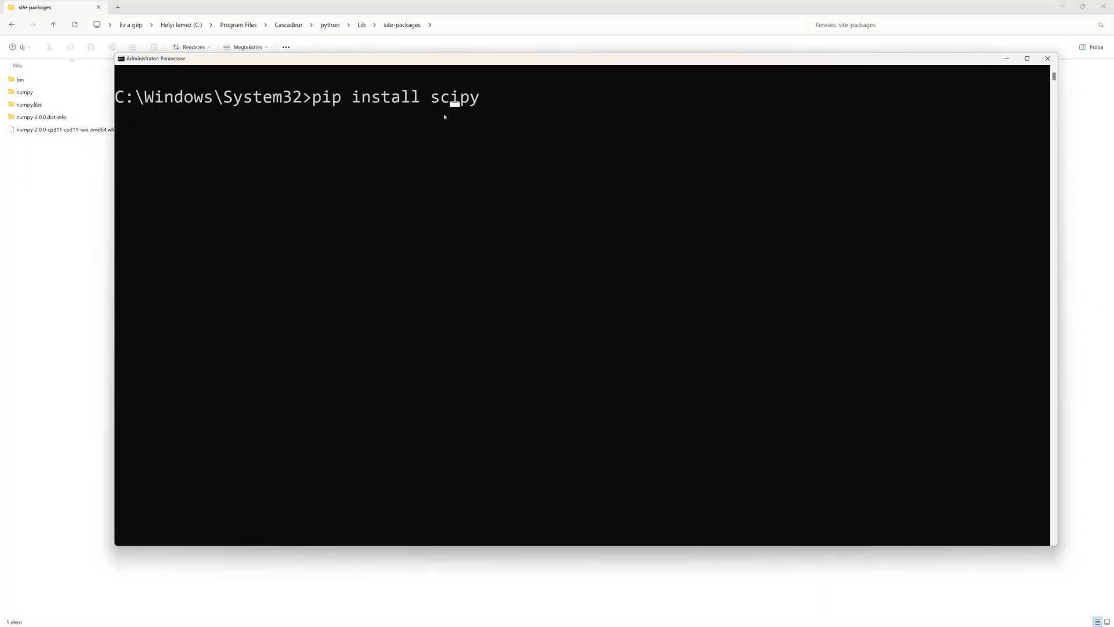
# Step: Add --target=site-packages to the pip command and check Cascadeur's Python version in its console
pyautogui.write('--targe')
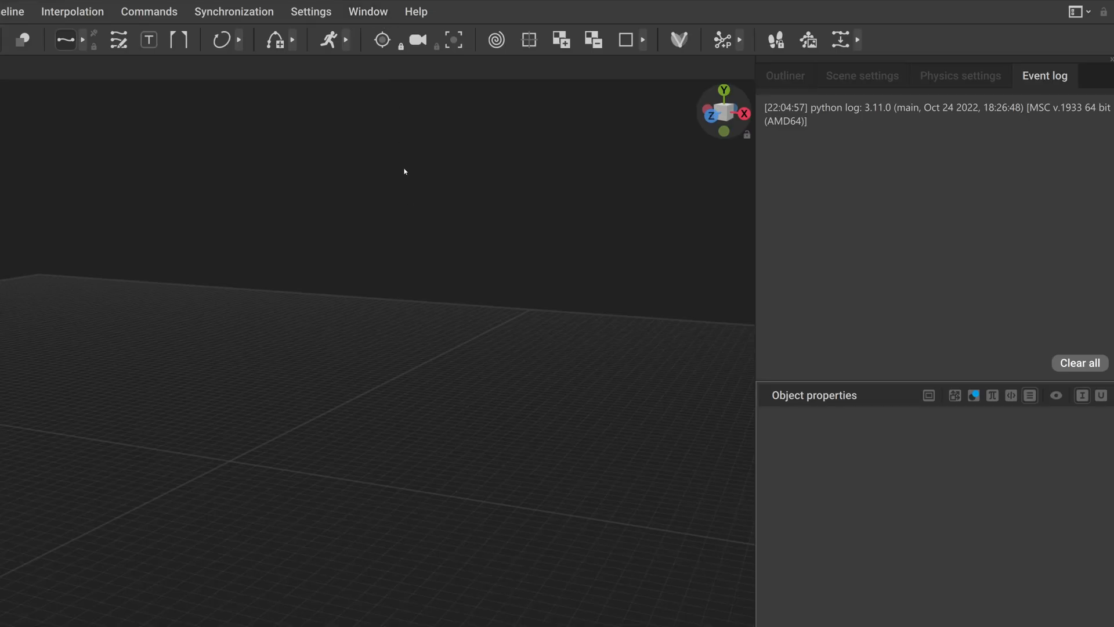
pyautogui.click(367, 11)
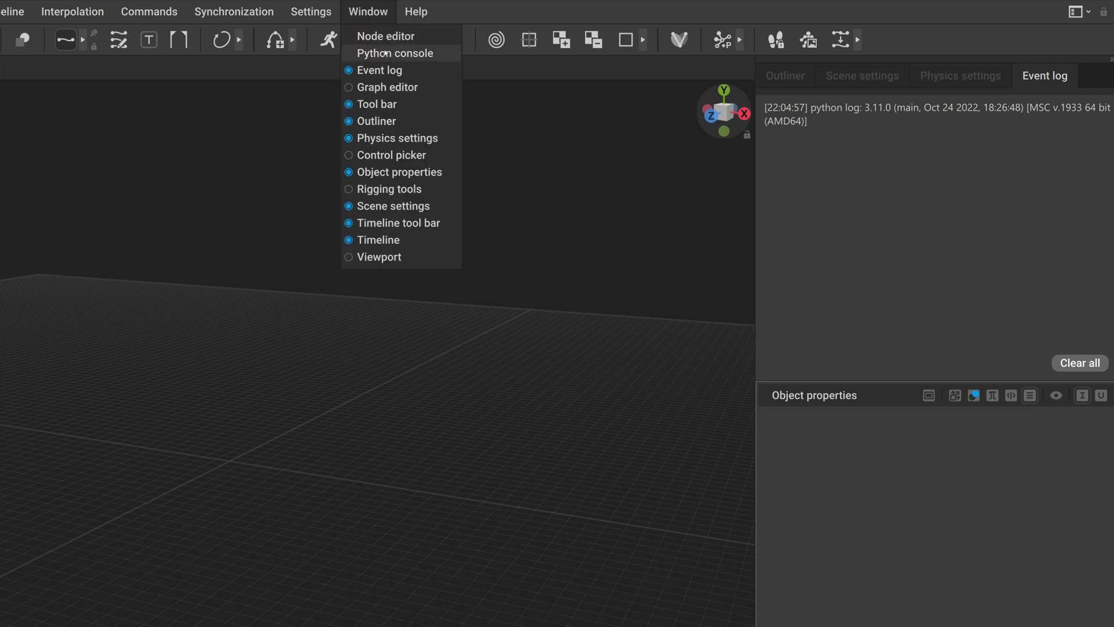
pyautogui.click(398, 53)
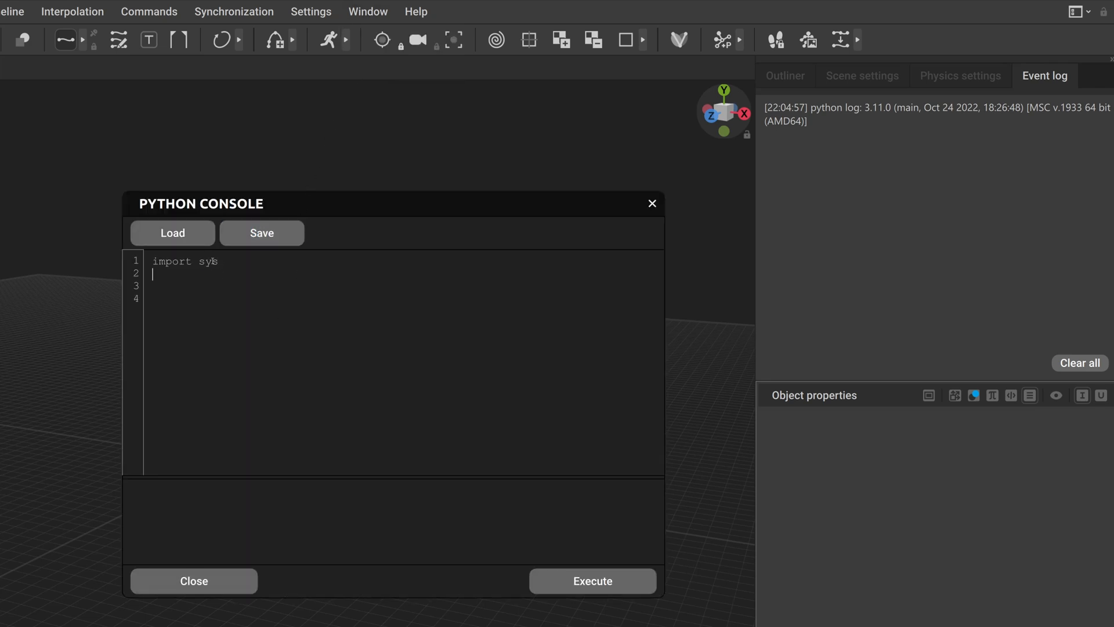
pyautogui.write('print(sy')
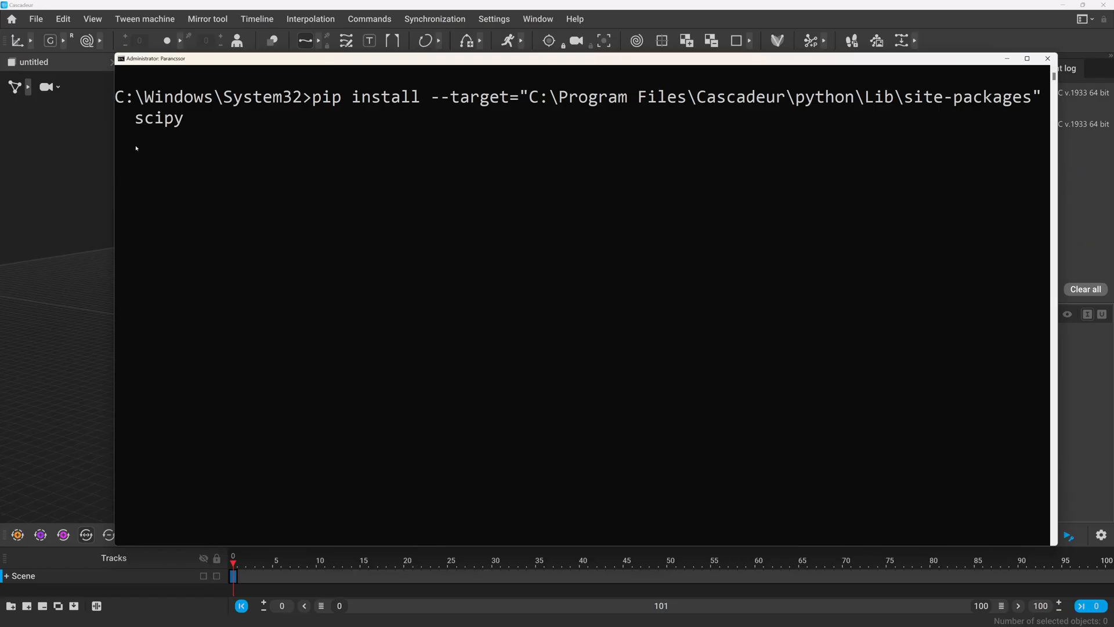
# Step: Complete the command with --python-version=3.11.0 --only-binary=:all: scipy and run it
pyautogui.write('--pyth')
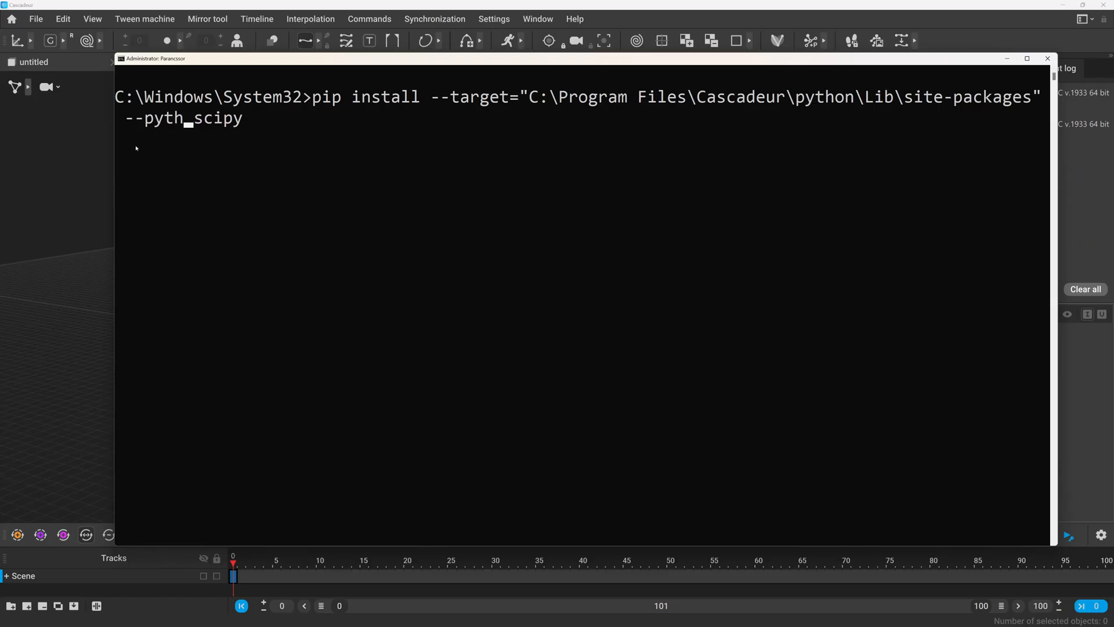
pyautogui.write('on-version=3.')
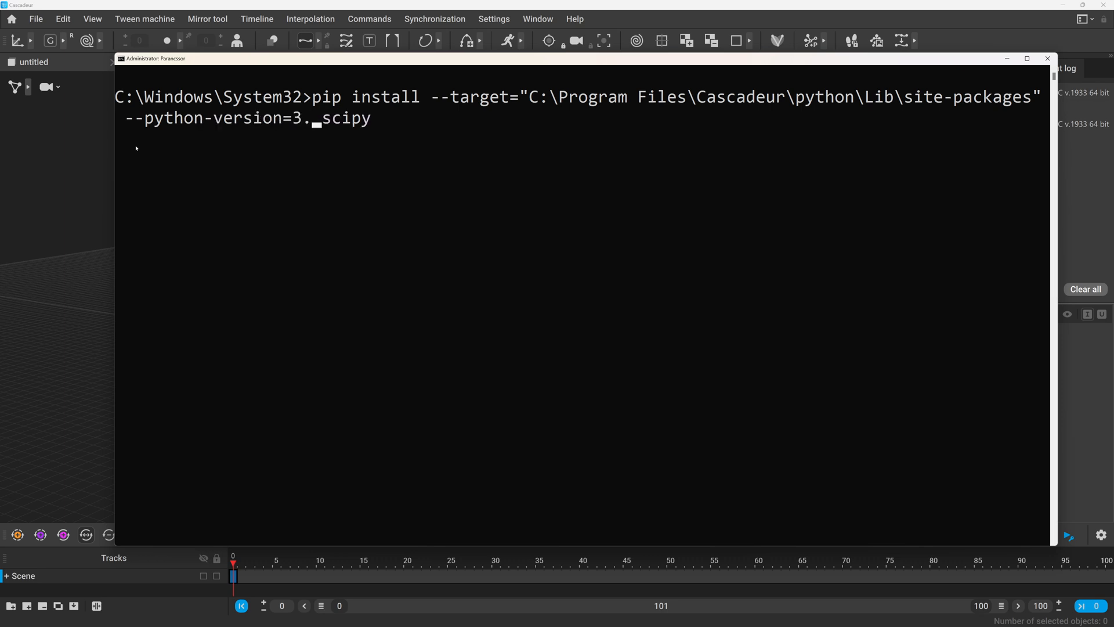
pyautogui.write('11.0')
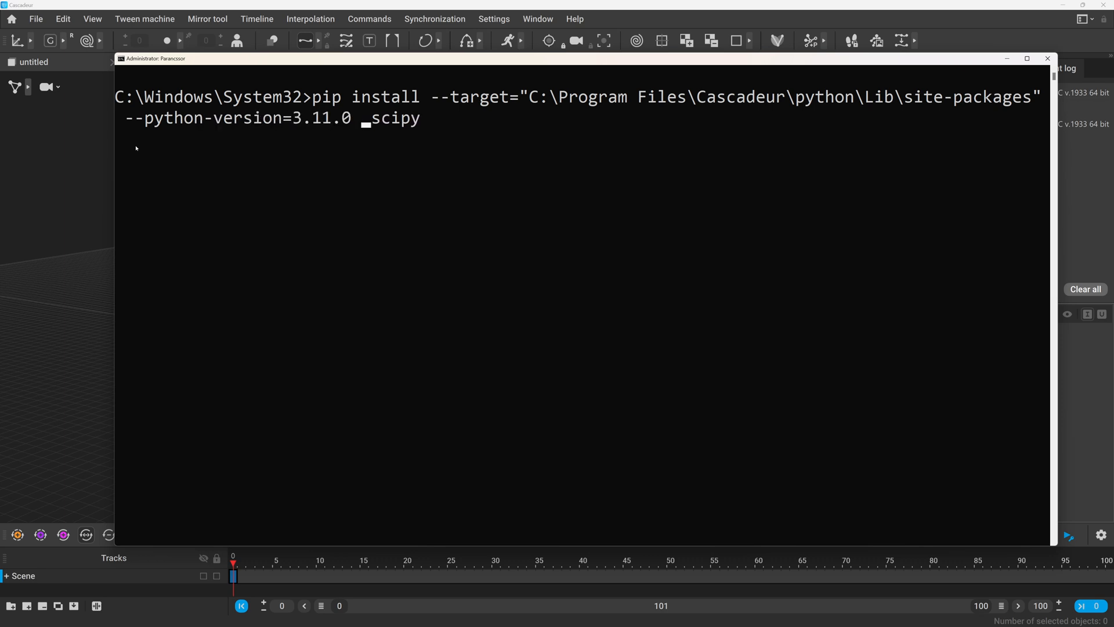
pyautogui.write('--')
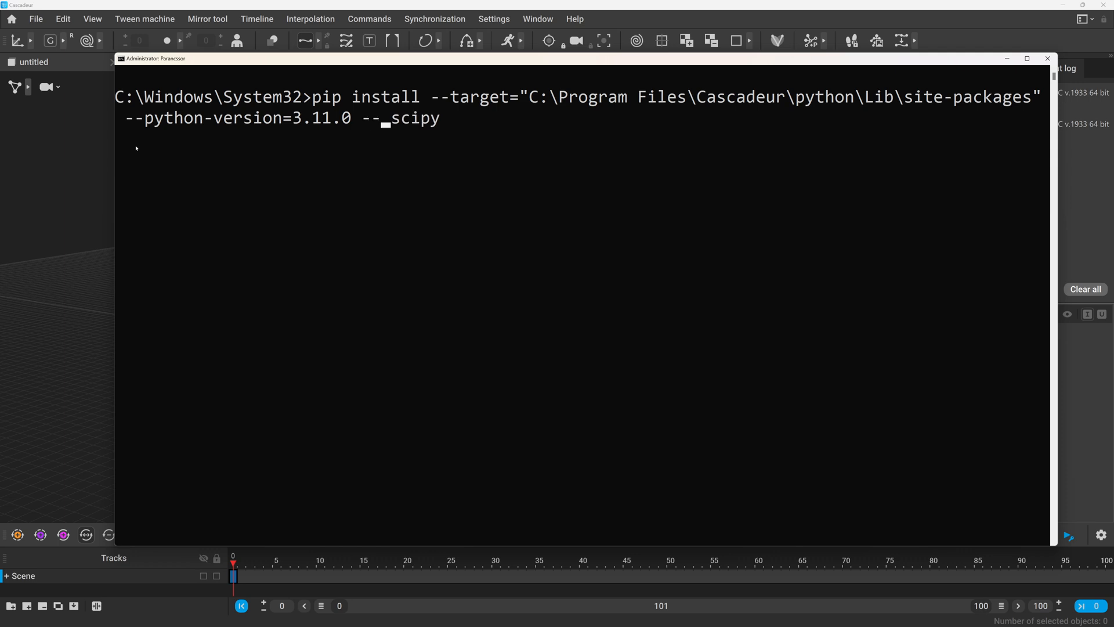
pyautogui.write('only-binary')
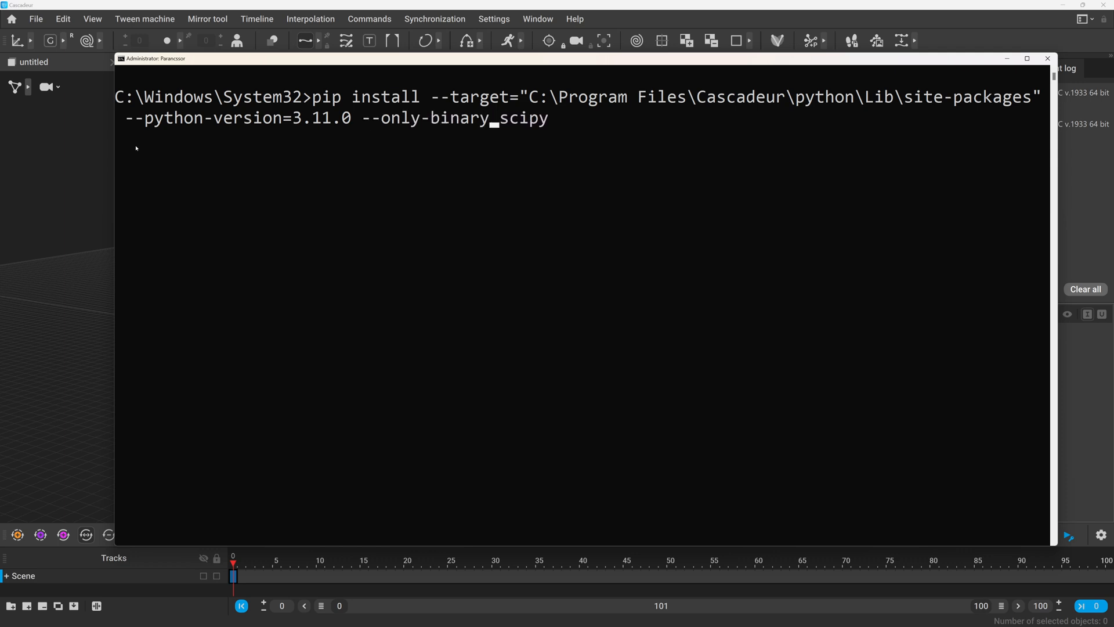
pyautogui.write('=:all')
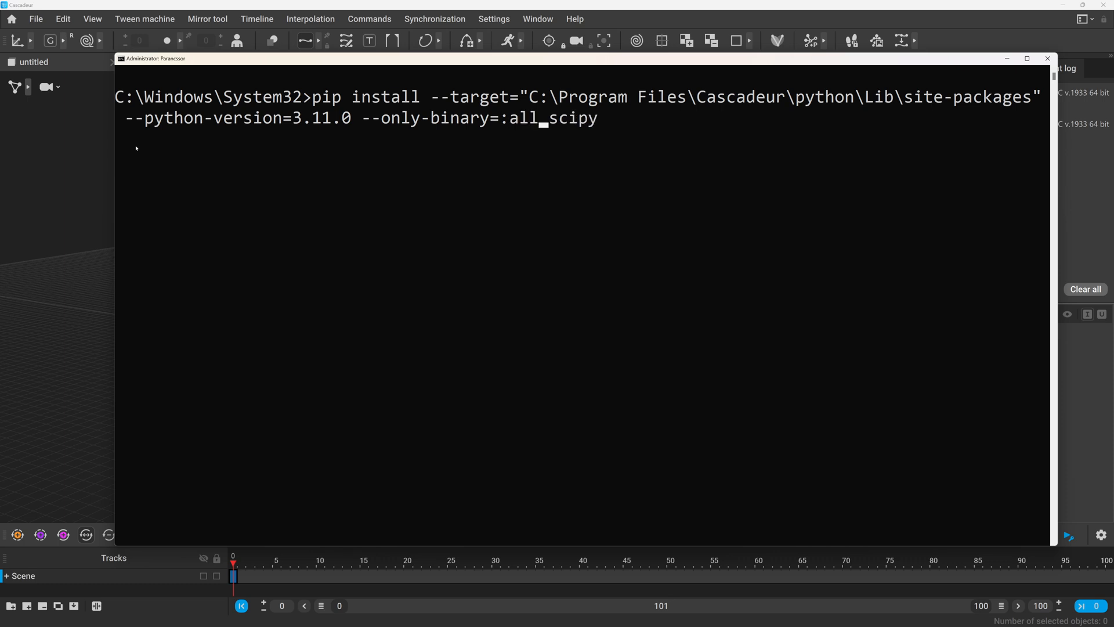
pyautogui.press('enter')
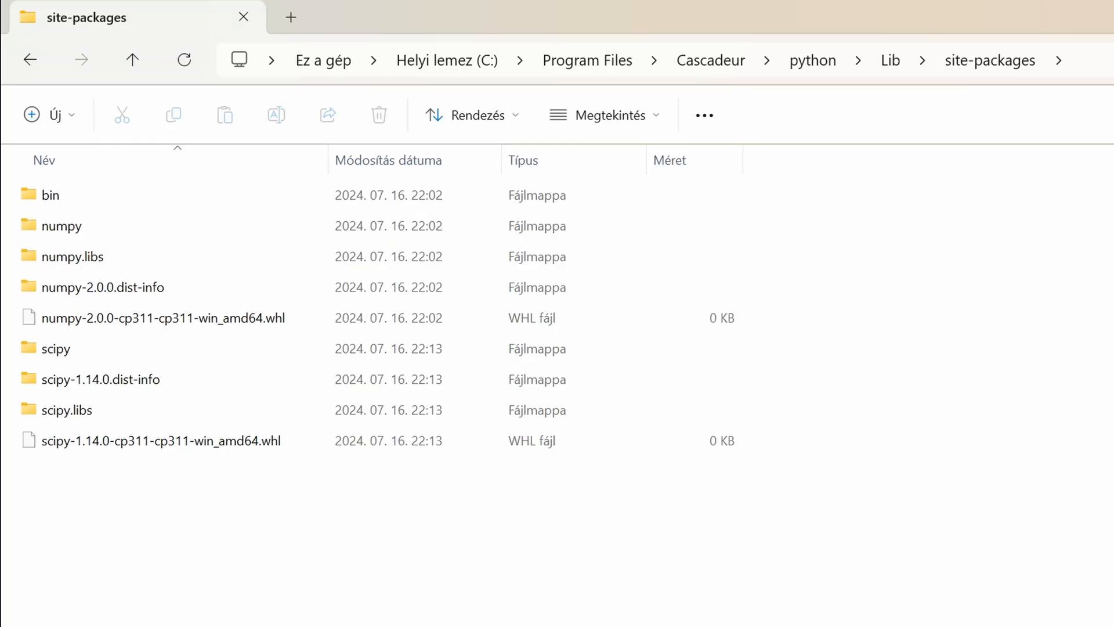
pyautogui.moveTo(822, 327)
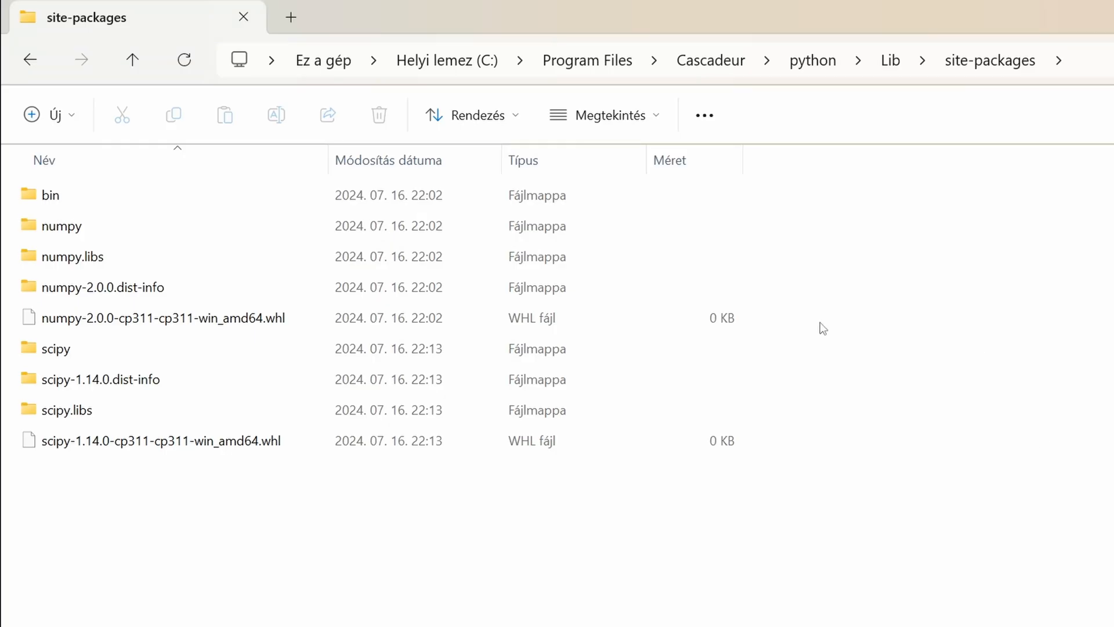
# Step: Confirm the scipy 1.14.0 folders now sit beside numpy in site-packages
pyautogui.click(101, 378)
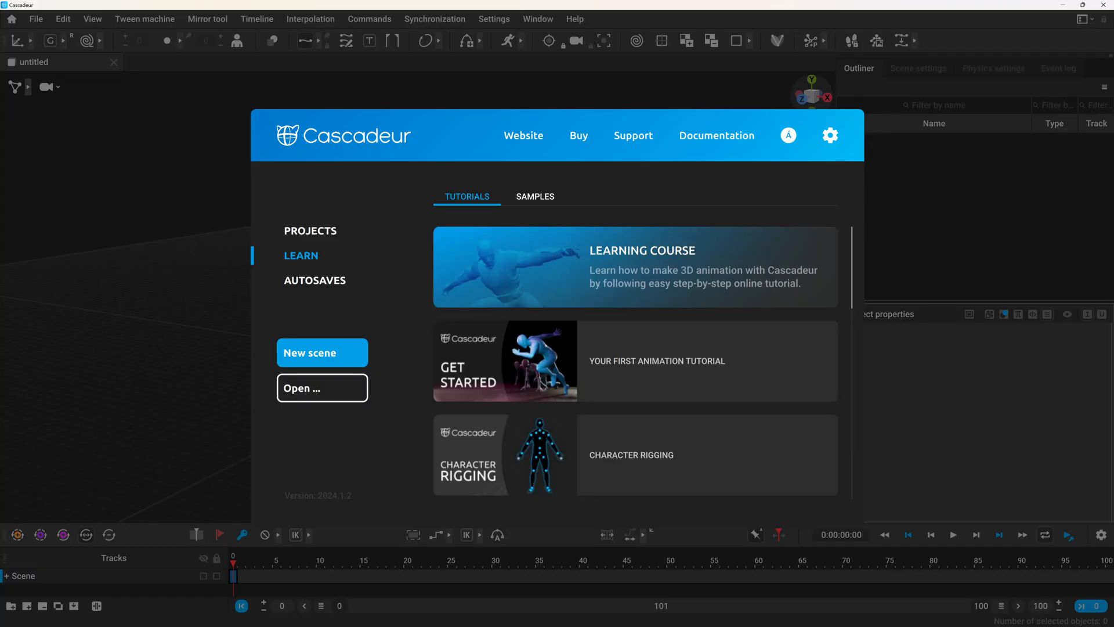
pyautogui.moveTo(529, 24)
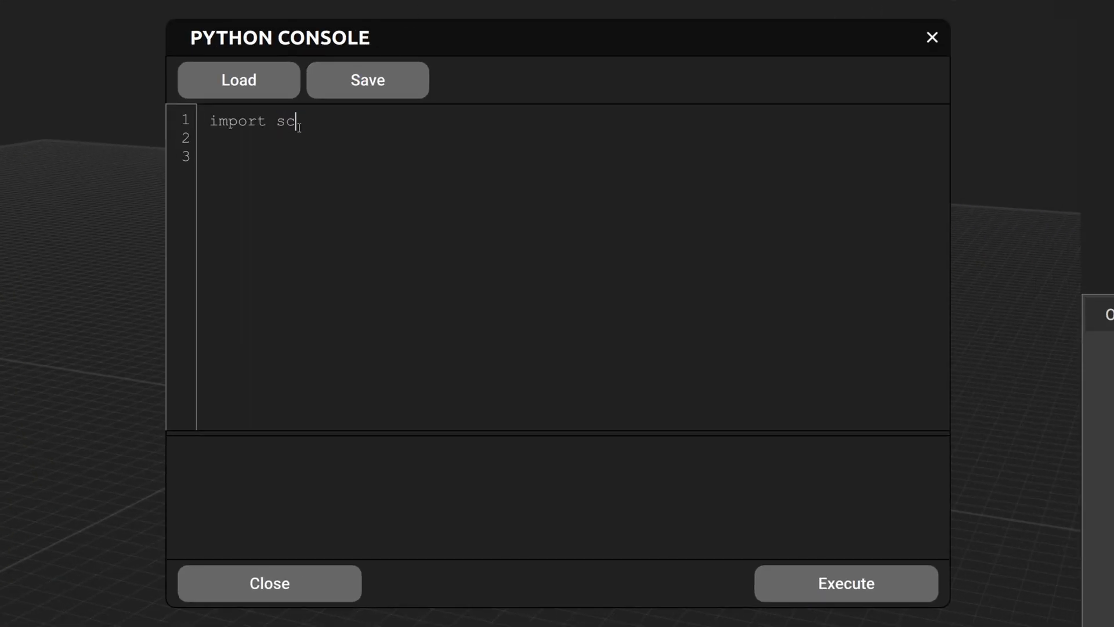
# Step: Change the console test from 'import scipy' to 'import requests' and execute it, getting ModuleNotFoundError
pyautogui.write('ipy')
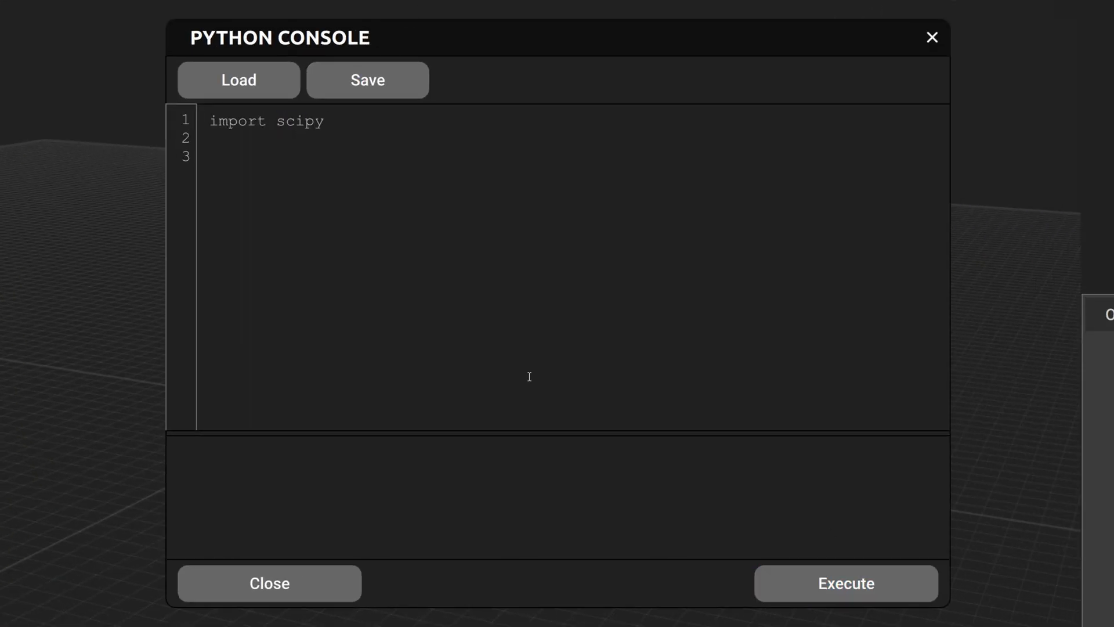
pyautogui.doubleClick(299, 120)
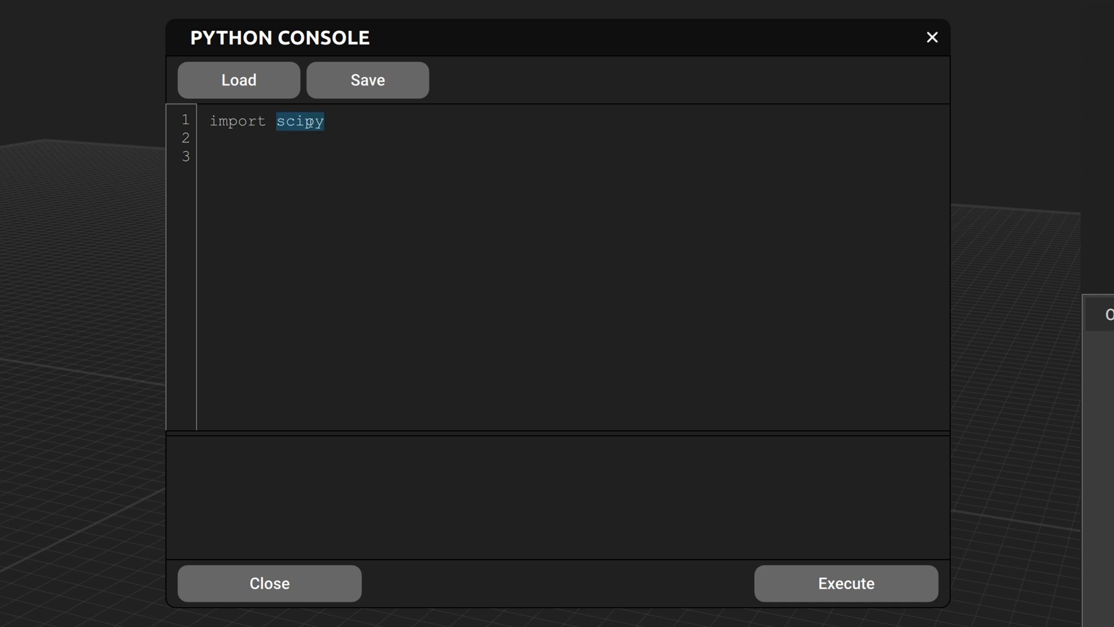
pyautogui.write('re')
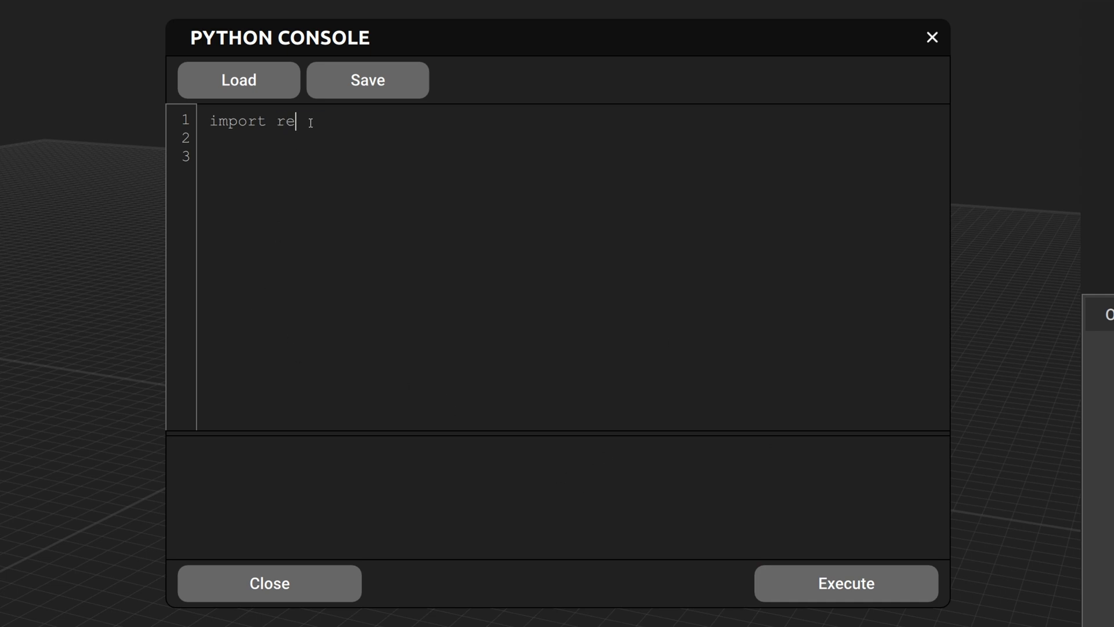
pyautogui.write('ques')
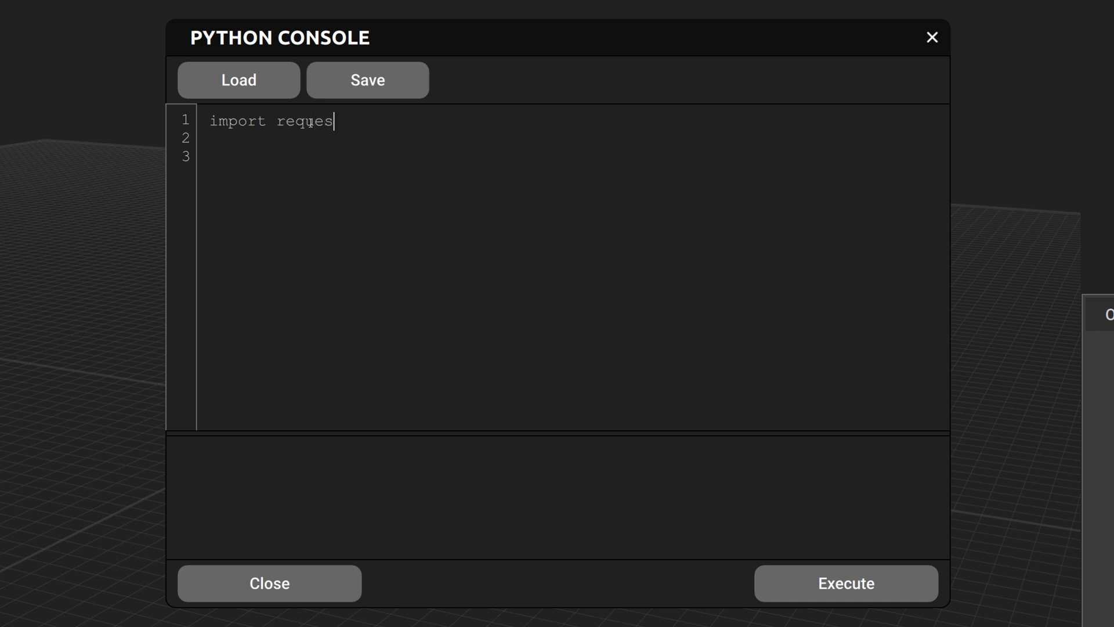
pyautogui.click(845, 582)
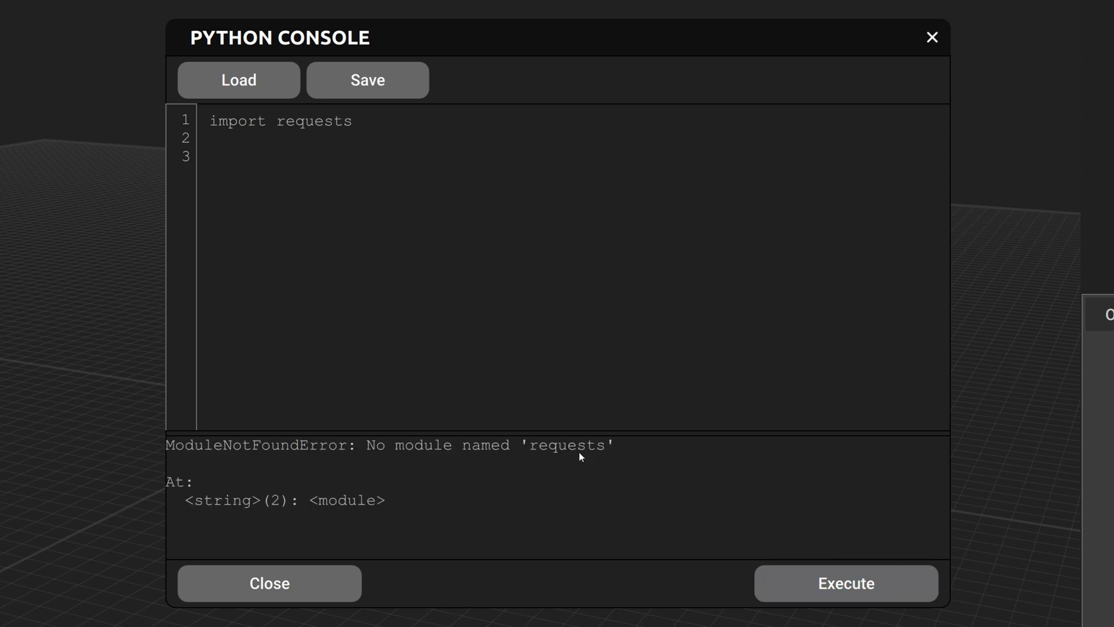